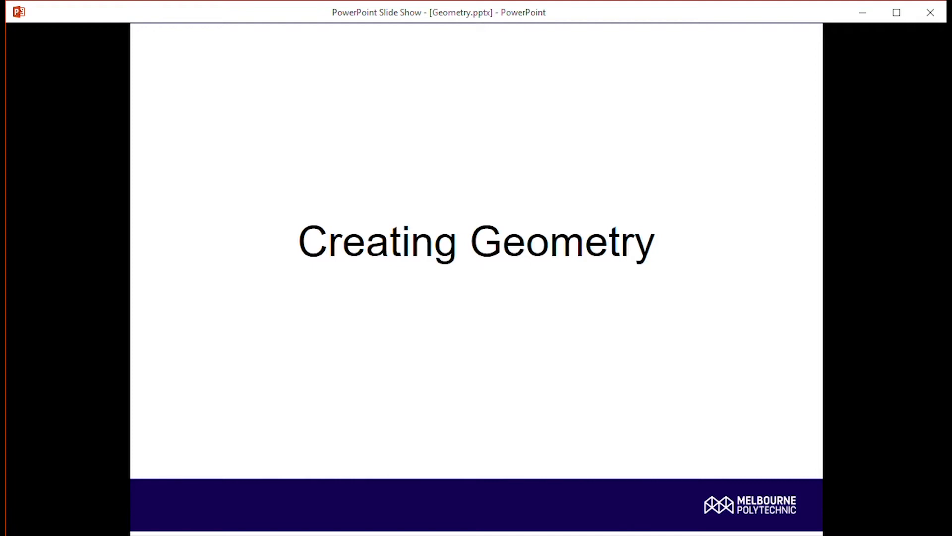
mouse_move(686, 262)
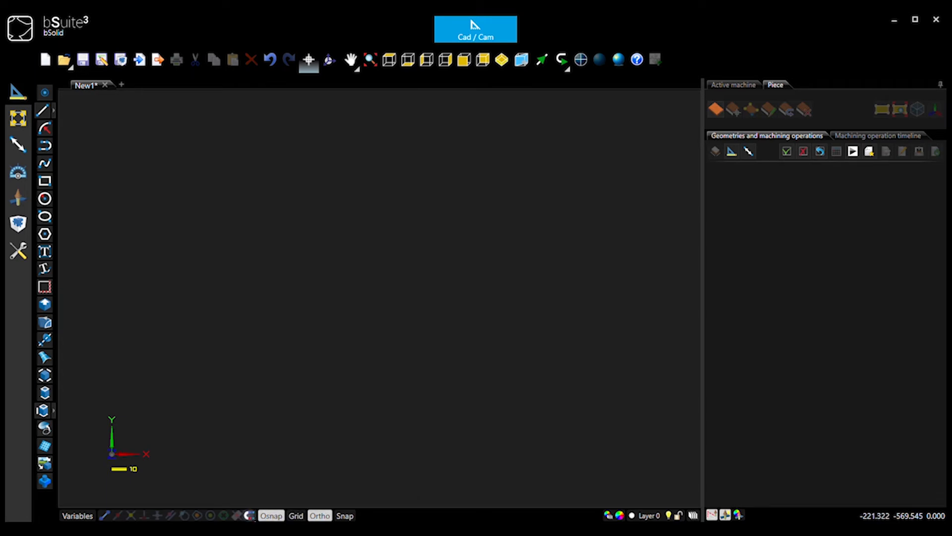
mouse_move(434, 246)
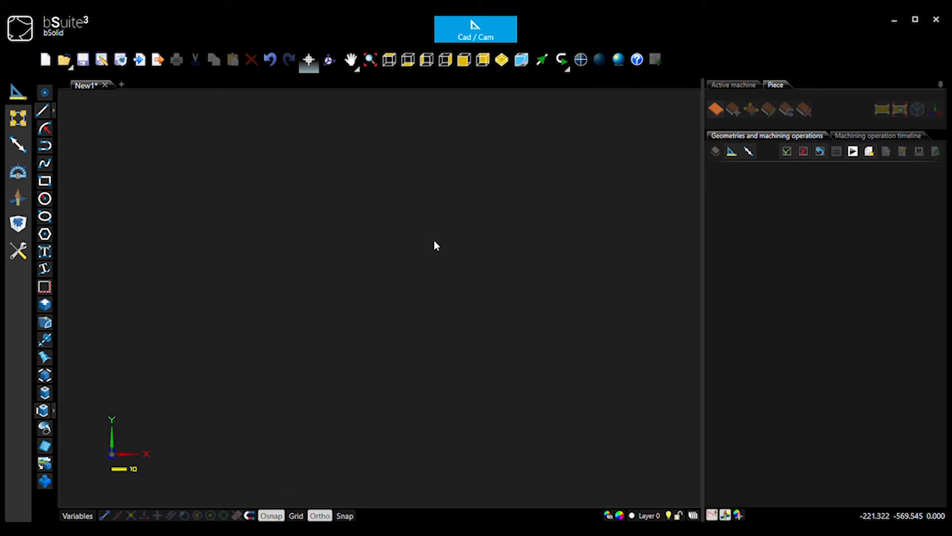
mouse_move(494, 241)
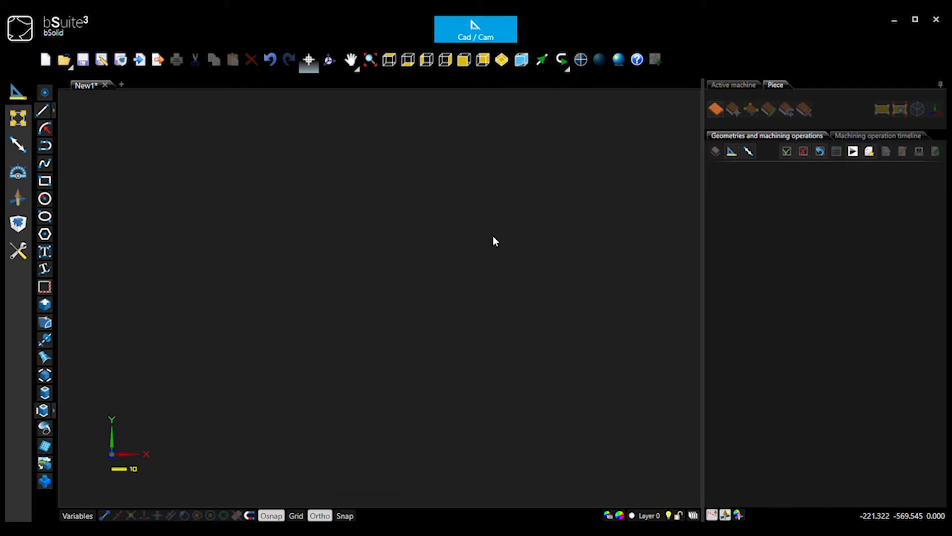
mouse_move(486, 241)
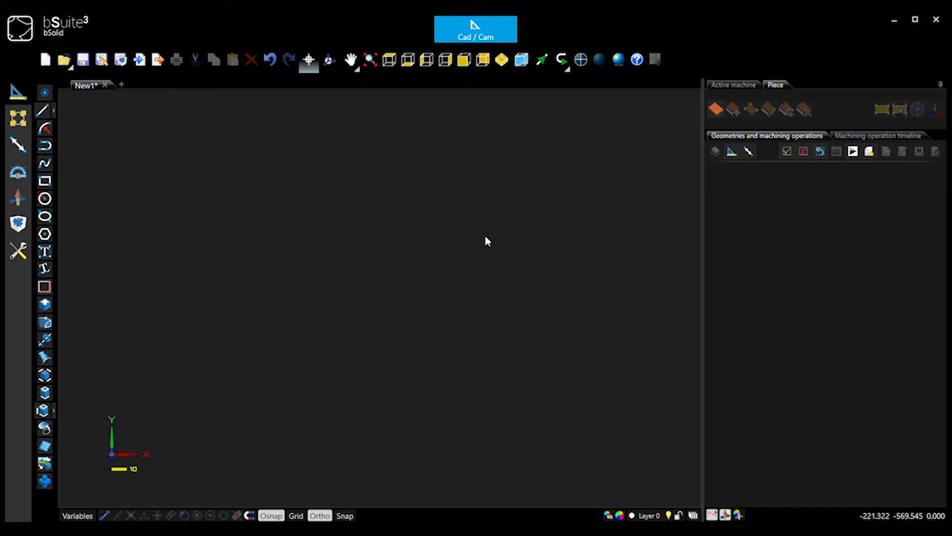
mouse_move(475, 377)
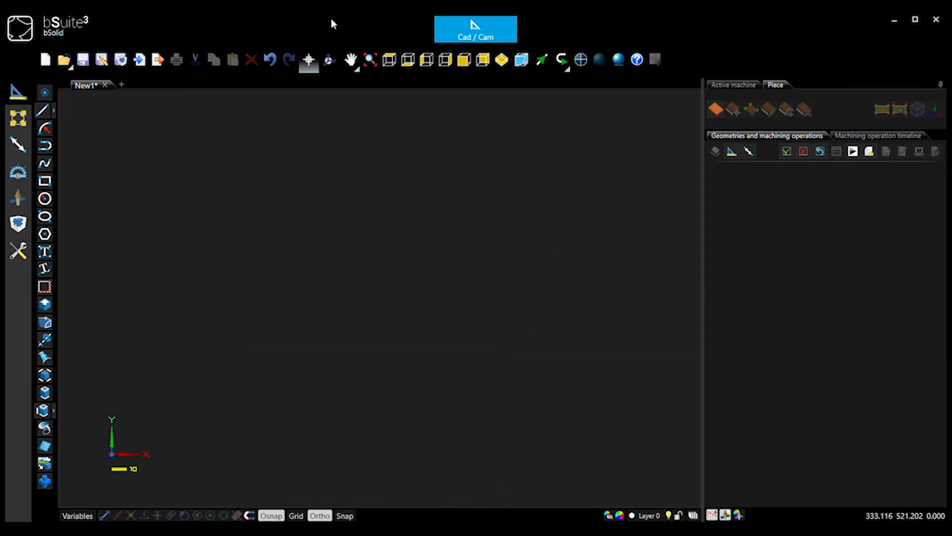
Draw the bottom horizontal edge line of the frame using coordinates 800 and 340.
click(43, 110)
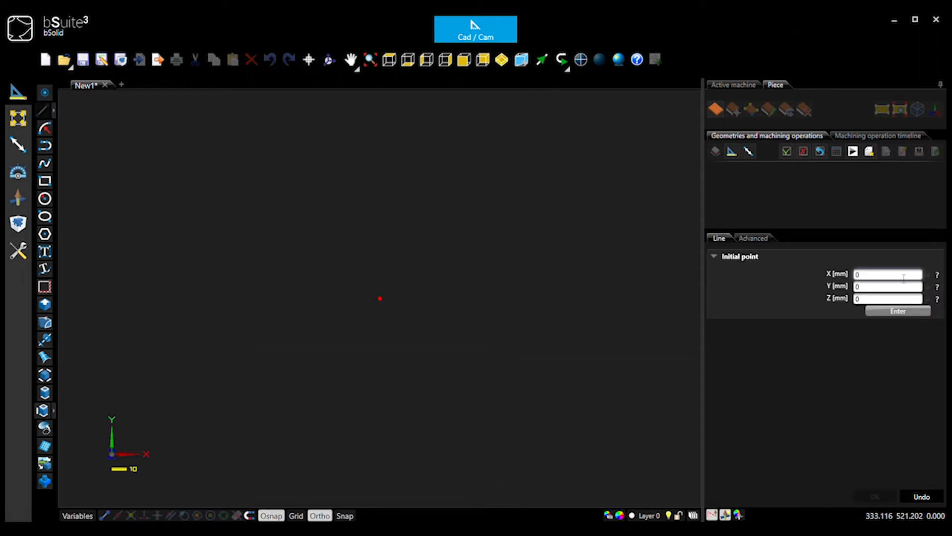
text(800)
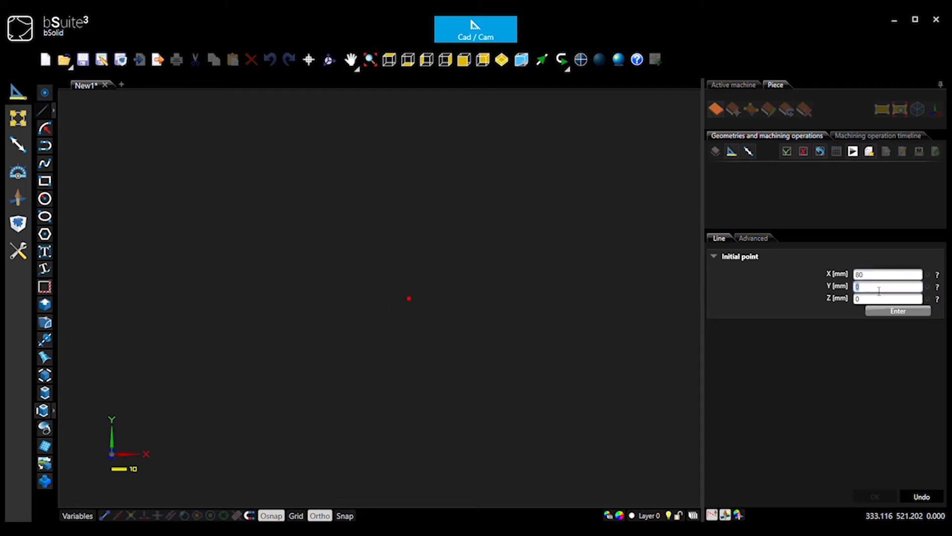
click(898, 311)
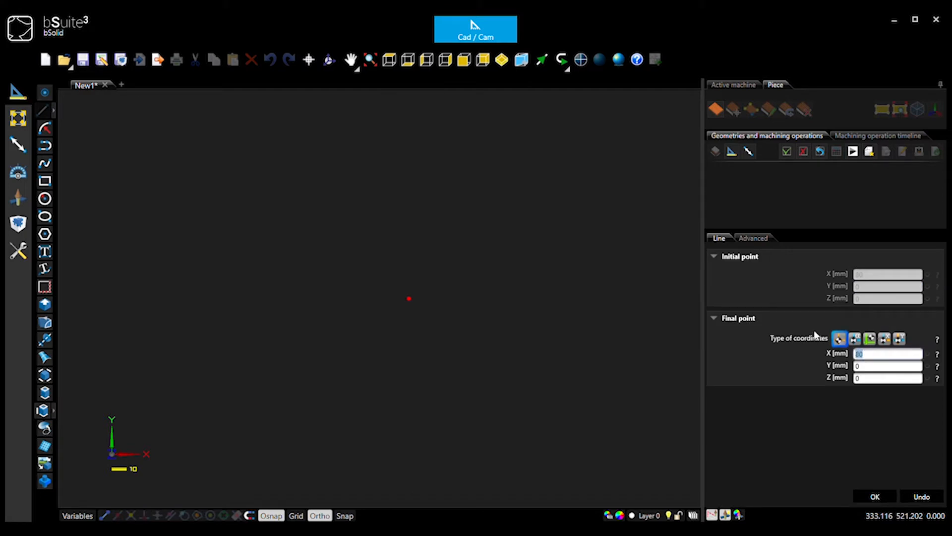
text(340)
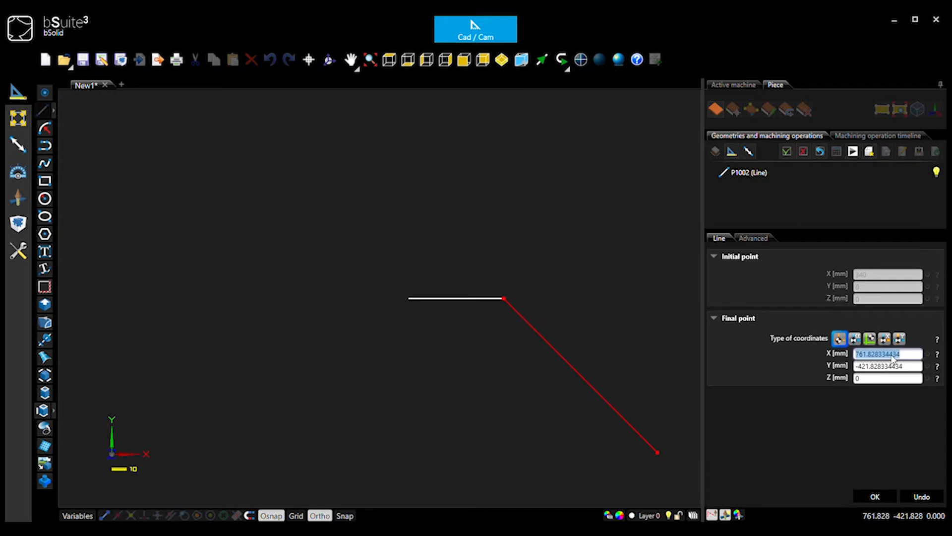
Start the angled chamfer line, entering its end point X 390, Y 50.
text(5)
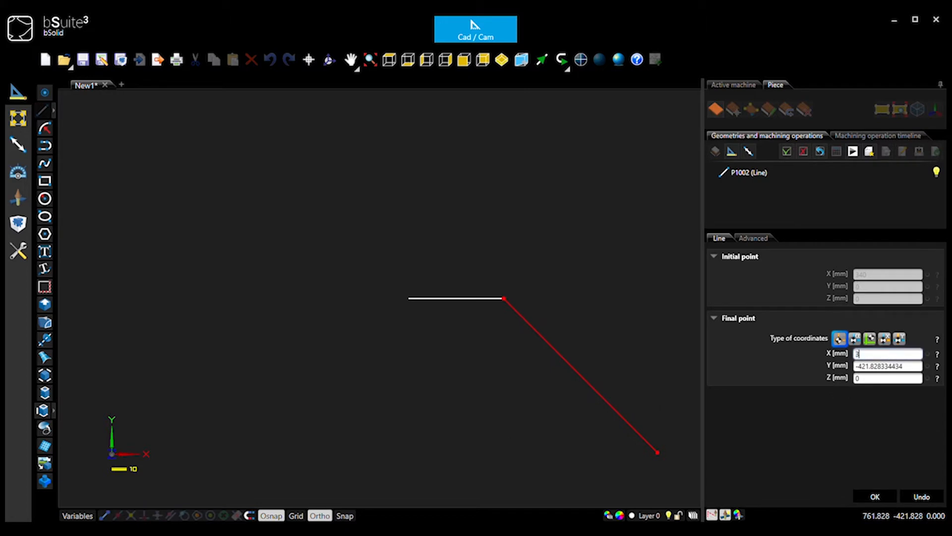
text(390)
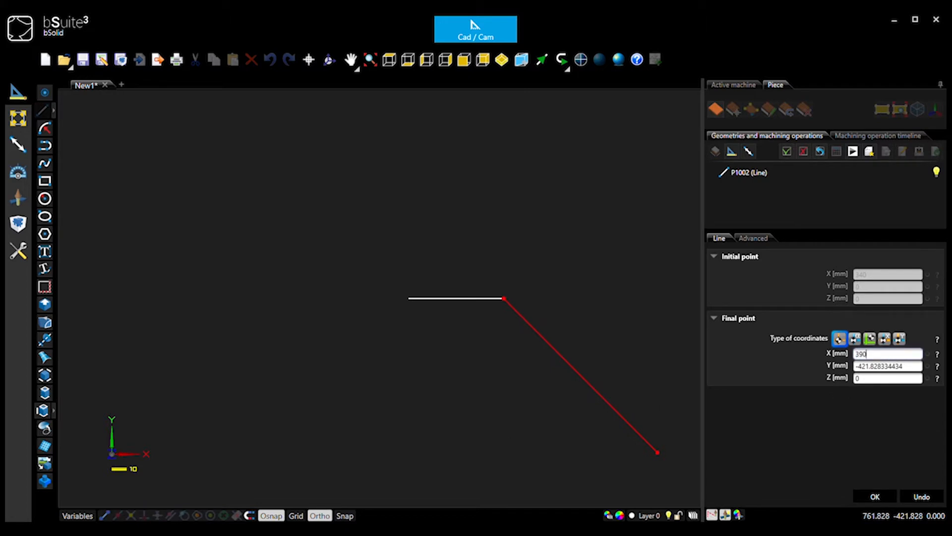
text(50)
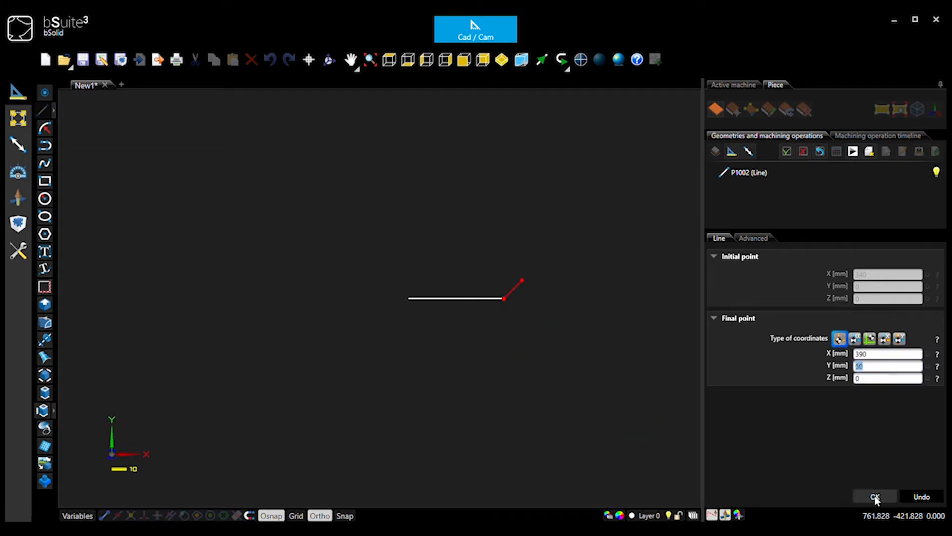
Finish the lower chamfer and draw the vertical edge from its end up to Y 240.
click(877, 496)
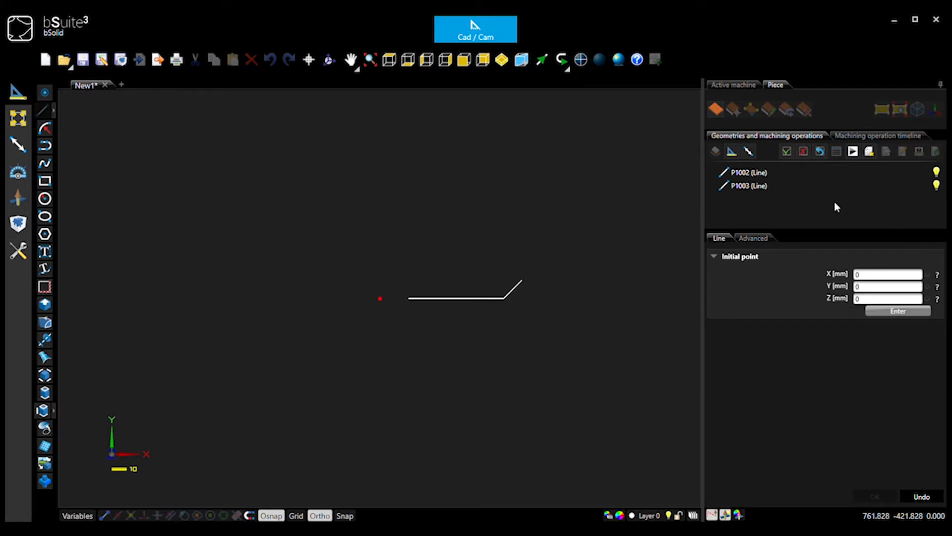
mouse_move(537, 287)
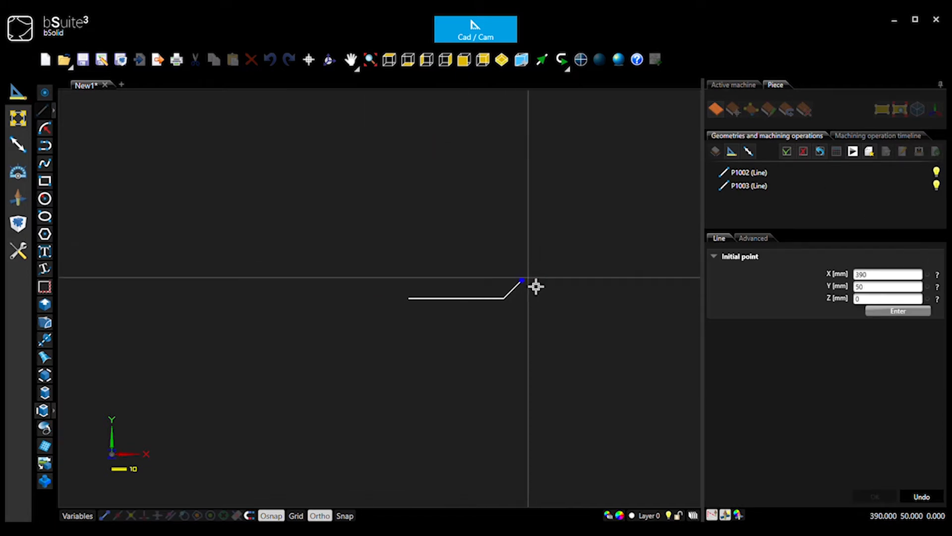
click(521, 218)
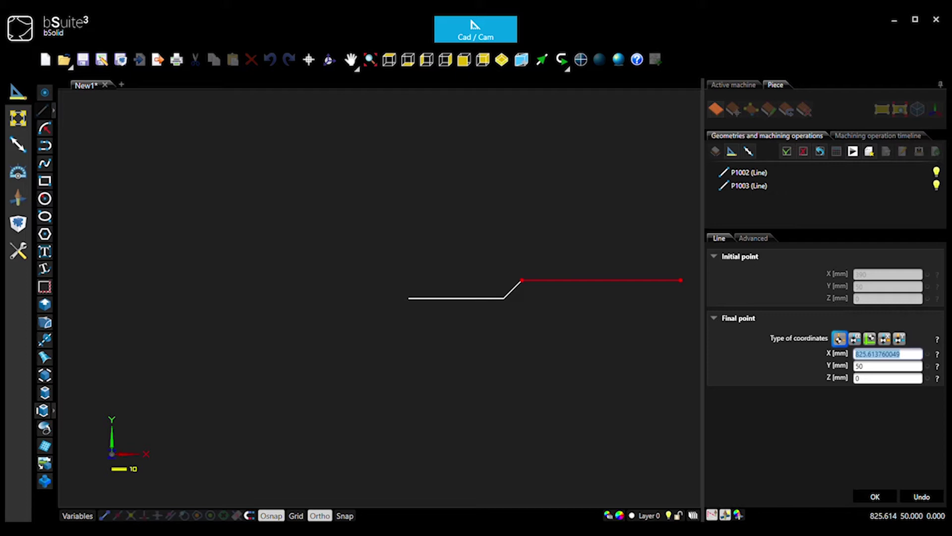
text(290)
click(888, 365)
text(240)
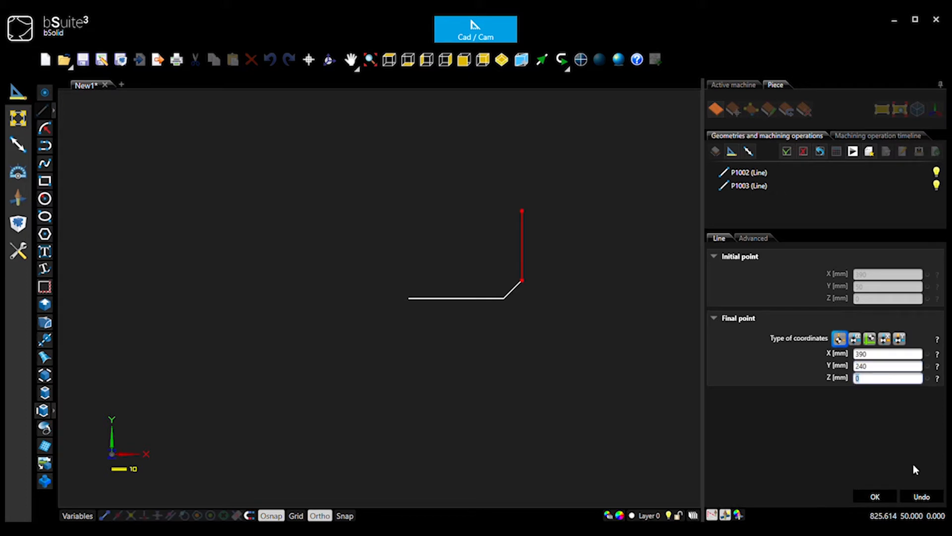
click(877, 496)
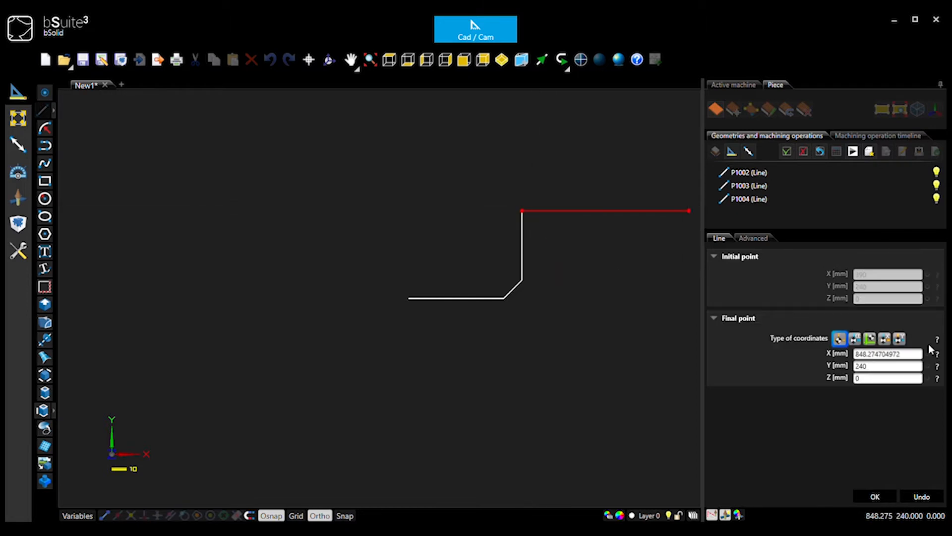
Draw the upper chamfer line ending at X 340, Y 290.
text(340)
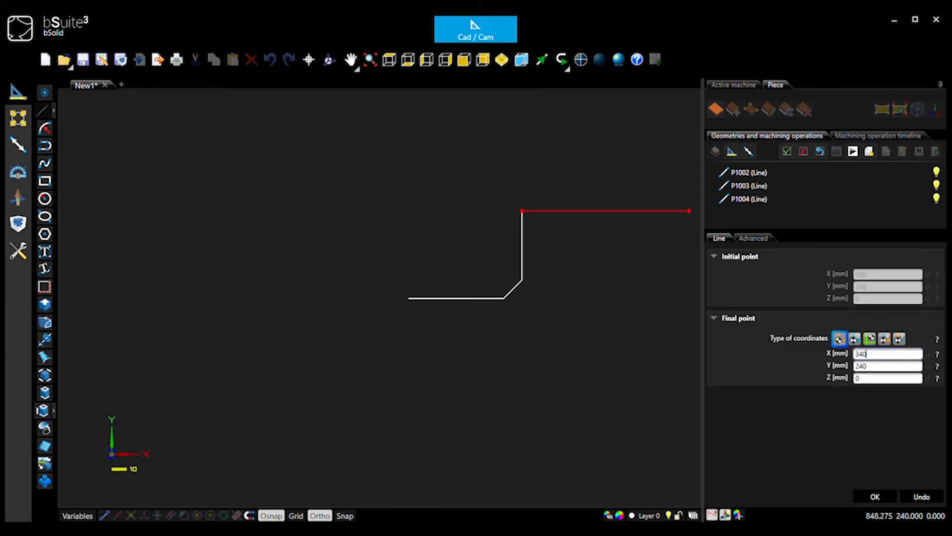
text(290)
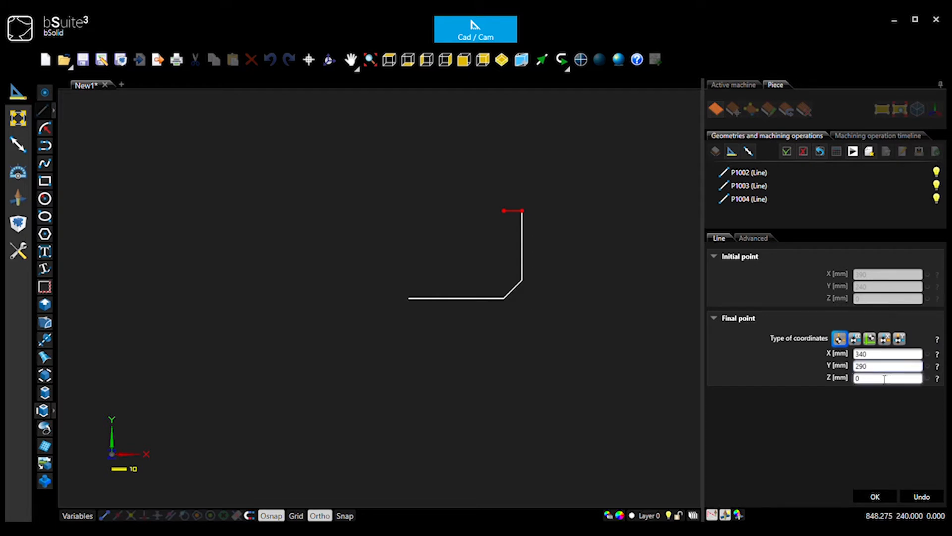
click(878, 496)
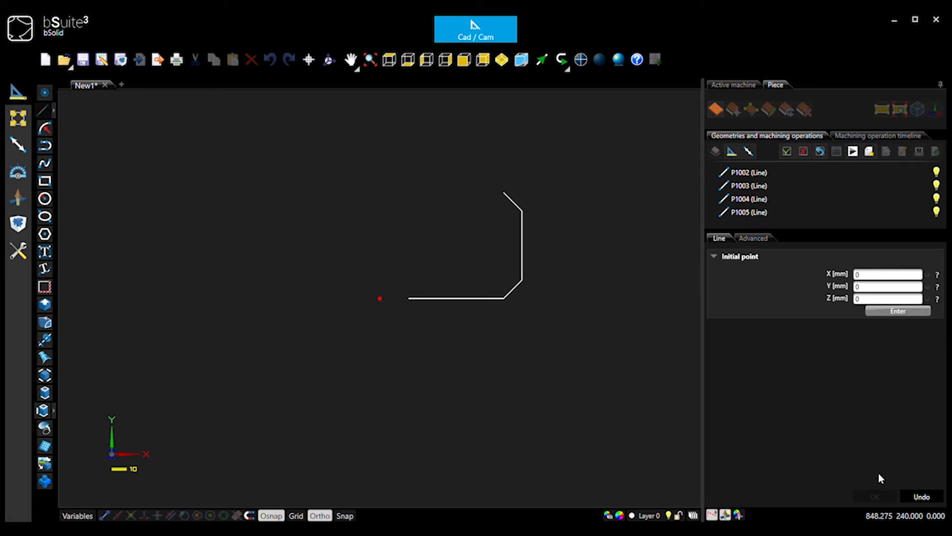
mouse_move(883, 401)
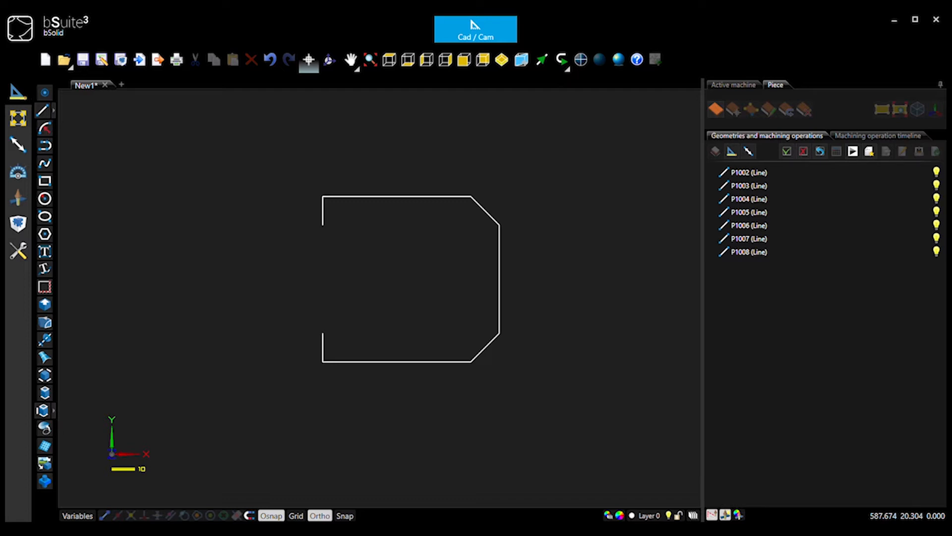
Draw an endpoints-and-radius arc of radius 50, choosing the outward-bulging solution.
click(42, 125)
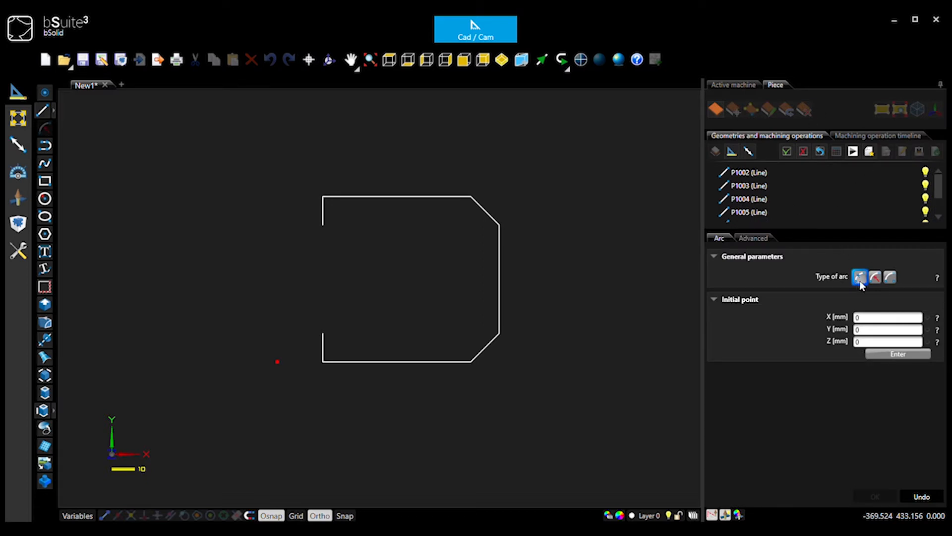
click(875, 277)
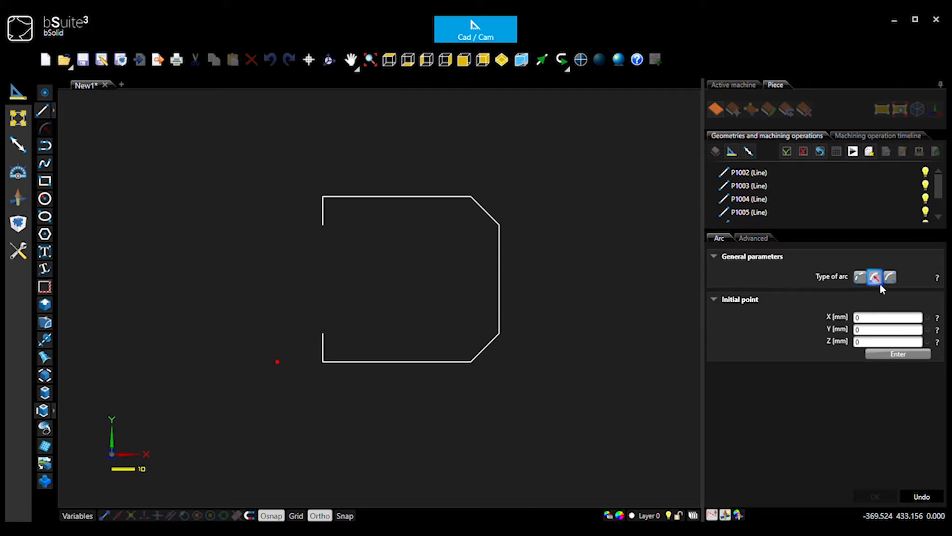
click(890, 277)
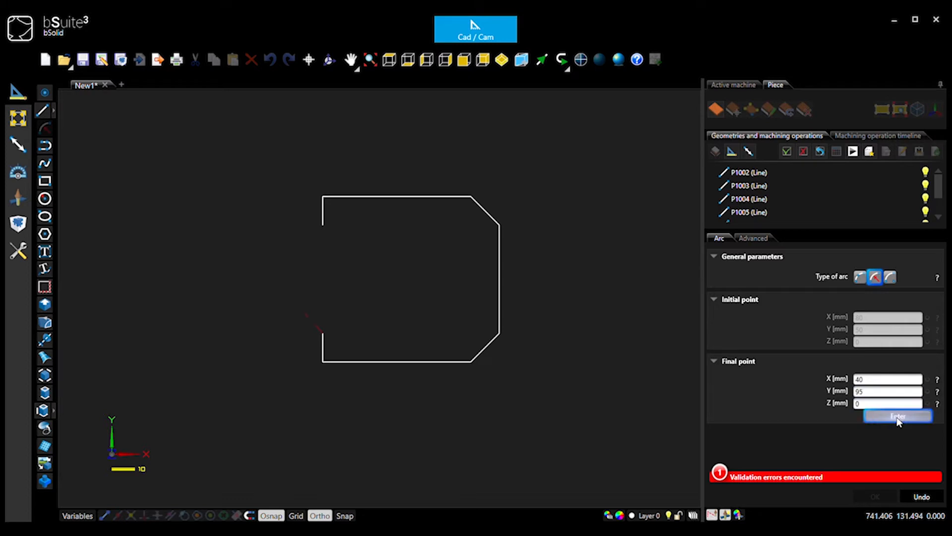
click(895, 416)
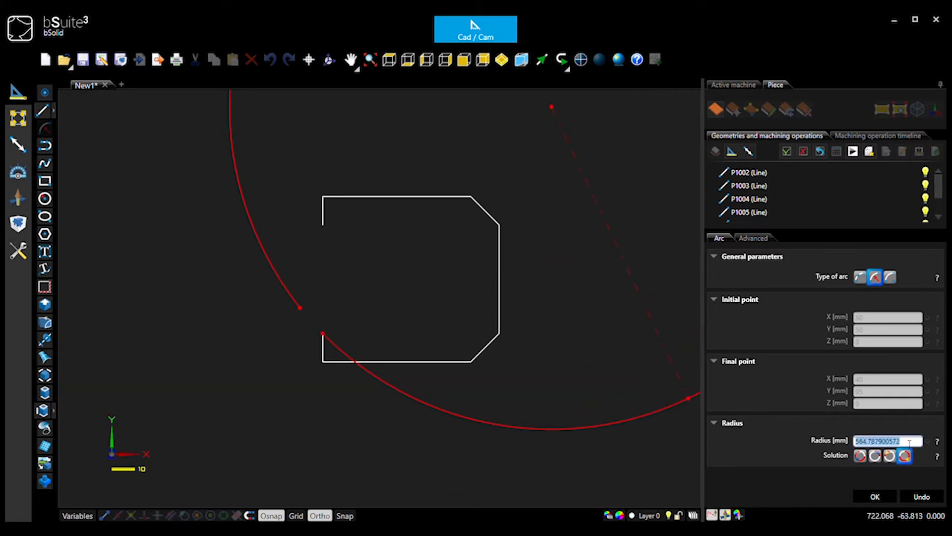
text(50)
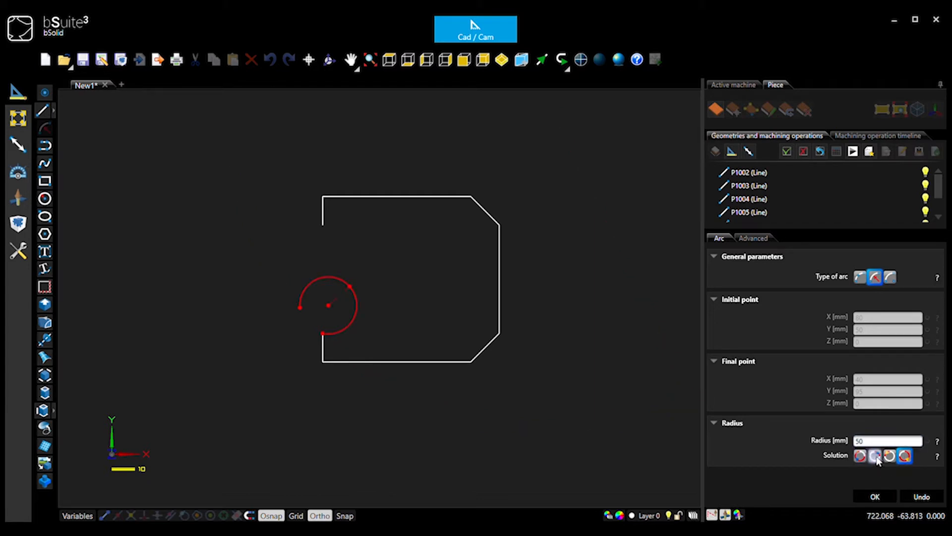
click(890, 455)
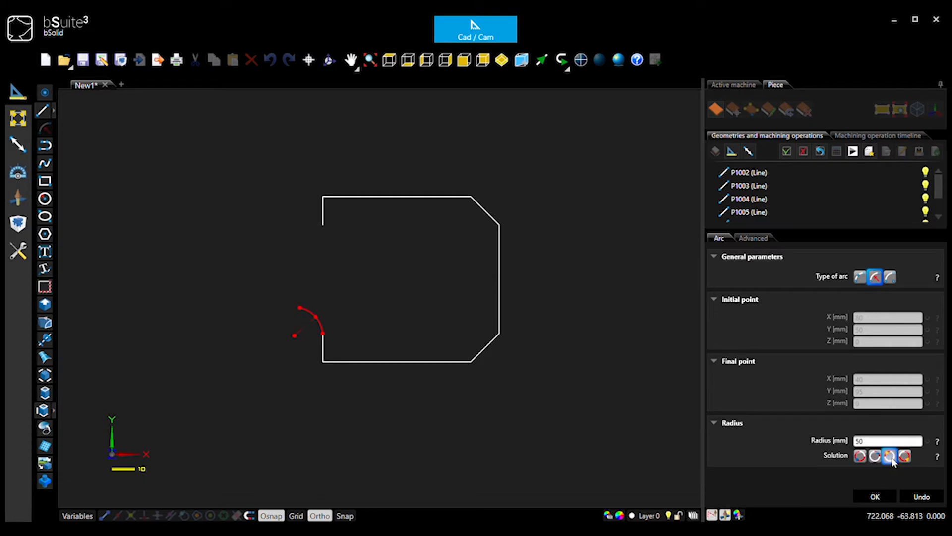
mouse_move(893, 458)
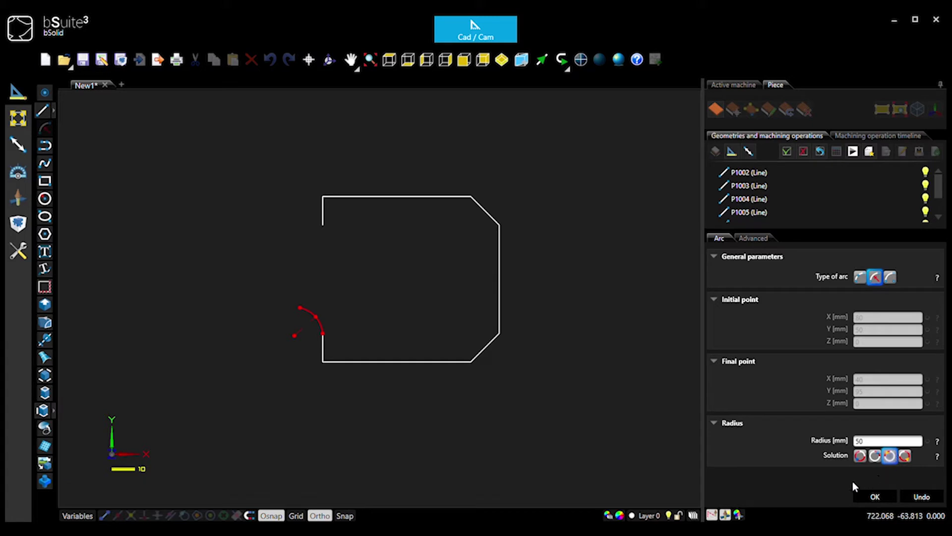
mouse_move(870, 500)
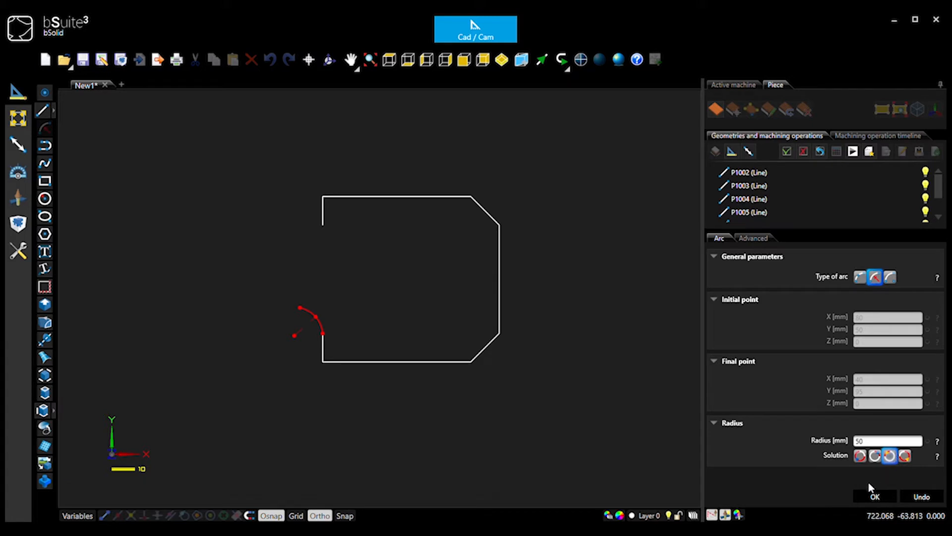
mouse_move(904, 486)
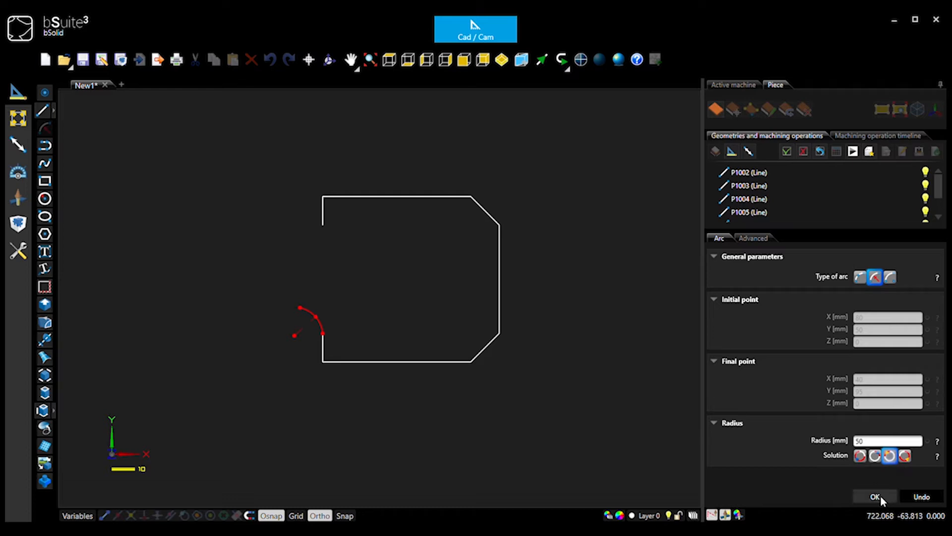
click(877, 496)
text(145)
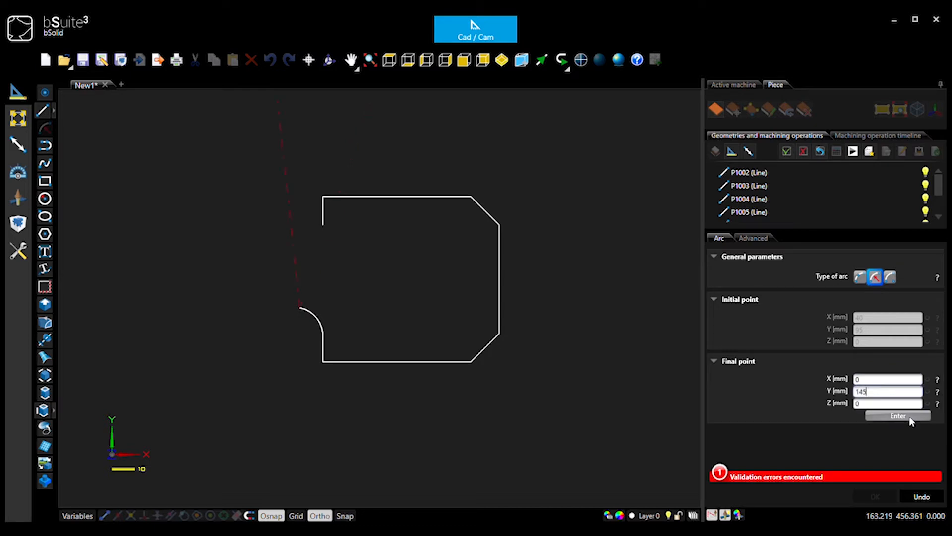
Add the second 50 mm radius arc ending at X 0, Y 145, bulging outward.
click(897, 415)
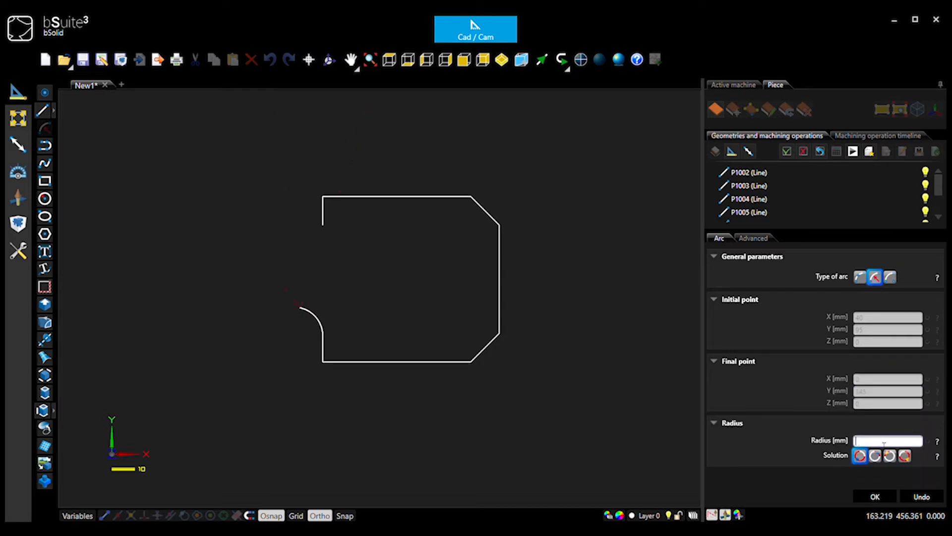
text(50)
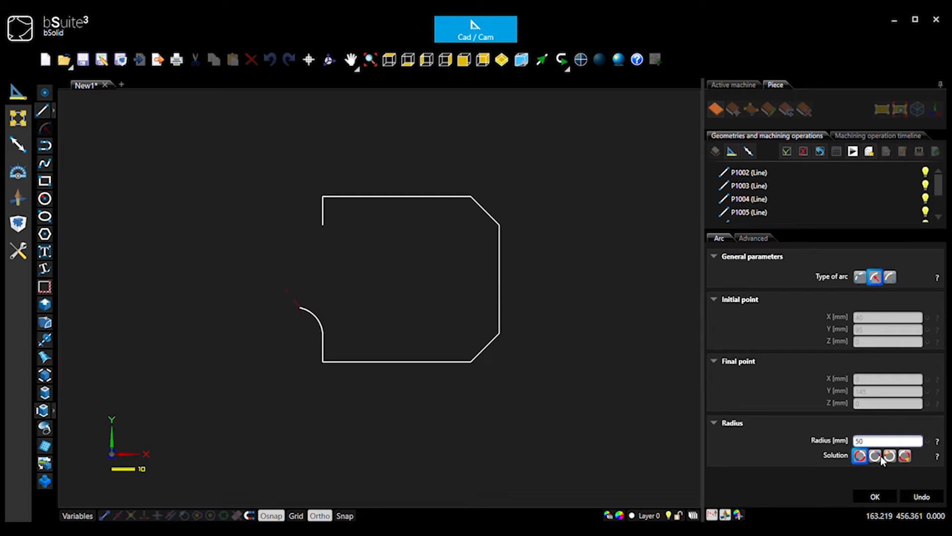
click(873, 456)
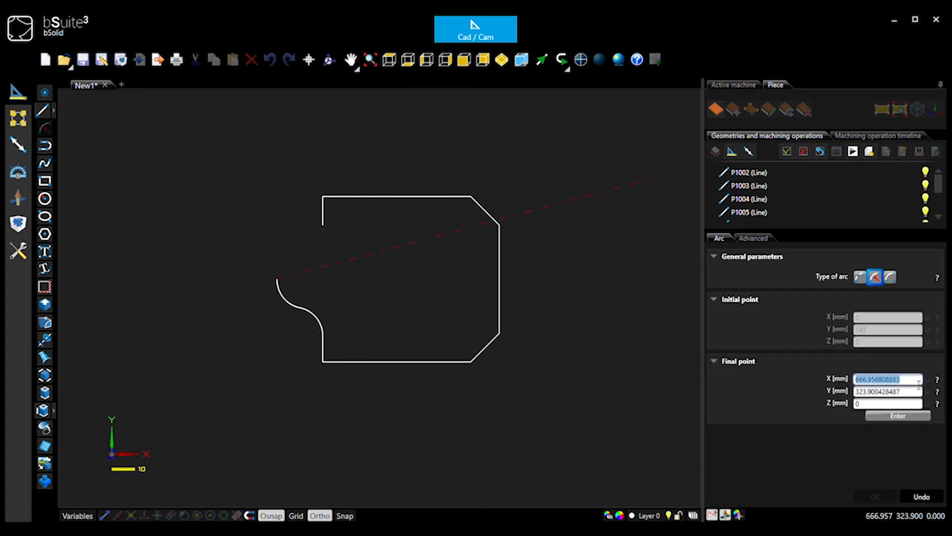
Add the third 50 mm radius arc climbing to X 40, Y 195.
text(40)
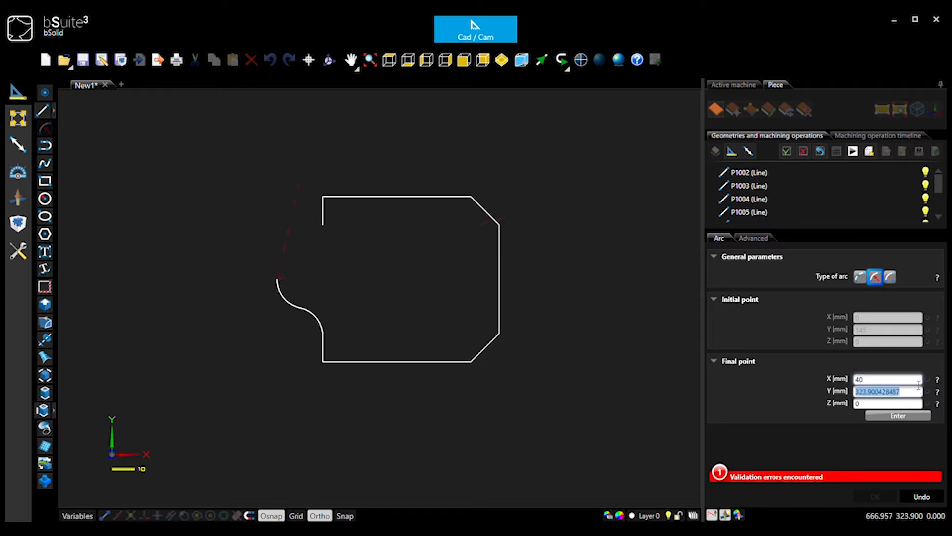
click(898, 416)
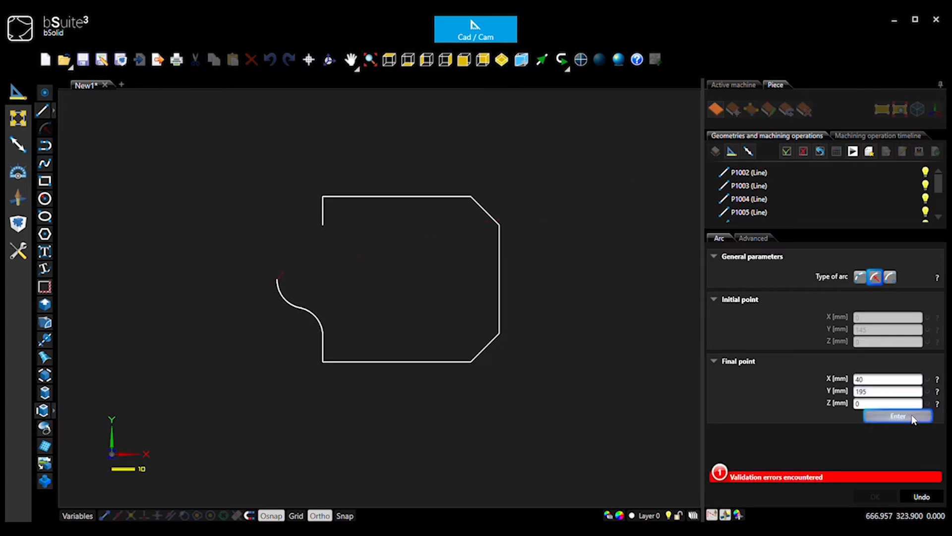
click(898, 416)
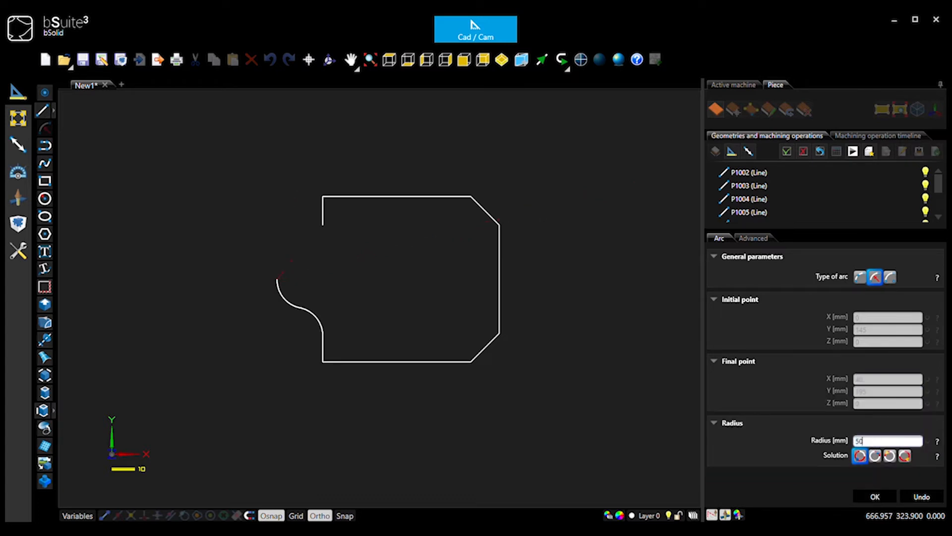
click(888, 456)
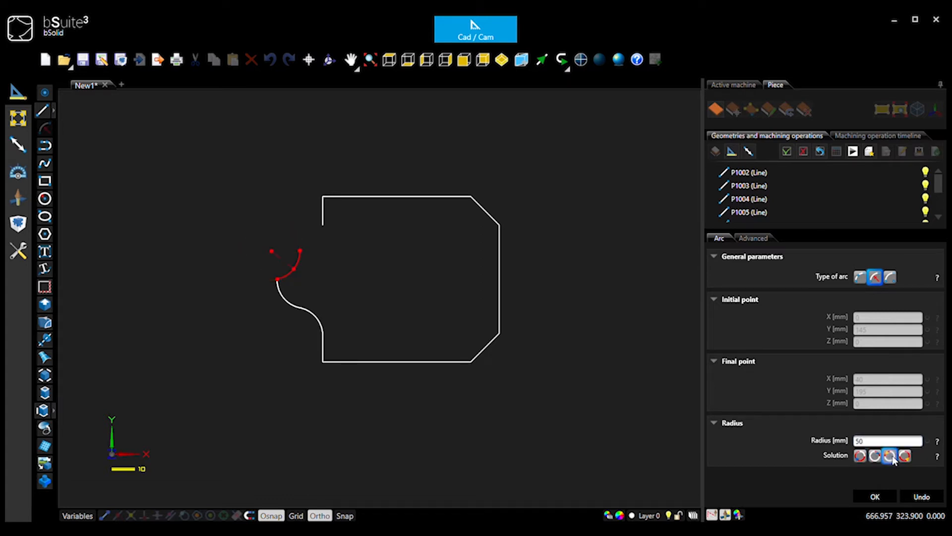
click(875, 456)
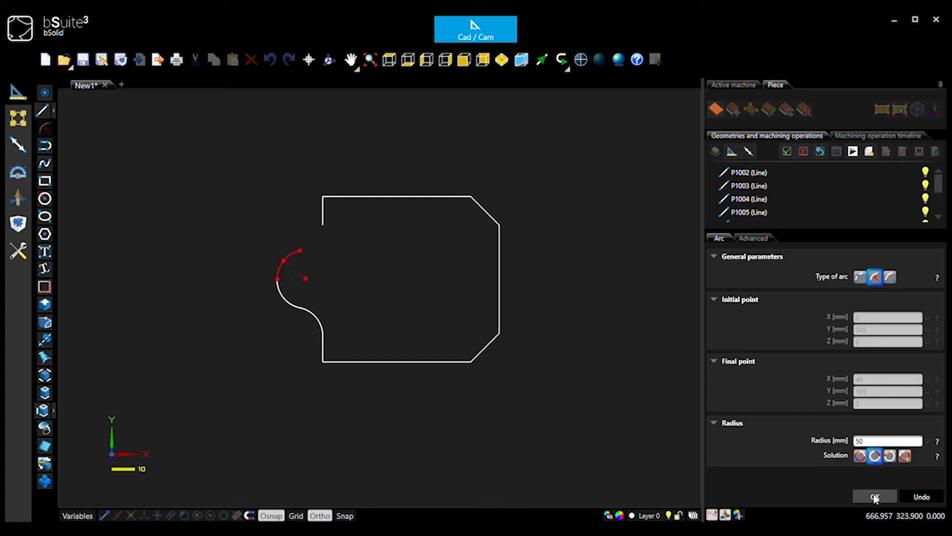
click(877, 496)
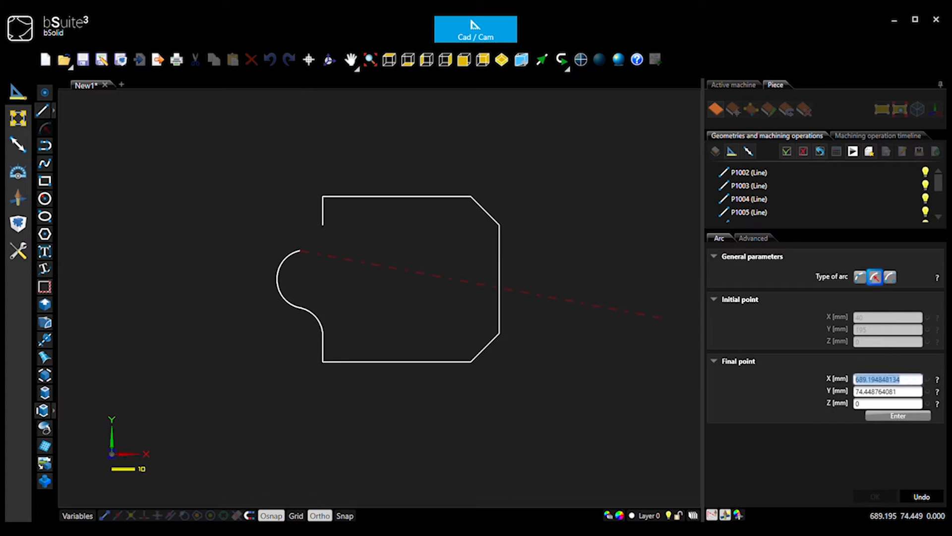
Draw the closing 50 mm arc ending at X 80, Y 290-50, meeting the top edge.
text(40)
click(888, 391)
text(195)
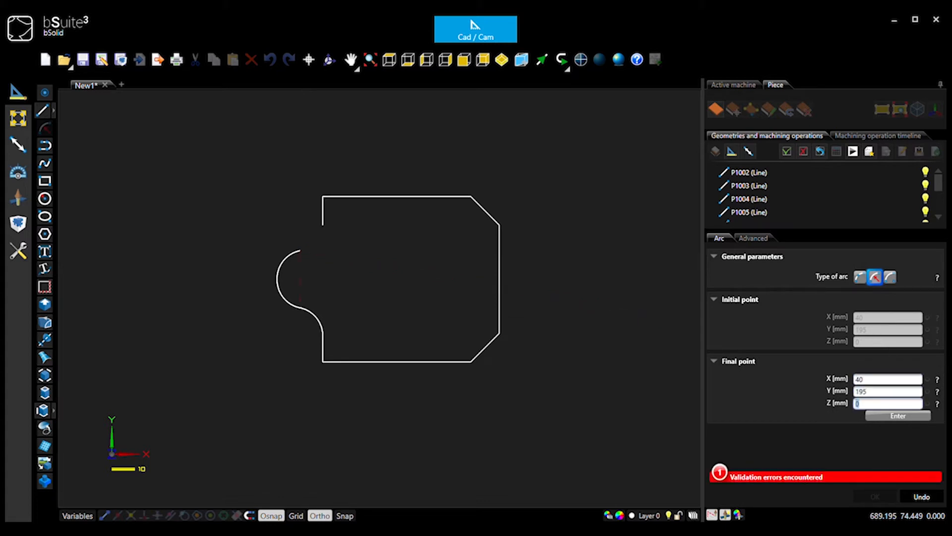
click(898, 416)
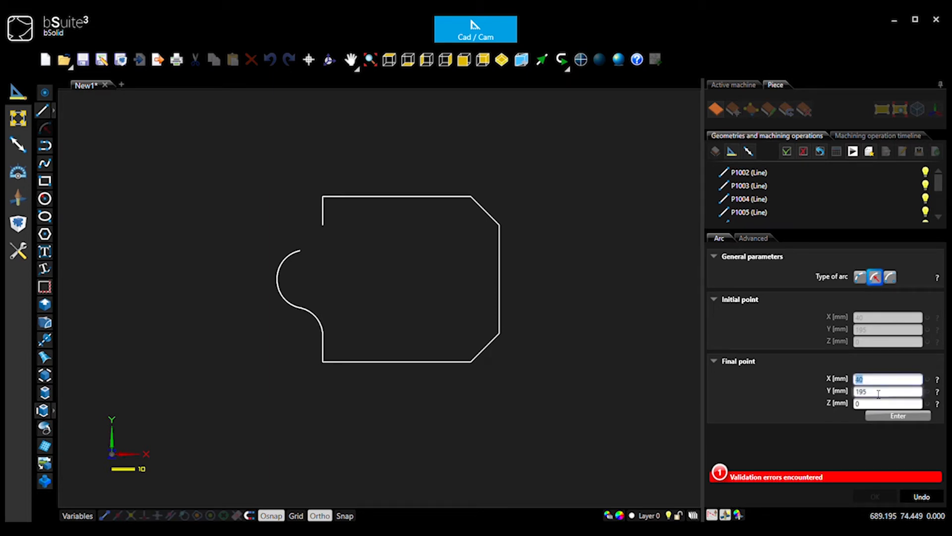
text(80)
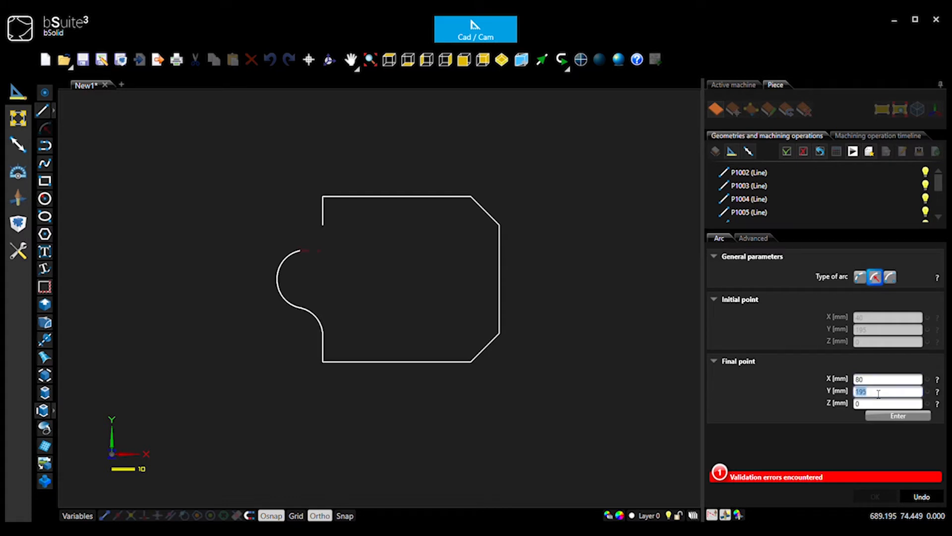
text(290)
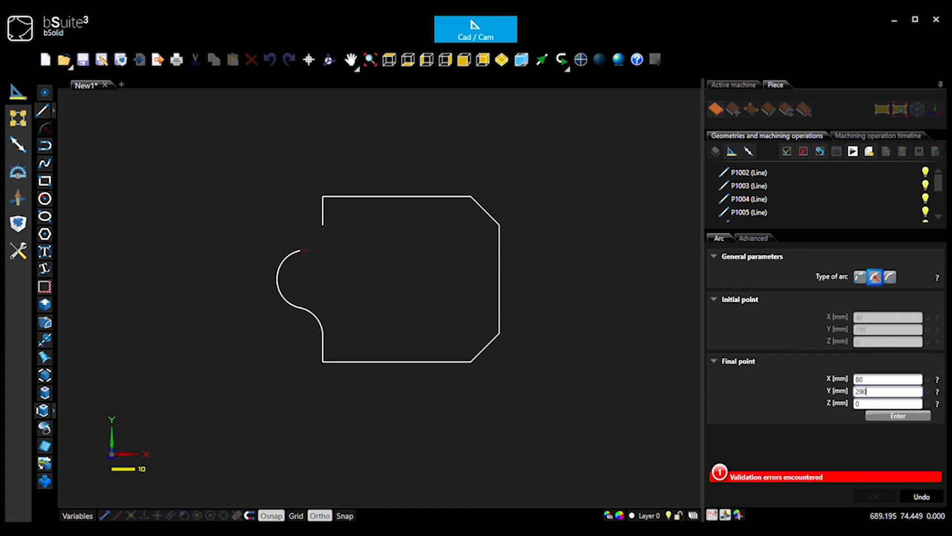
text(-50)
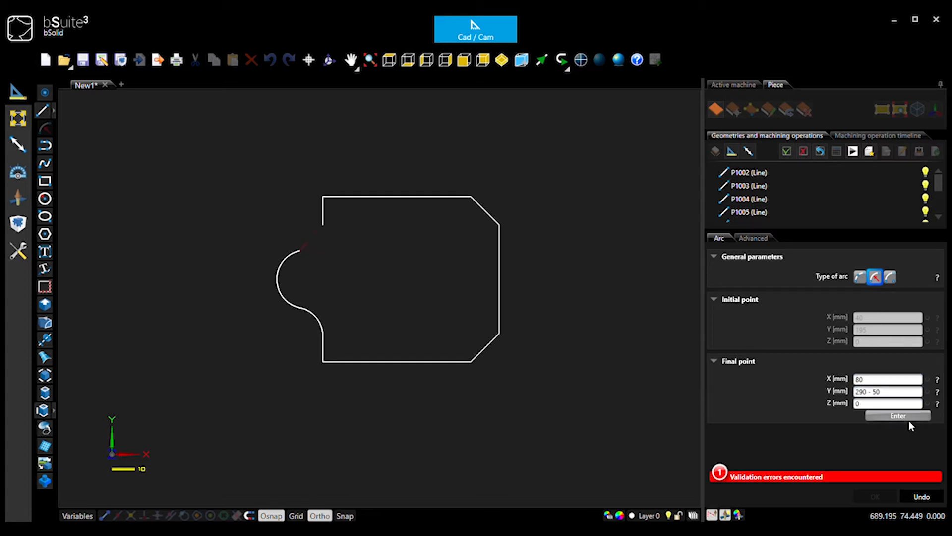
click(898, 416)
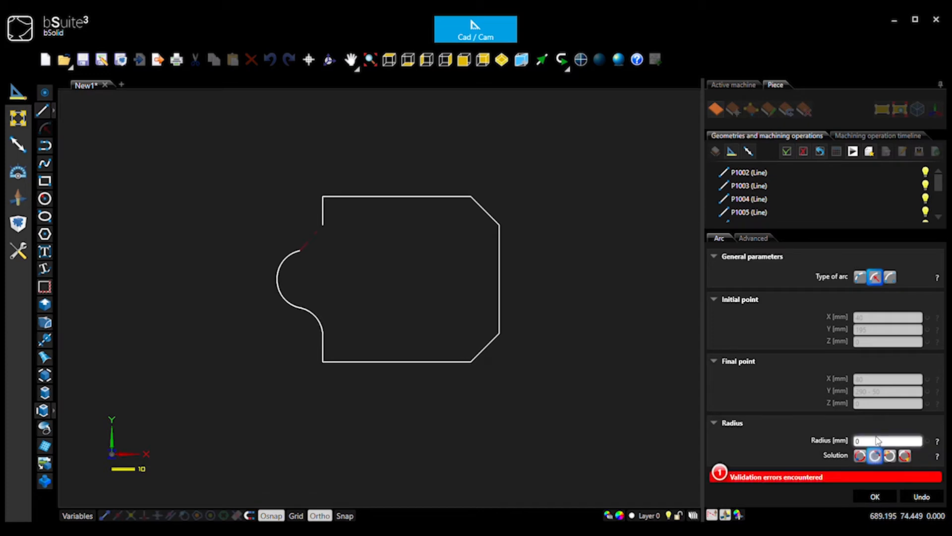
text(50)
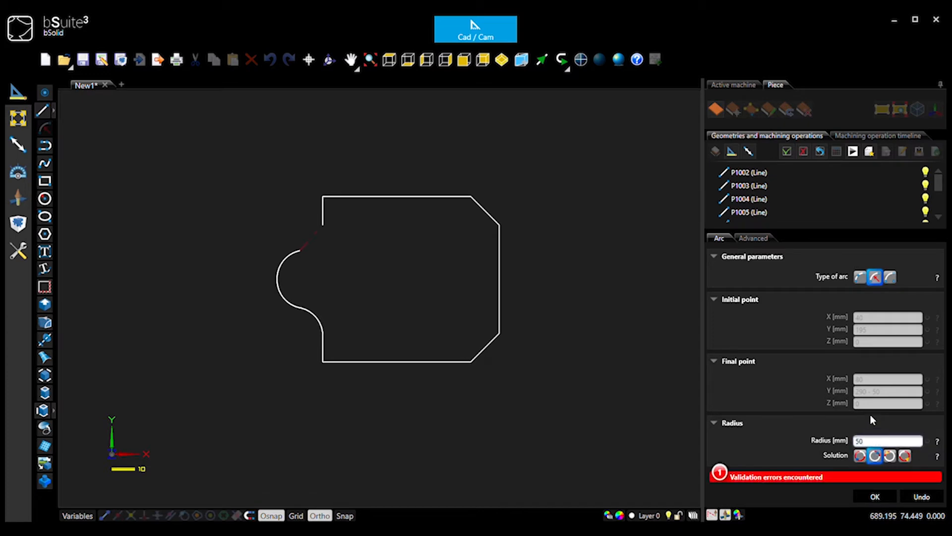
click(860, 458)
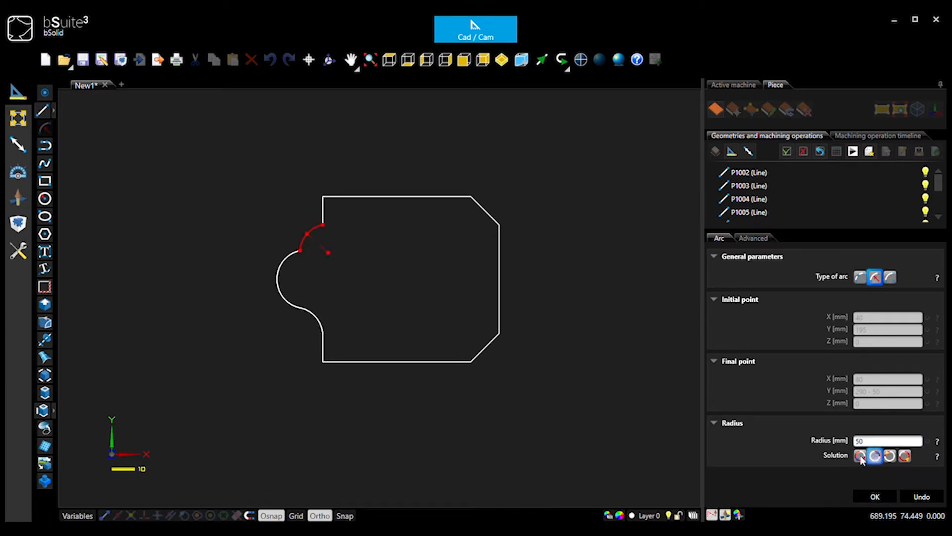
click(894, 456)
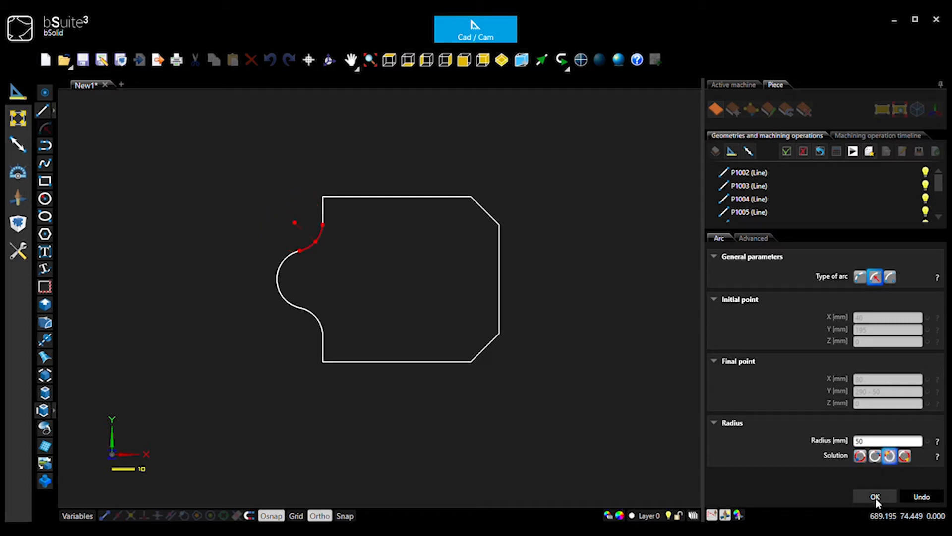
click(877, 497)
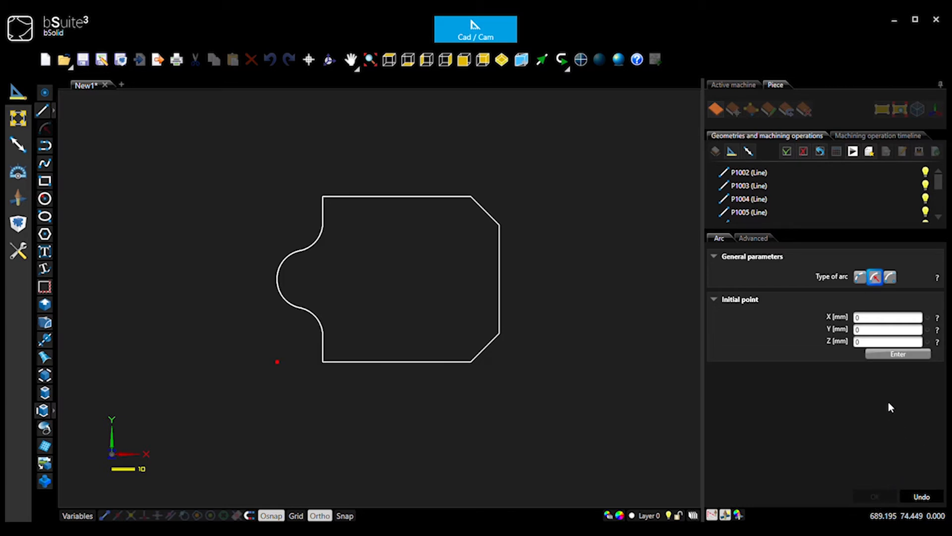
mouse_move(906, 458)
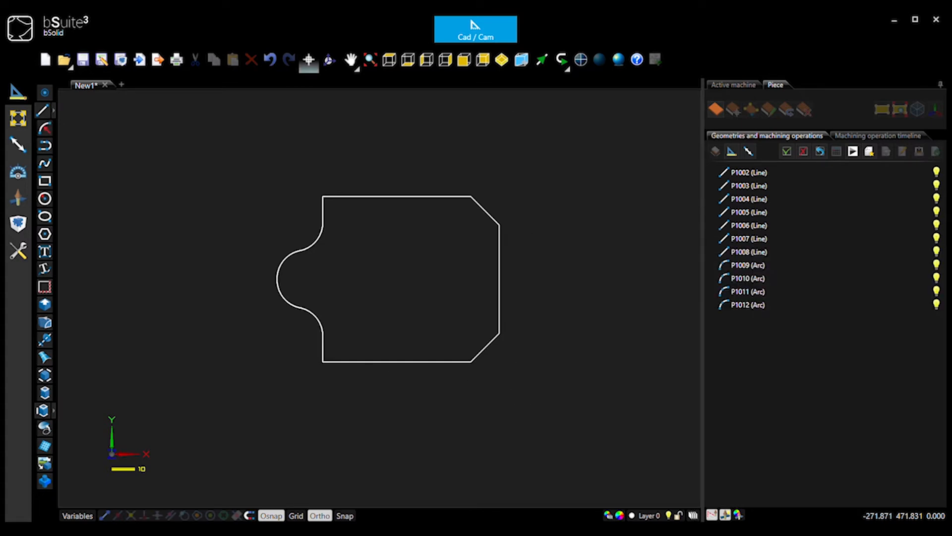
mouse_move(97, 370)
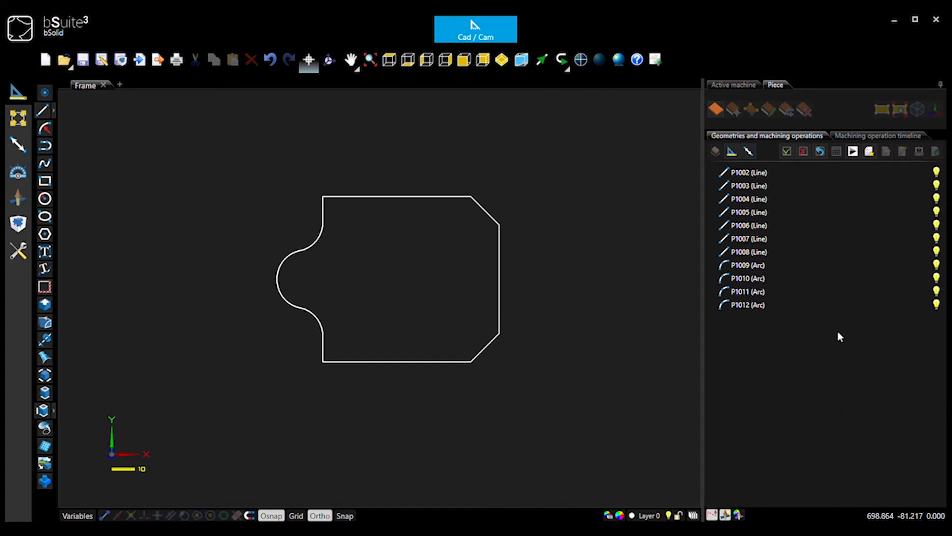
Exit the Arc tool and save the drawing as Frame.
click(748, 265)
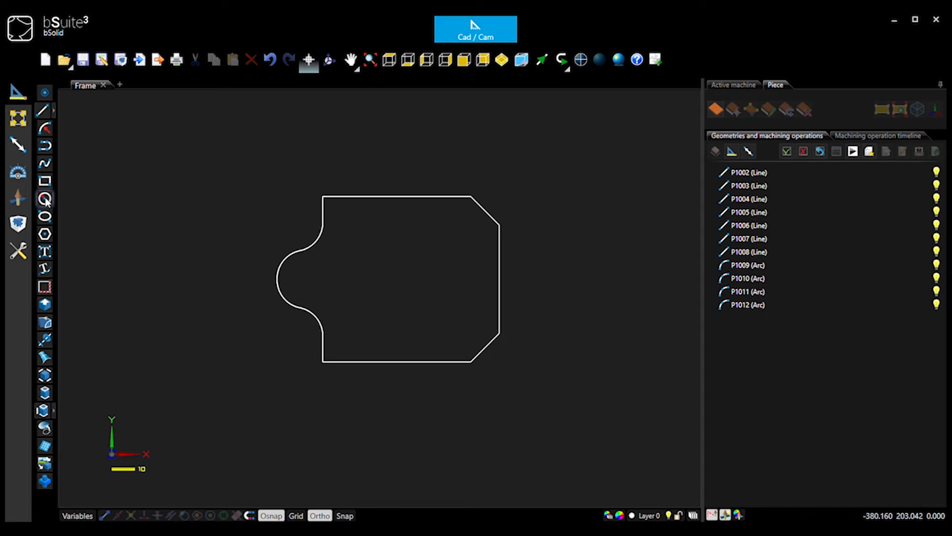
Place a circle centred at X 40, Y 145 inside the rounded pocket, entering 10.
click(45, 198)
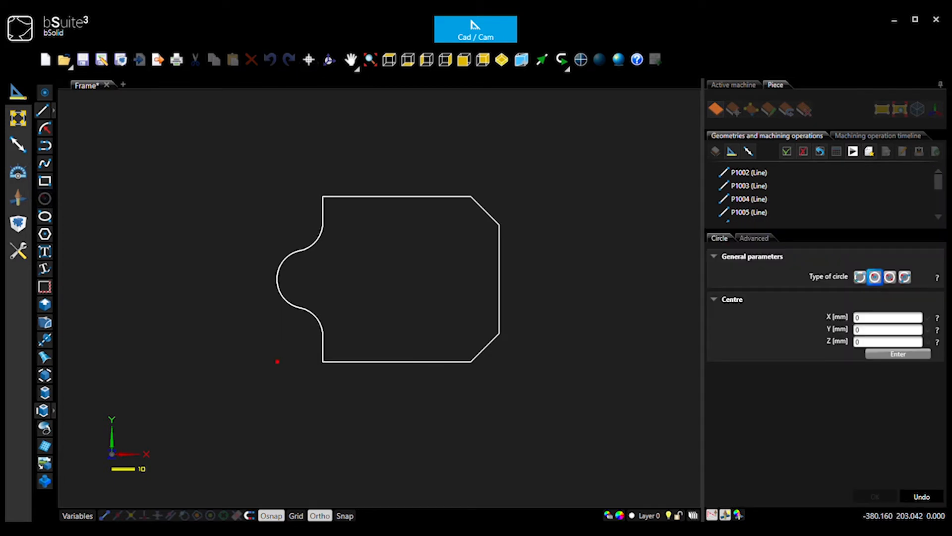
mouse_move(861, 283)
text(145)
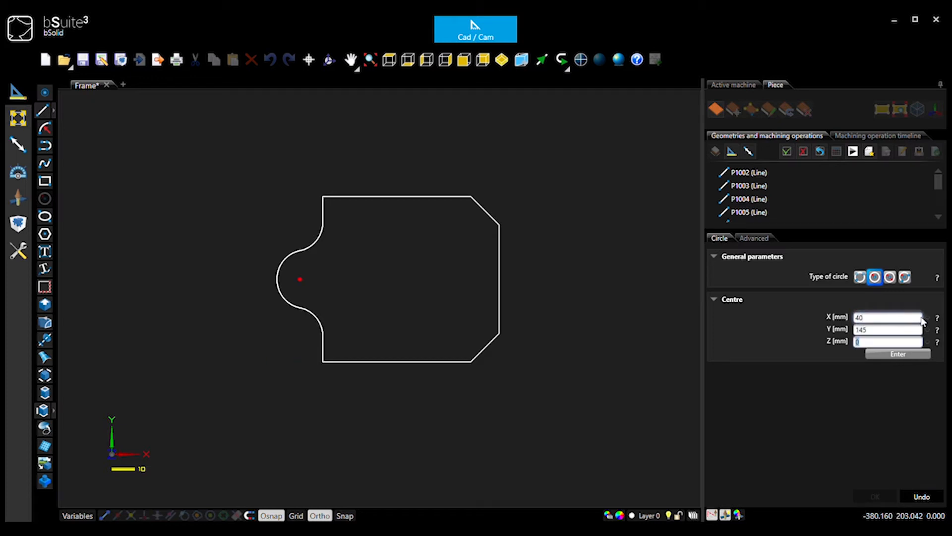
click(898, 353)
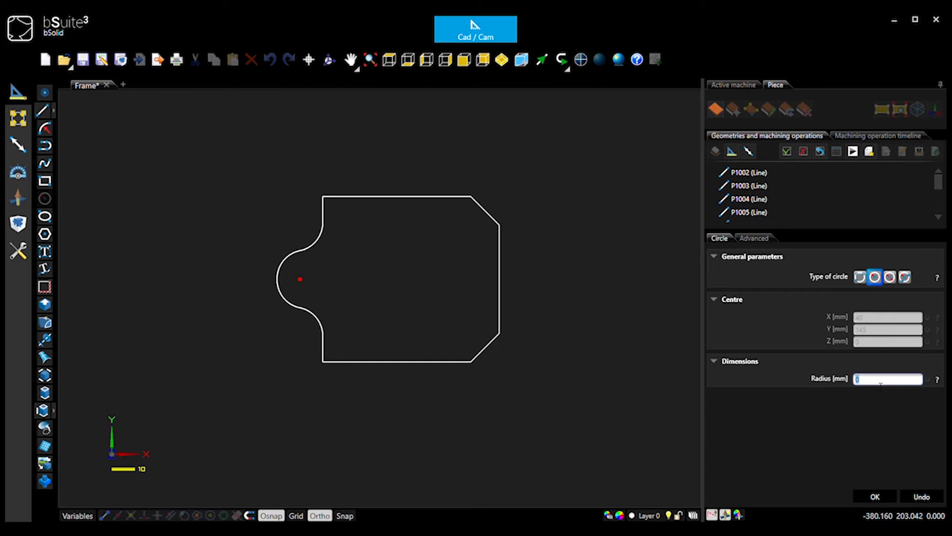
text(10)
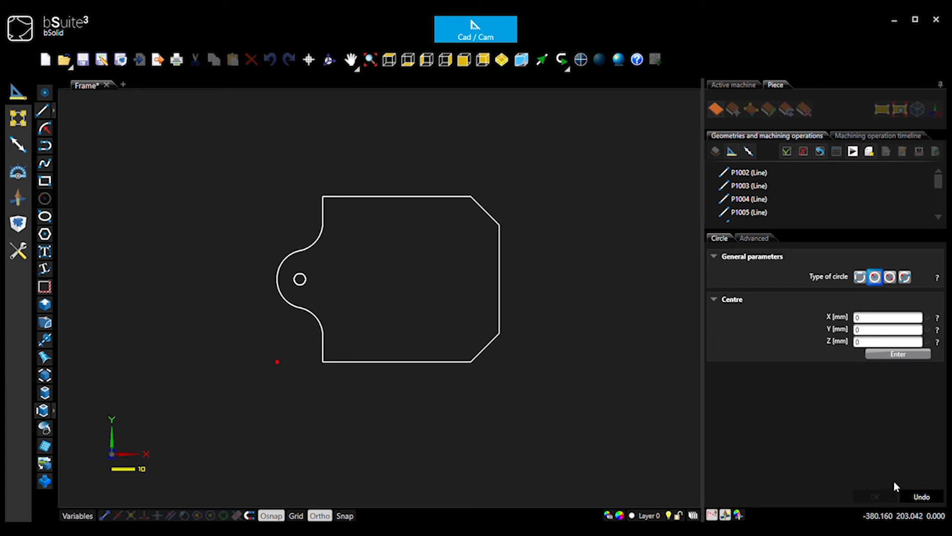
mouse_move(940, 501)
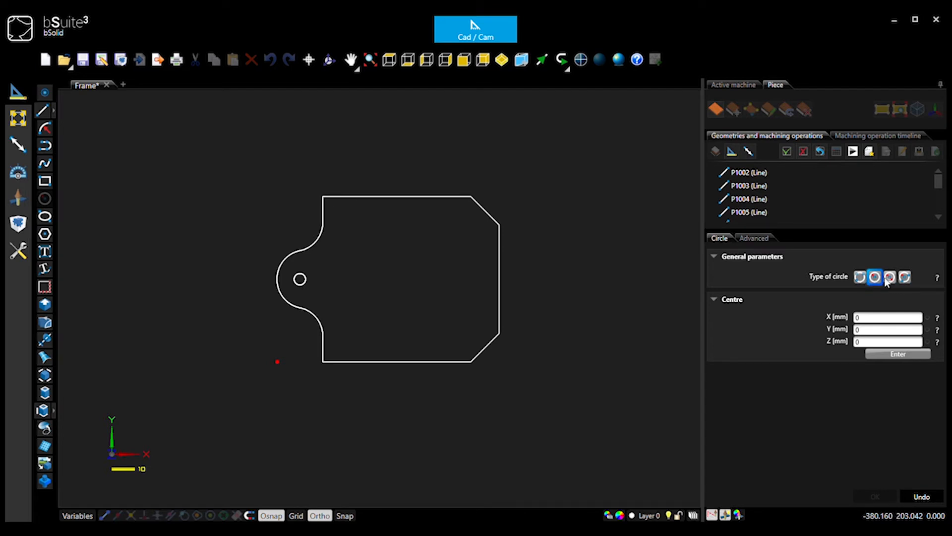
mouse_move(883, 280)
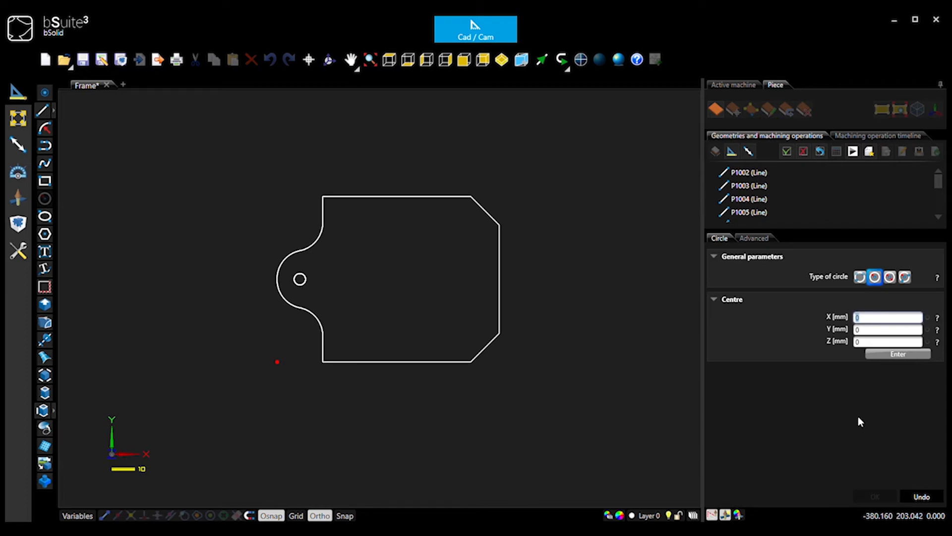
Add a 2.5 mm radius hole centred at X 100, Y 20.
text(100)
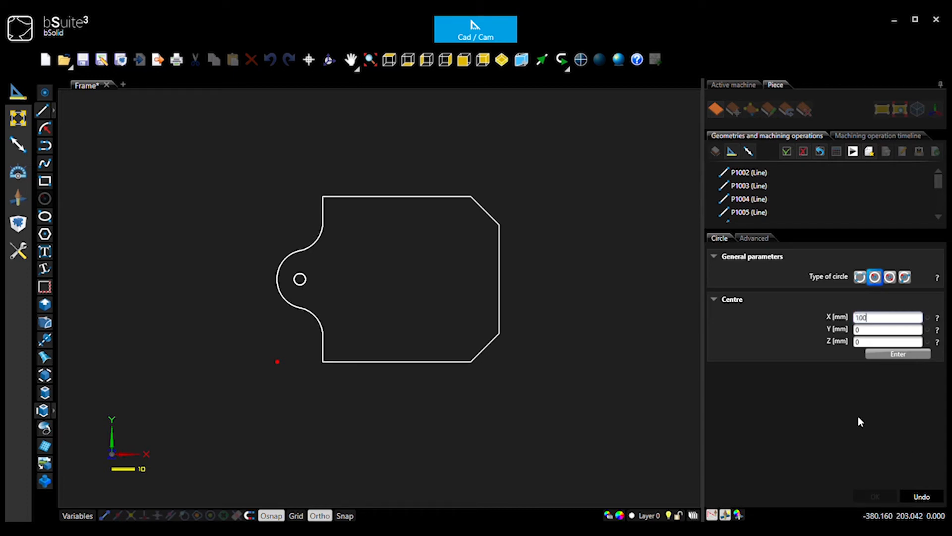
text(20)
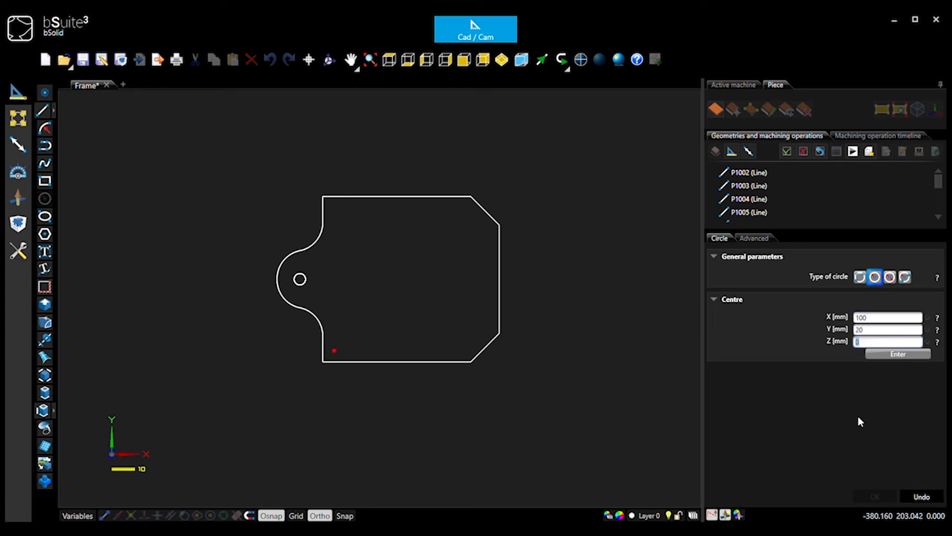
mouse_move(886, 364)
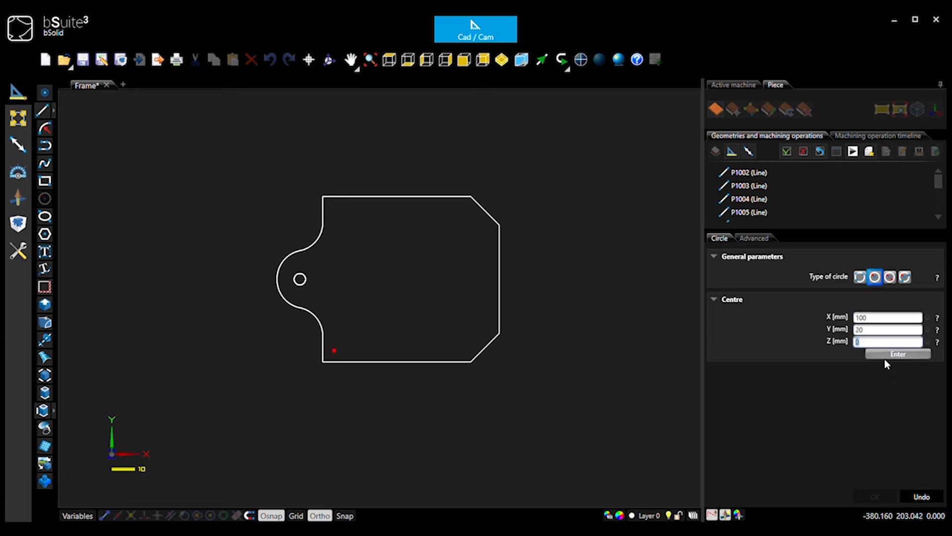
click(898, 354)
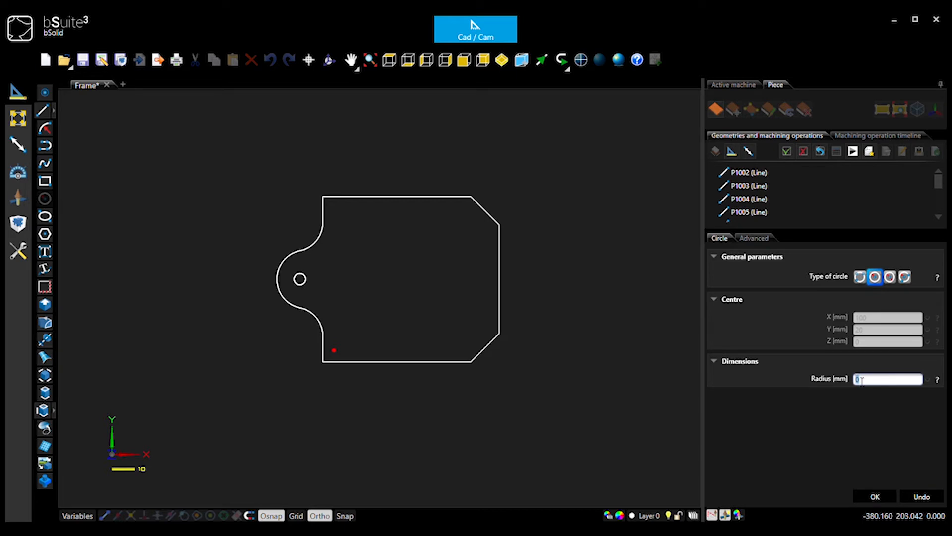
text(2.5)
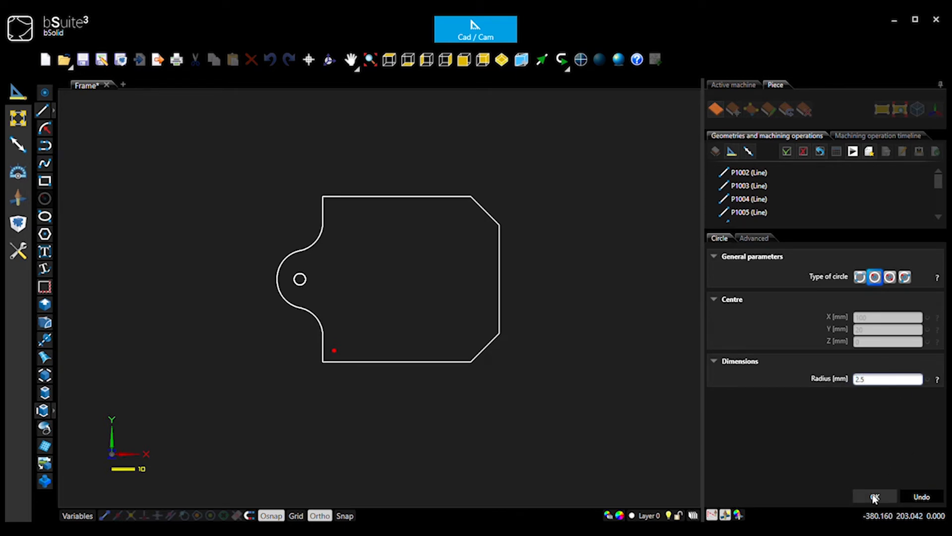
click(876, 497)
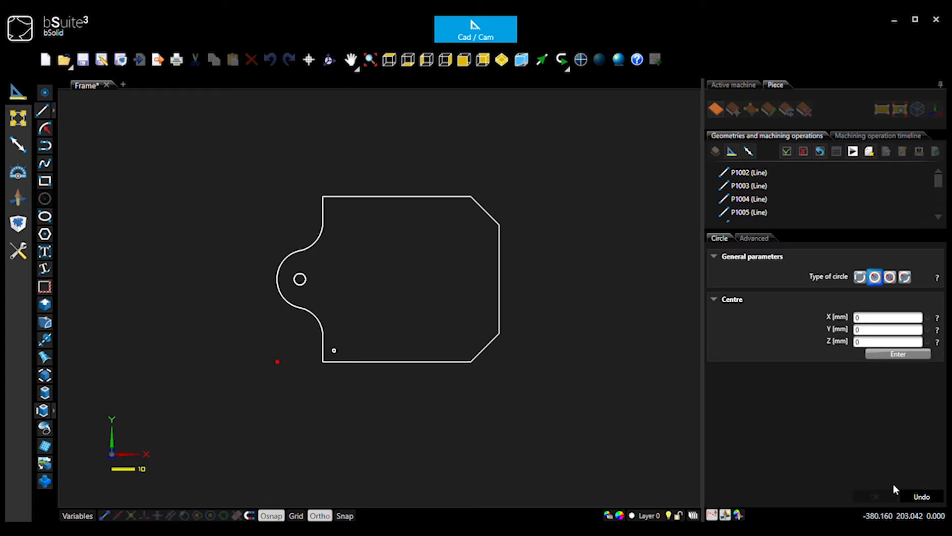
mouse_move(853, 438)
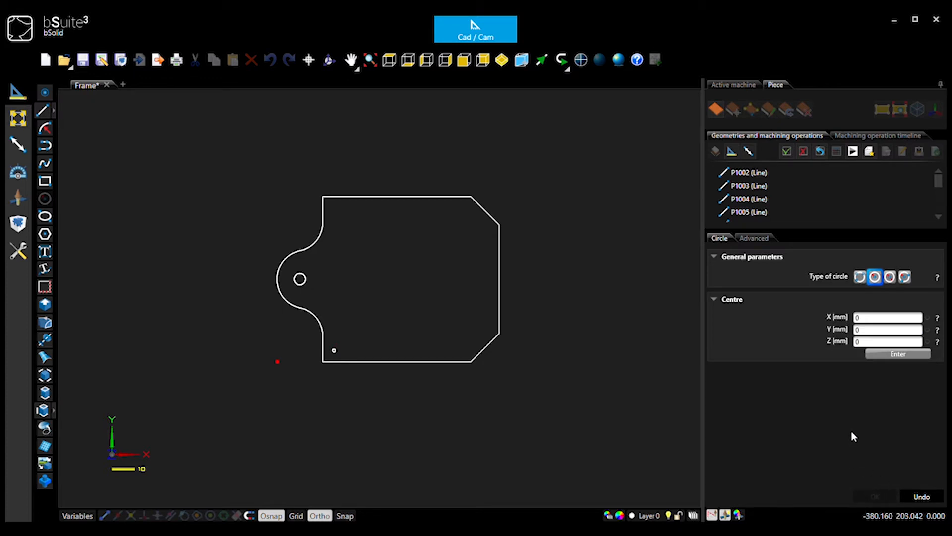
mouse_move(827, 387)
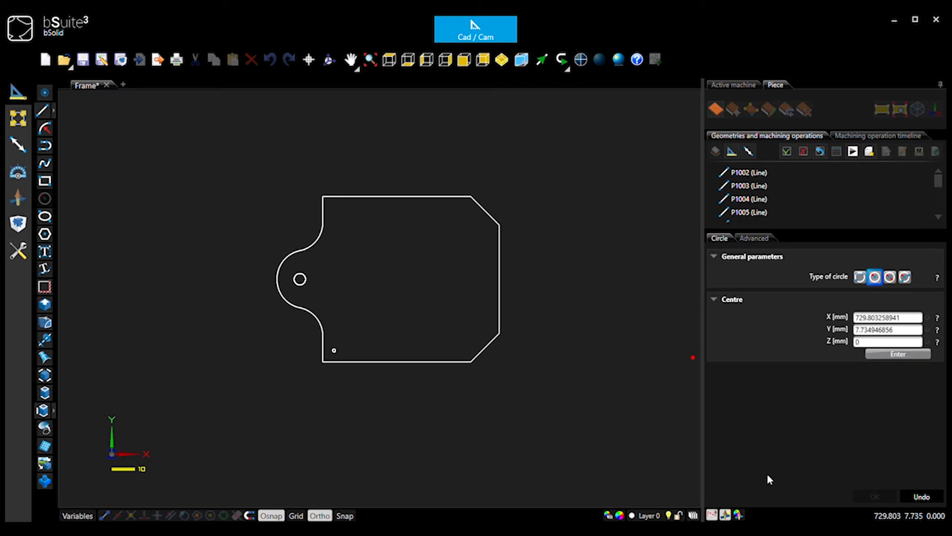
mouse_move(825, 477)
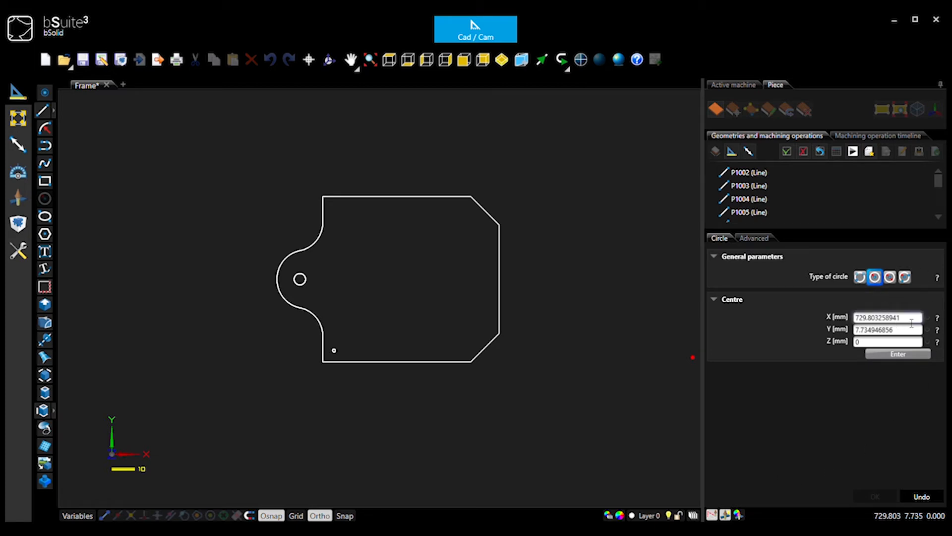
Add a 2.5 mm radius hole centred at X 100, Y 270 near the top-left corner.
triple_click(886, 317)
text(100)
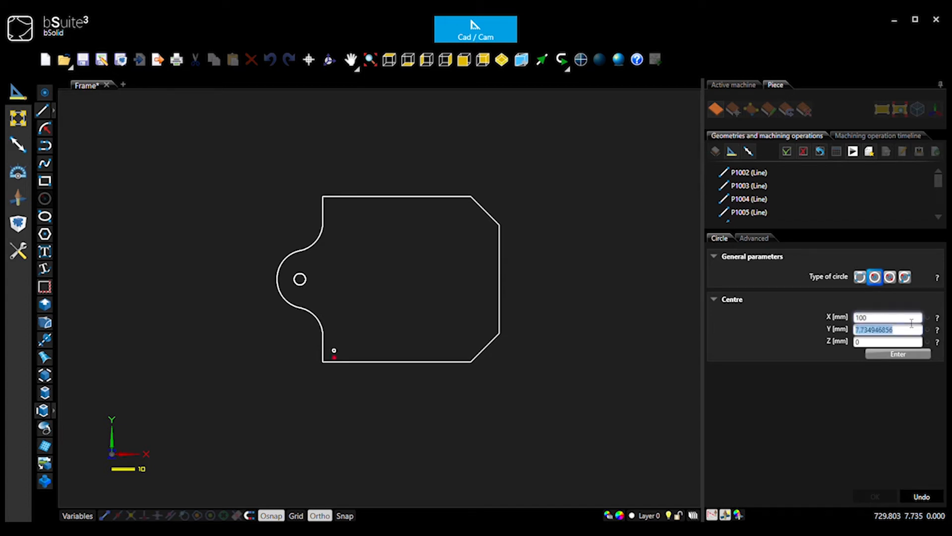
text(290-2)
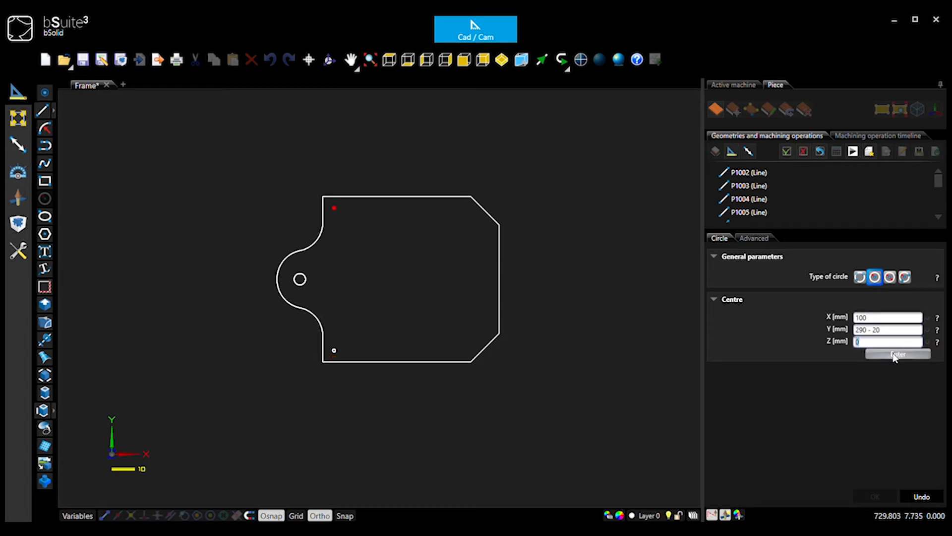
click(897, 353)
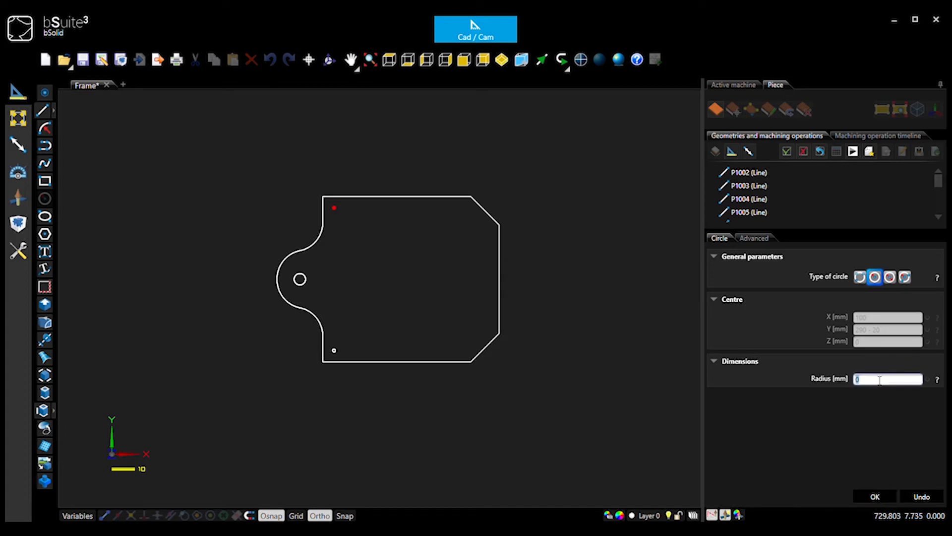
text(2.5)
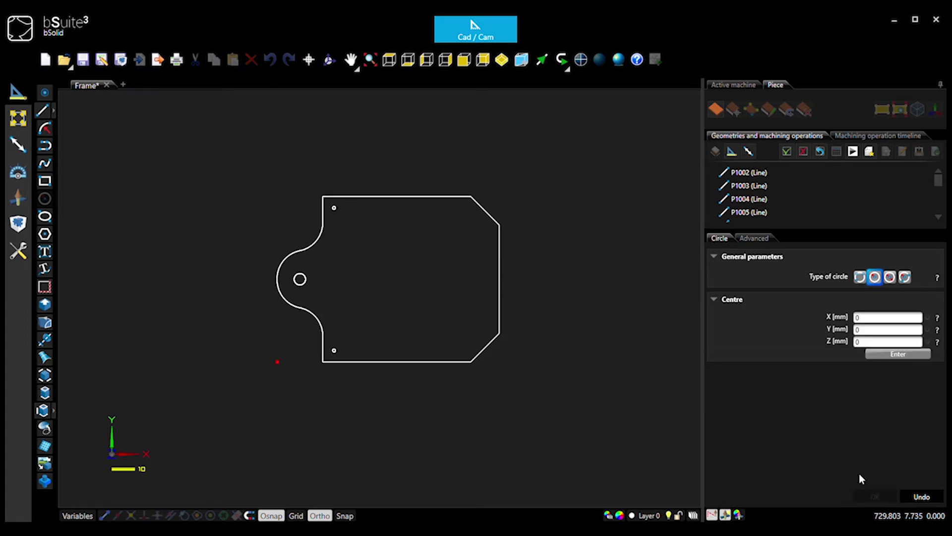
mouse_move(898, 421)
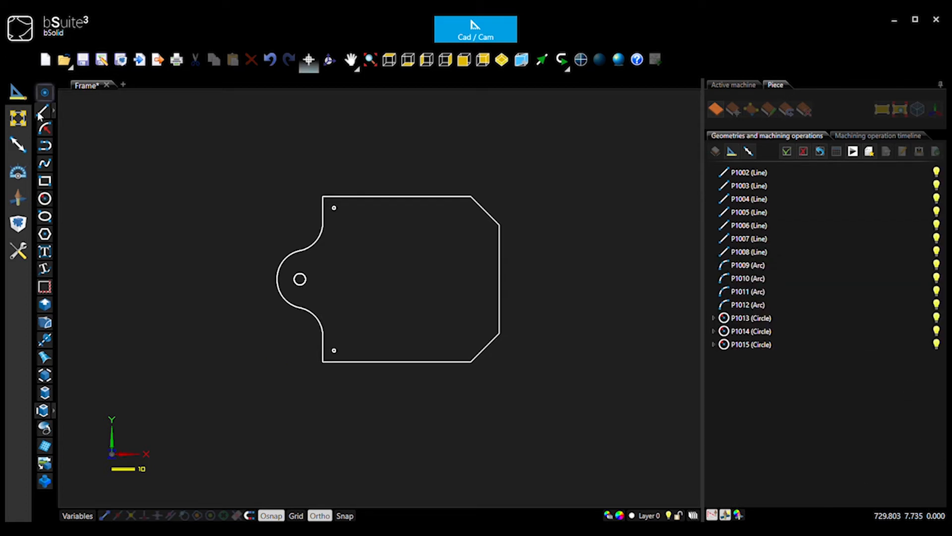
click(43, 182)
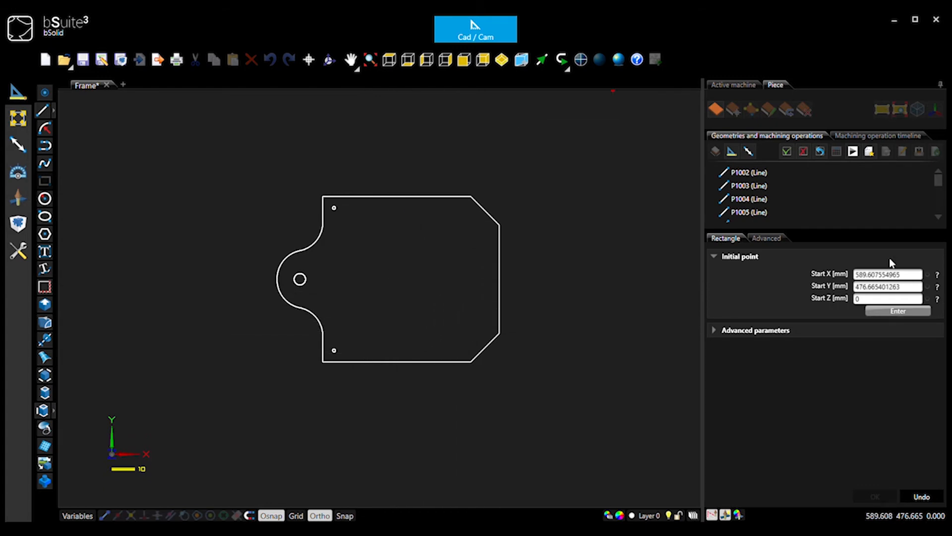
Draw rectangle P1016 from X 110, Y 30 with base 200 and height 230.
click(888, 274)
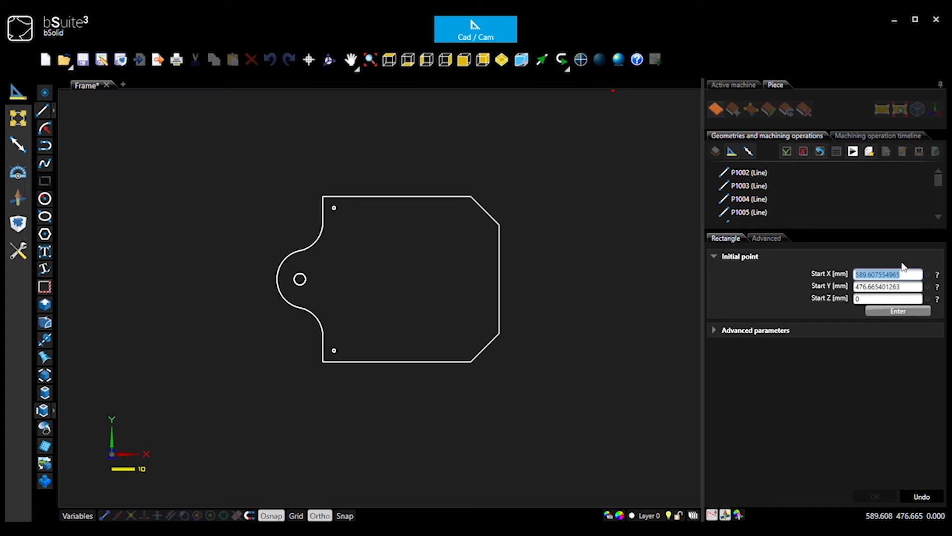
mouse_move(603, 311)
text(170)
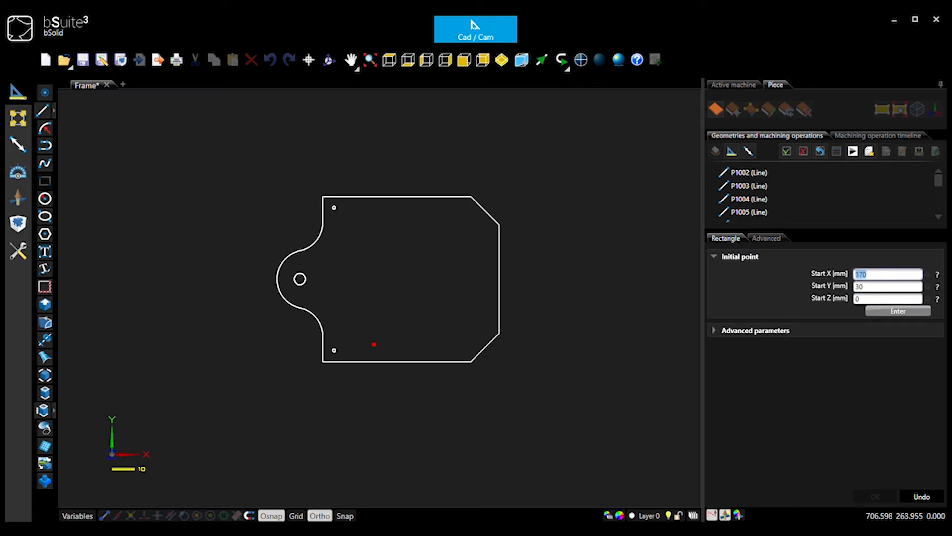
text(110)
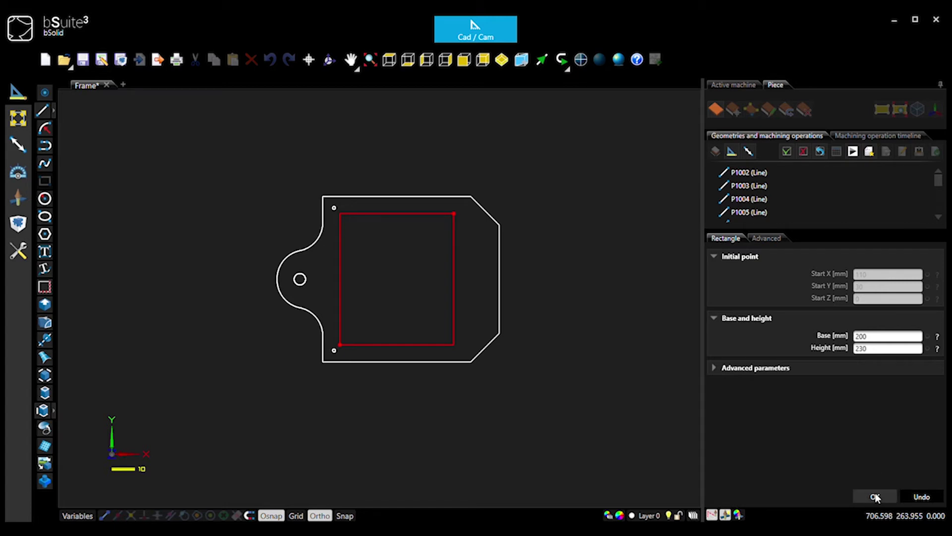
click(877, 496)
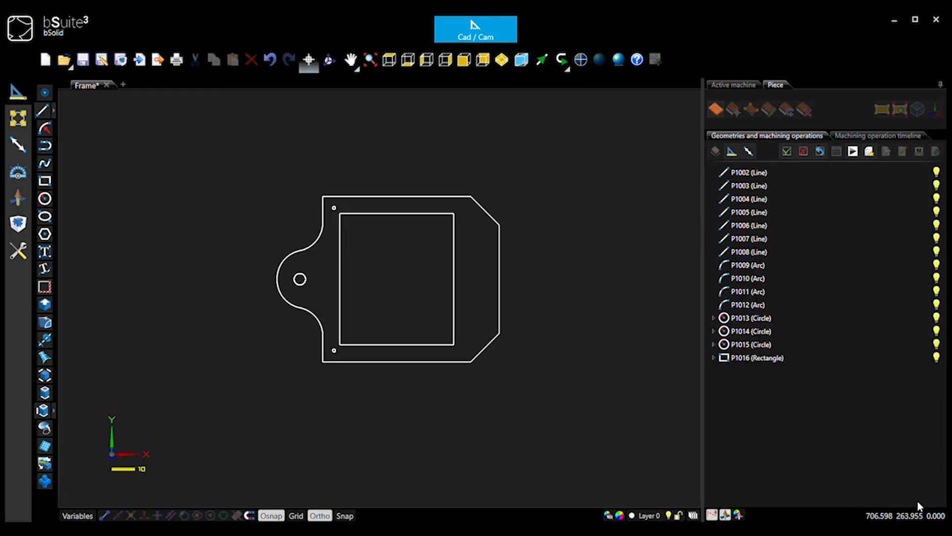
click(748, 318)
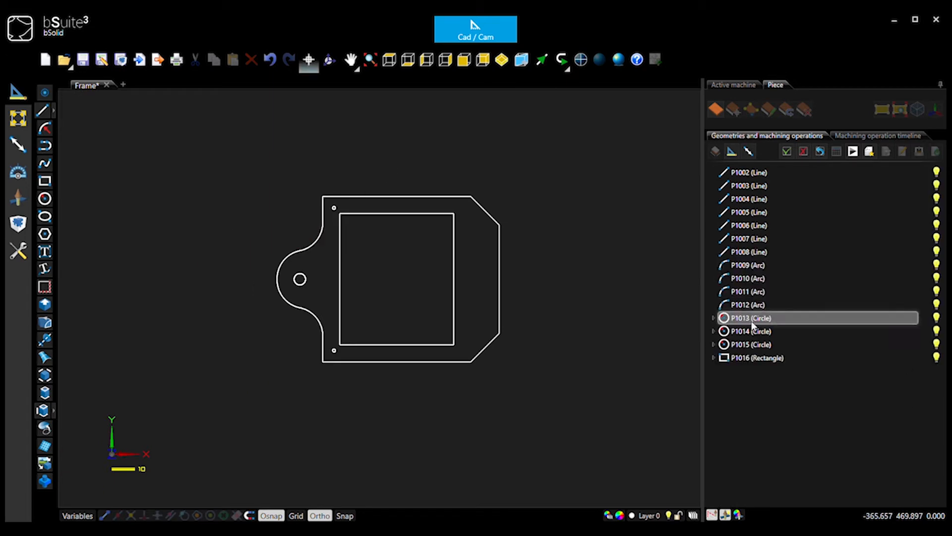
click(747, 291)
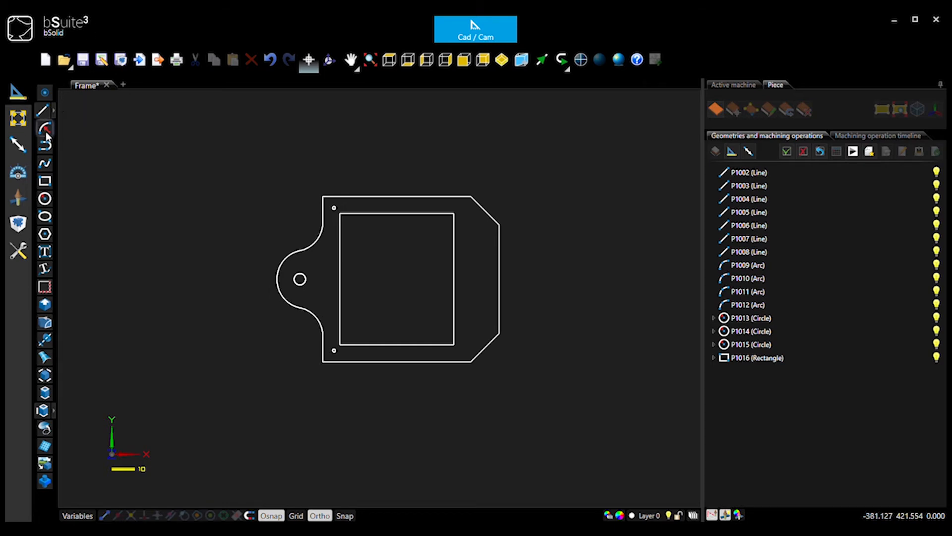
Draw a 50 mm arc at the pocket's top-left corner from entered points 16, 11, 10, 160.
click(41, 129)
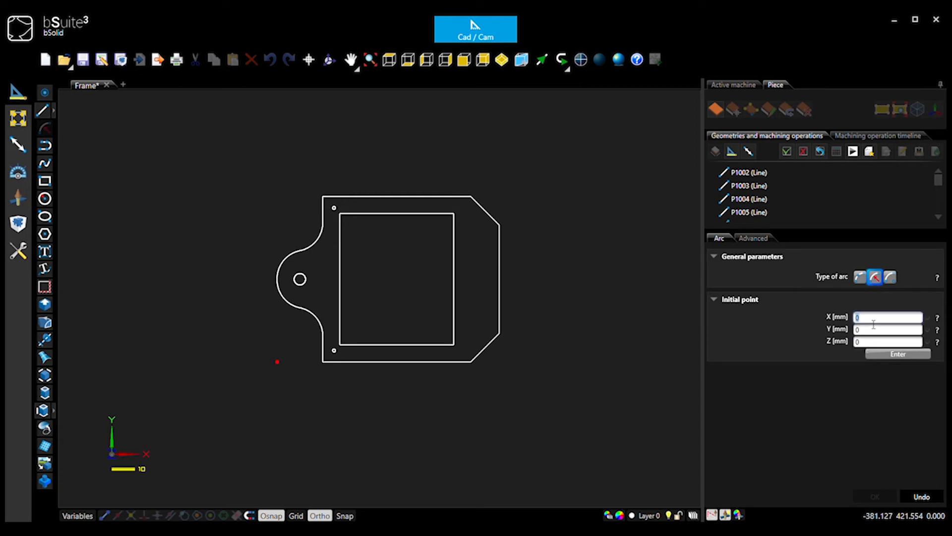
text(16)
text(50)
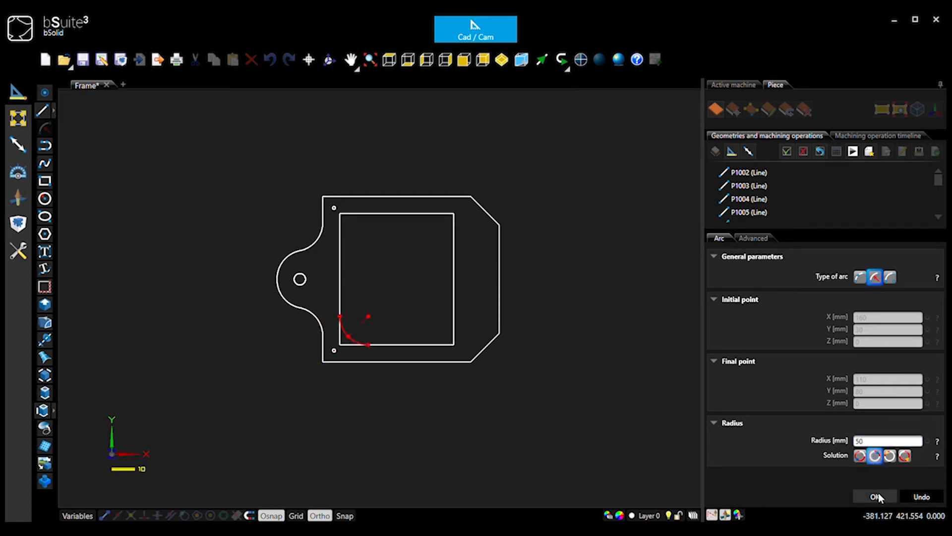
click(878, 509)
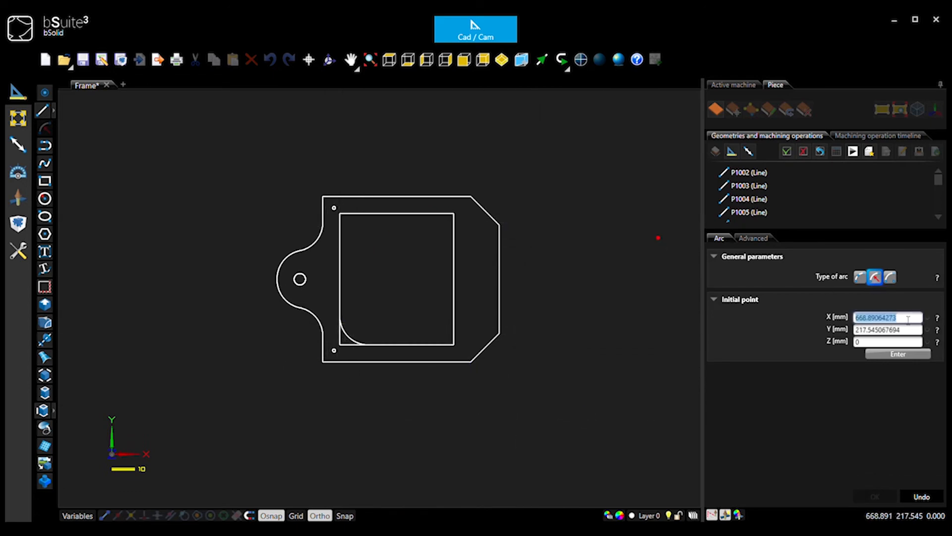
text(110)
click(888, 329)
text(2)
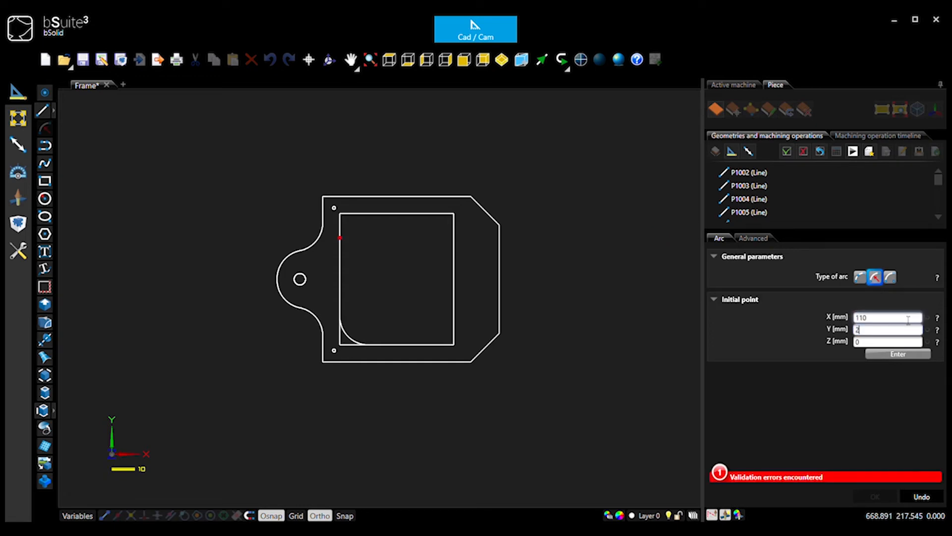
text(10)
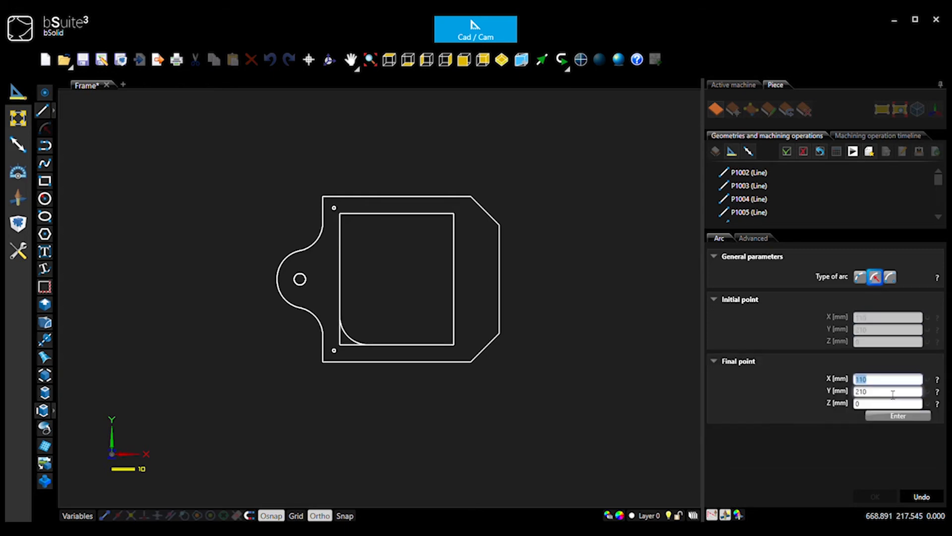
text(160)
click(888, 390)
text(2)
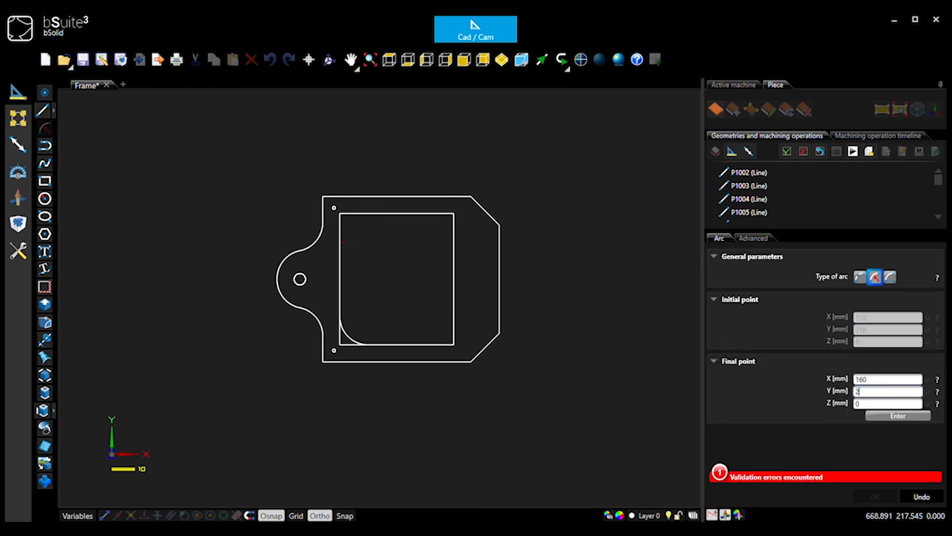
click(898, 416)
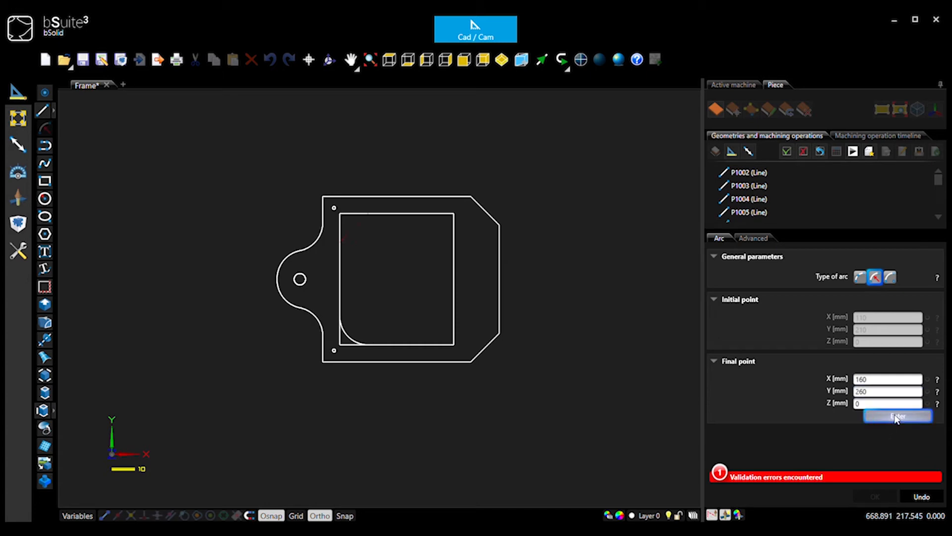
click(895, 415)
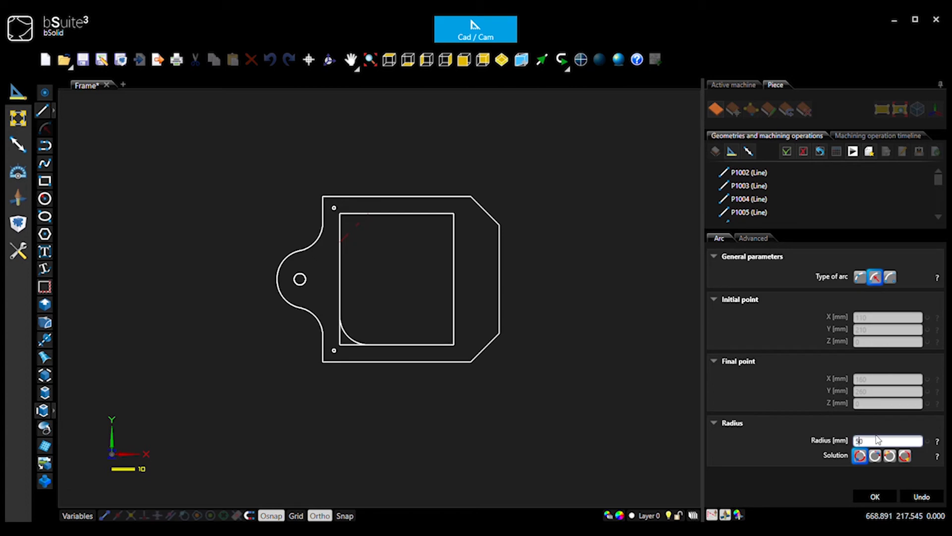
click(890, 456)
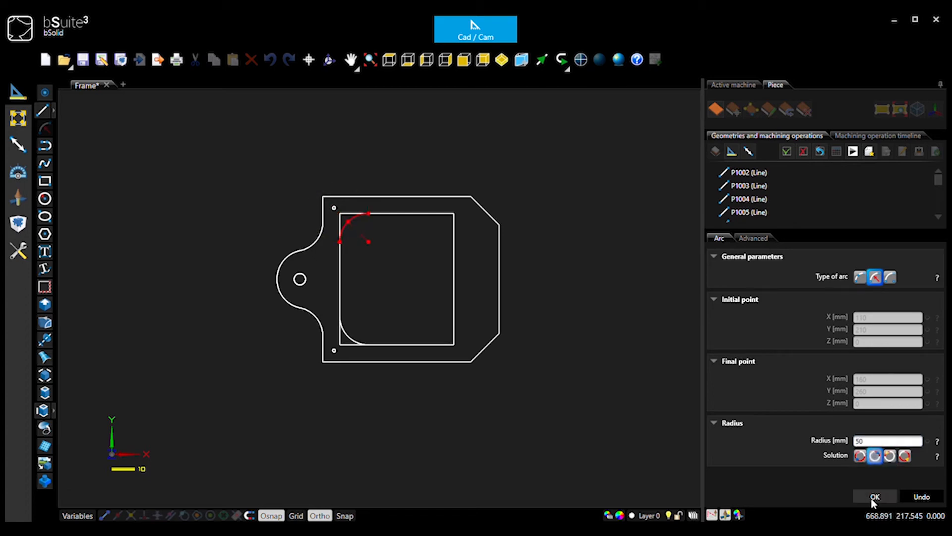
click(877, 510)
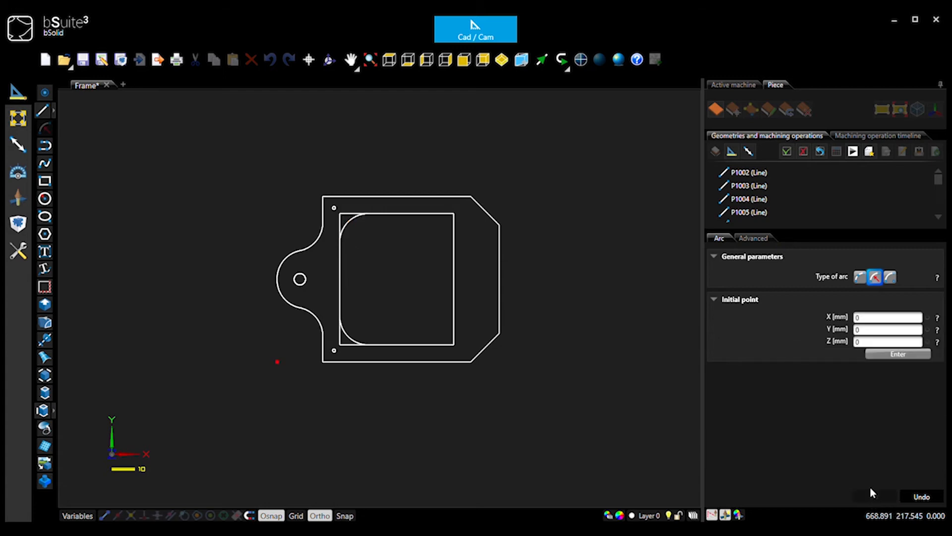
Attempt a corner arc, cycle through its solutions, then abandon the misplaced result.
click(889, 316)
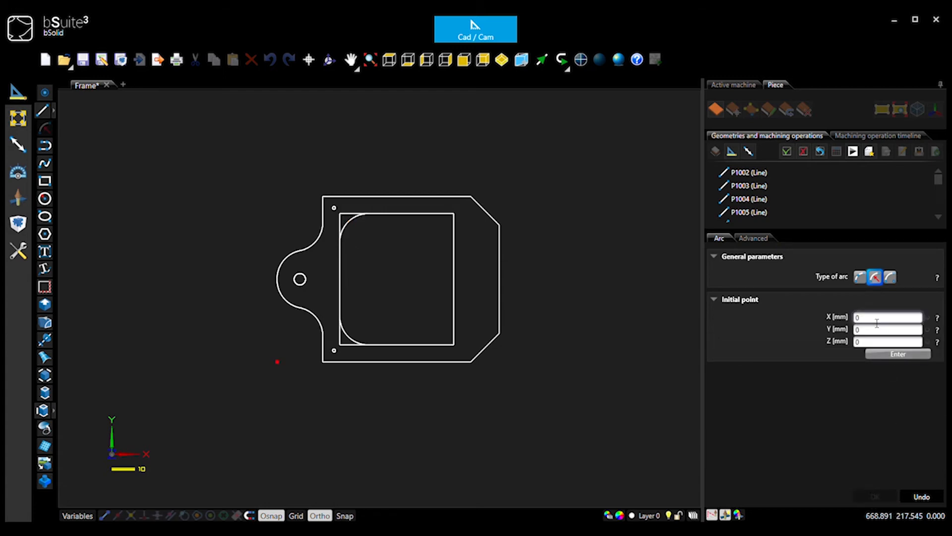
click(887, 317)
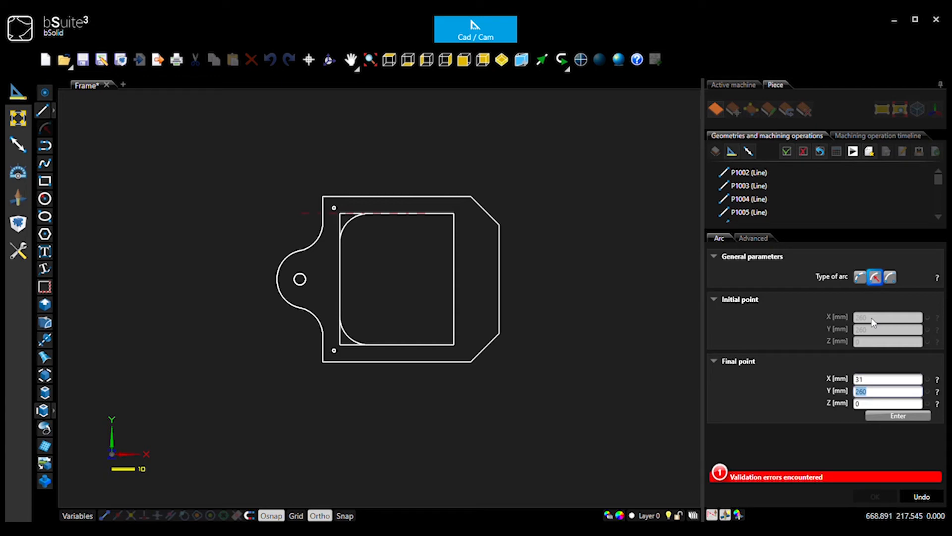
click(897, 416)
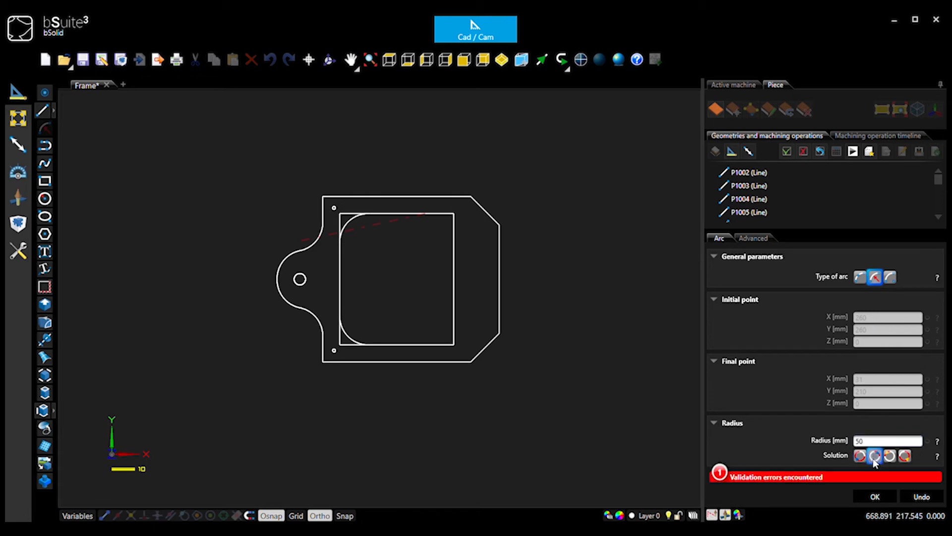
click(846, 455)
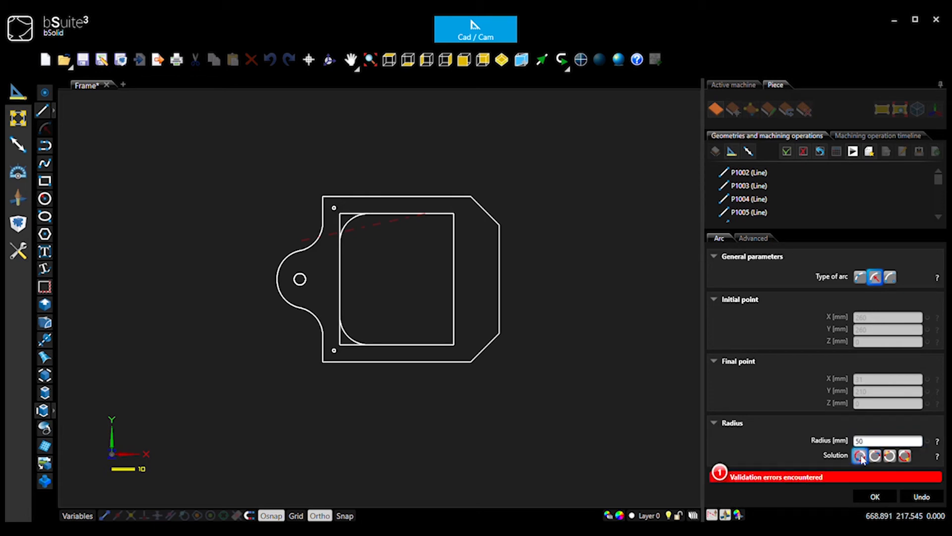
click(905, 456)
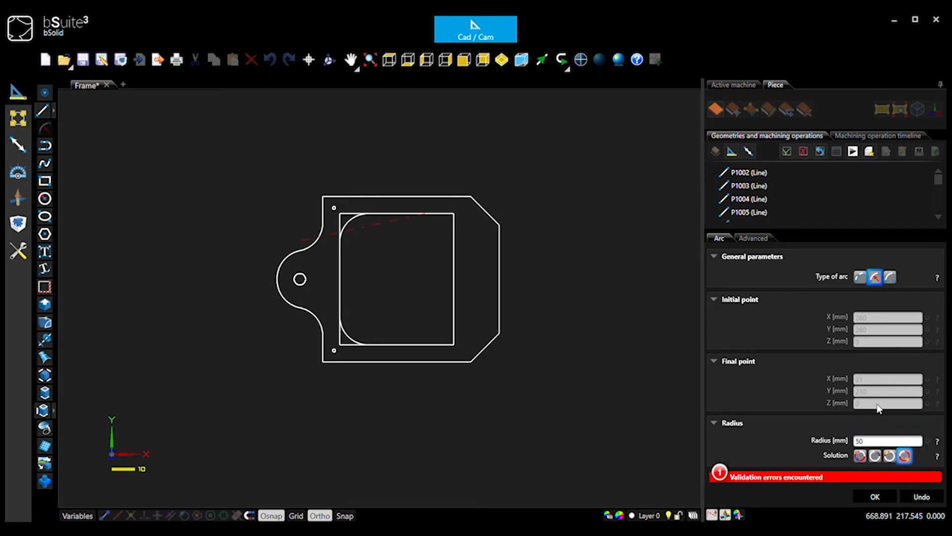
click(876, 496)
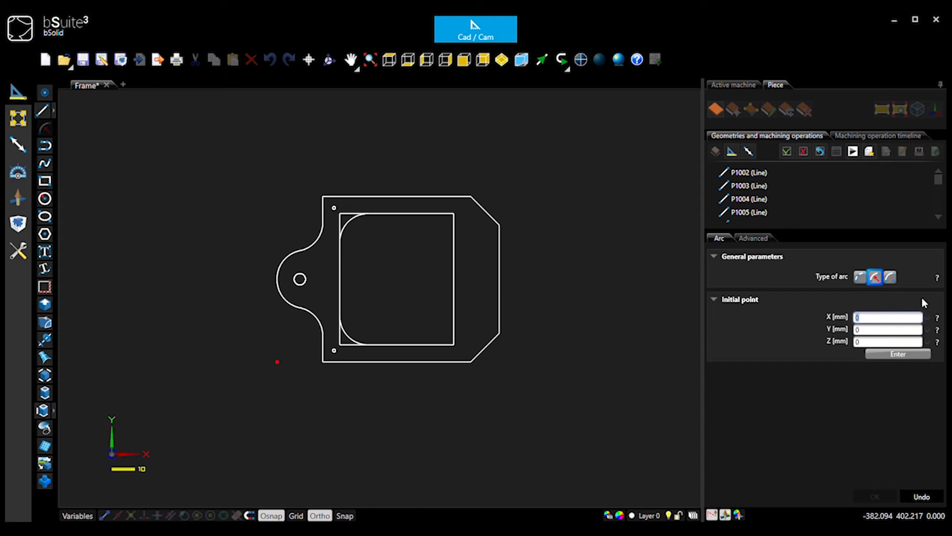
Draw the top-right corner arc (values 20, 60, 310, 50), then the bottom-right corner arc.
text(20)
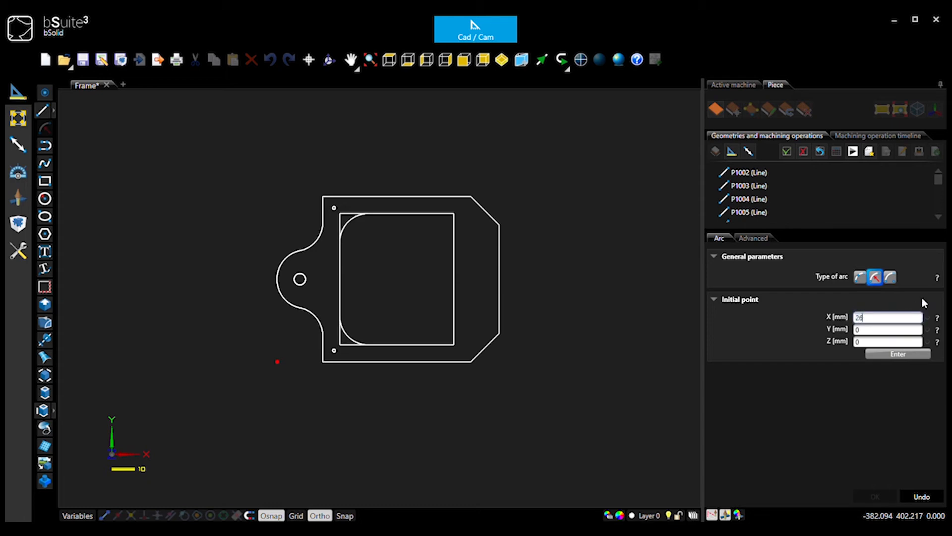
text(60)
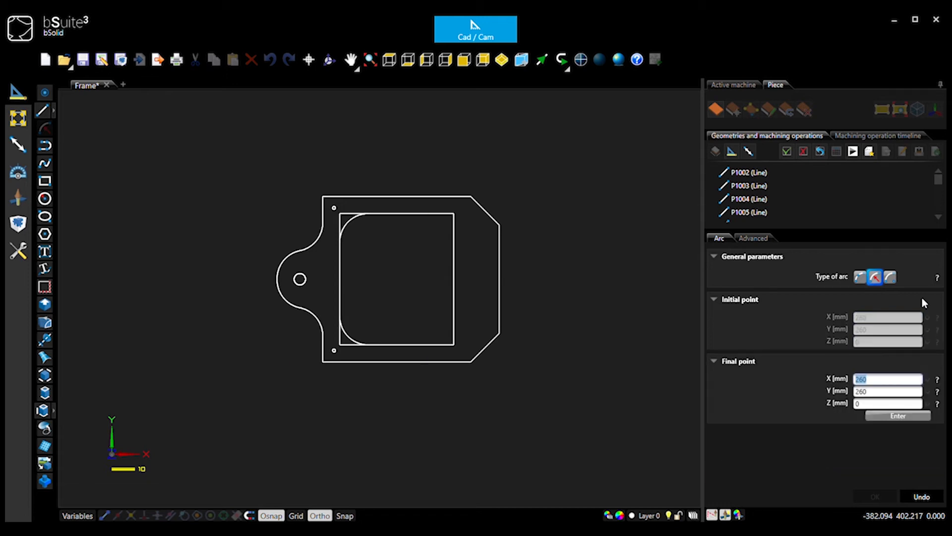
text(310)
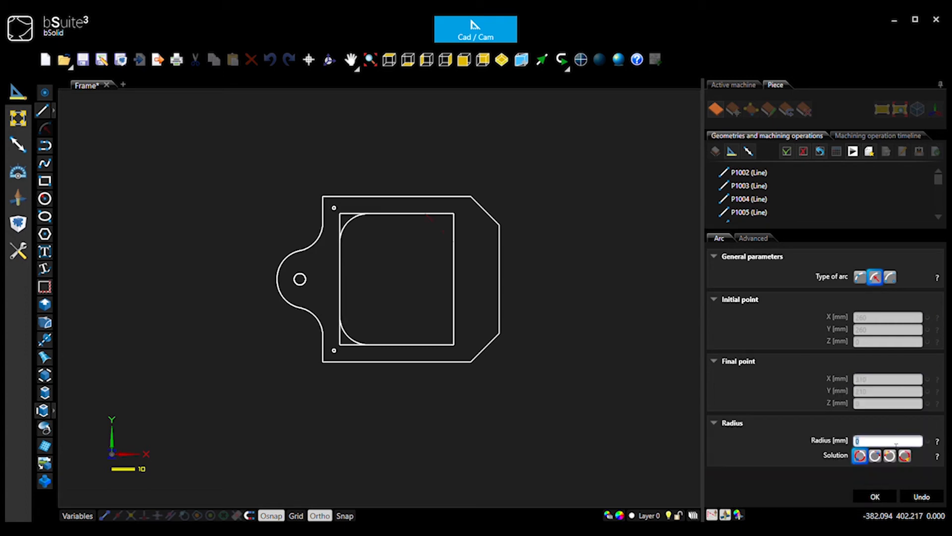
text(50)
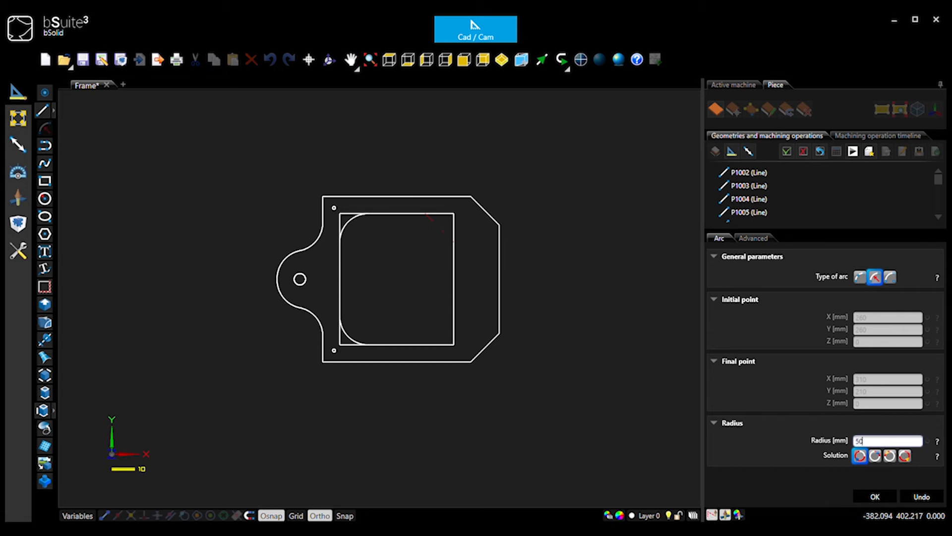
click(871, 468)
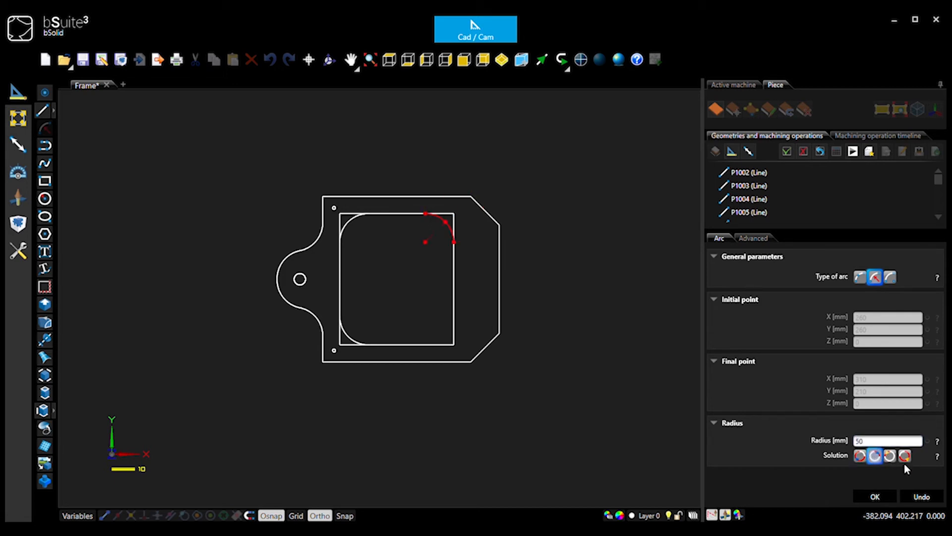
click(877, 496)
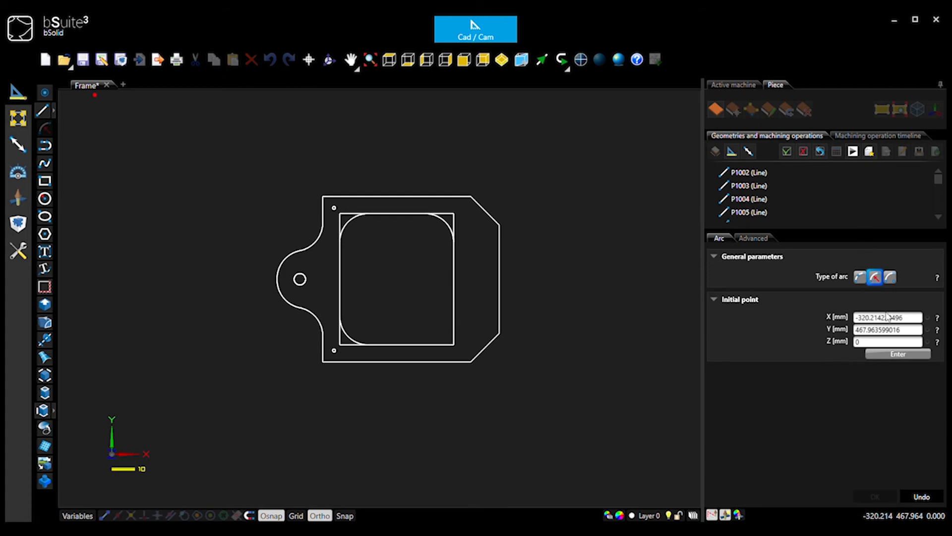
triple_click(888, 317)
text(110)
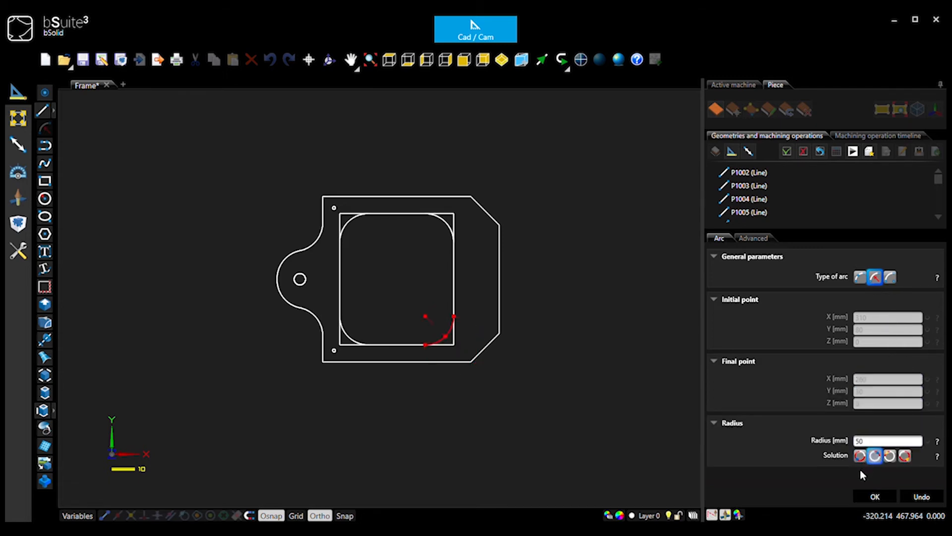
click(876, 496)
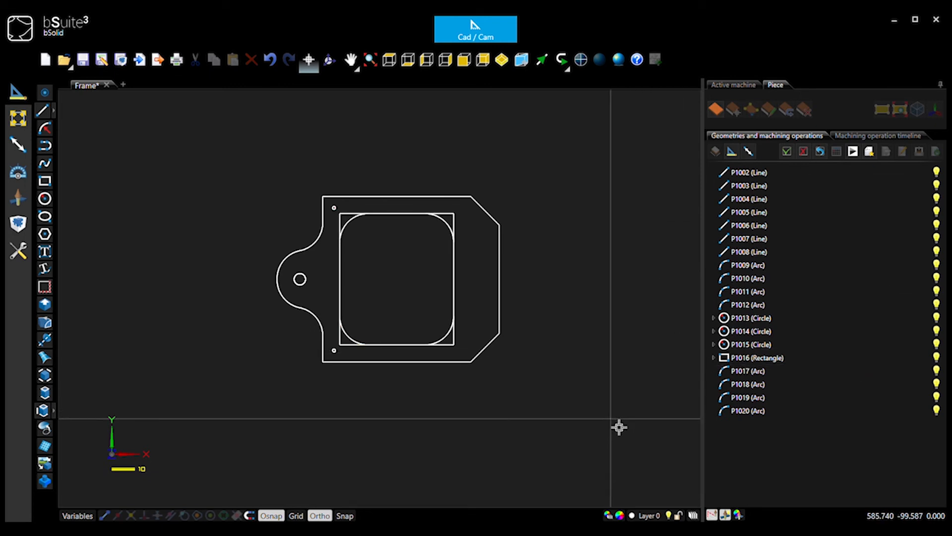
click(748, 185)
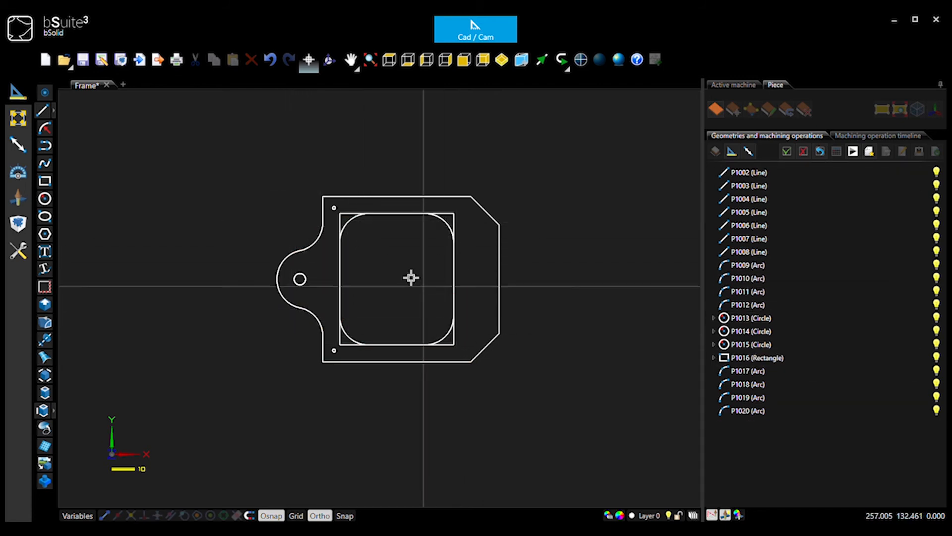
click(299, 280)
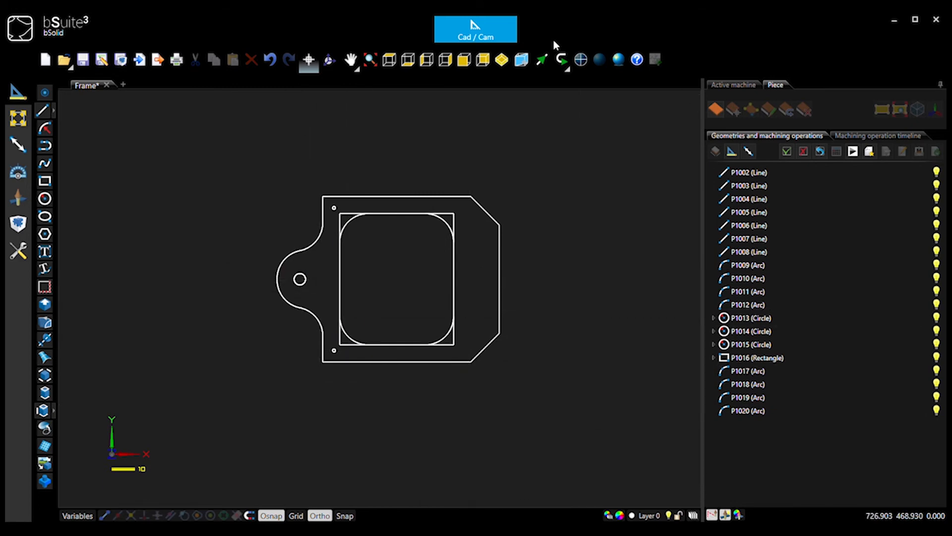
click(748, 212)
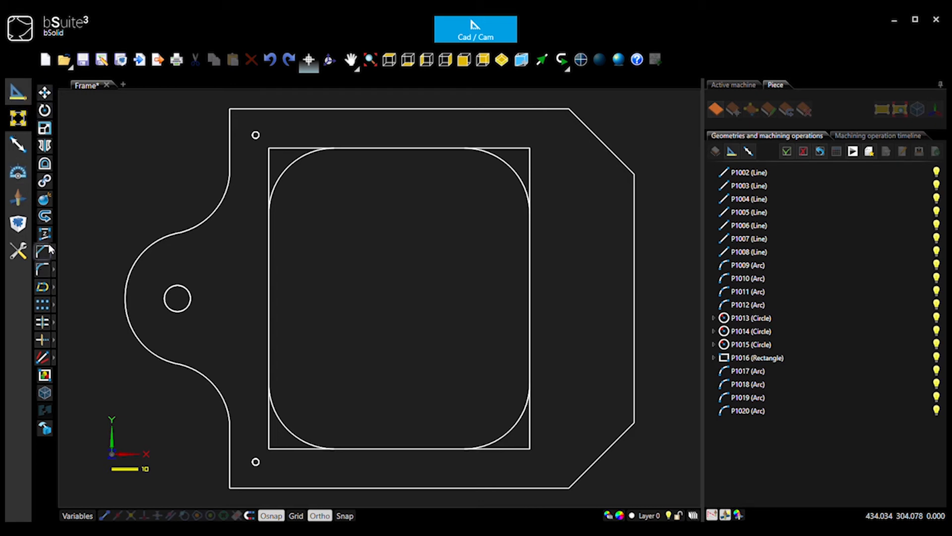
mouse_move(268, 179)
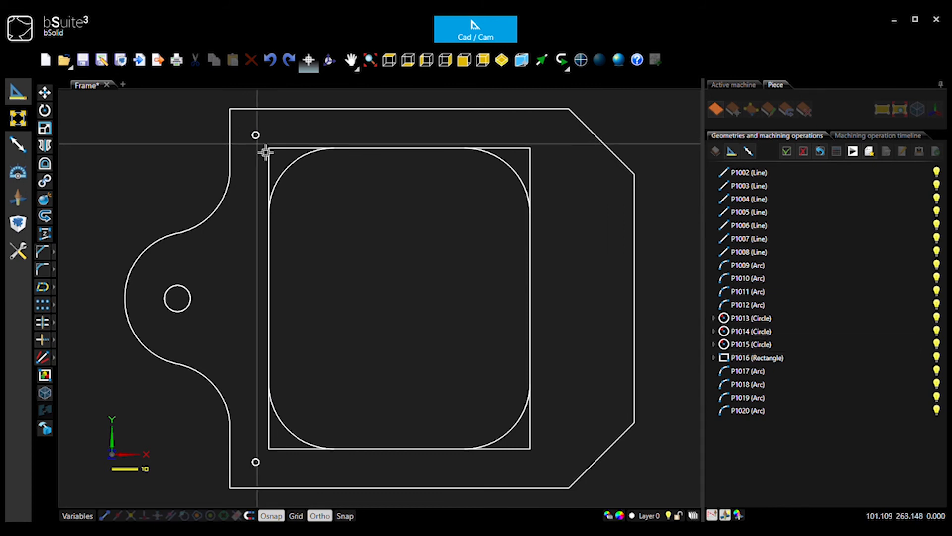
Trim a square corner segment off the pocket rectangle.
click(745, 384)
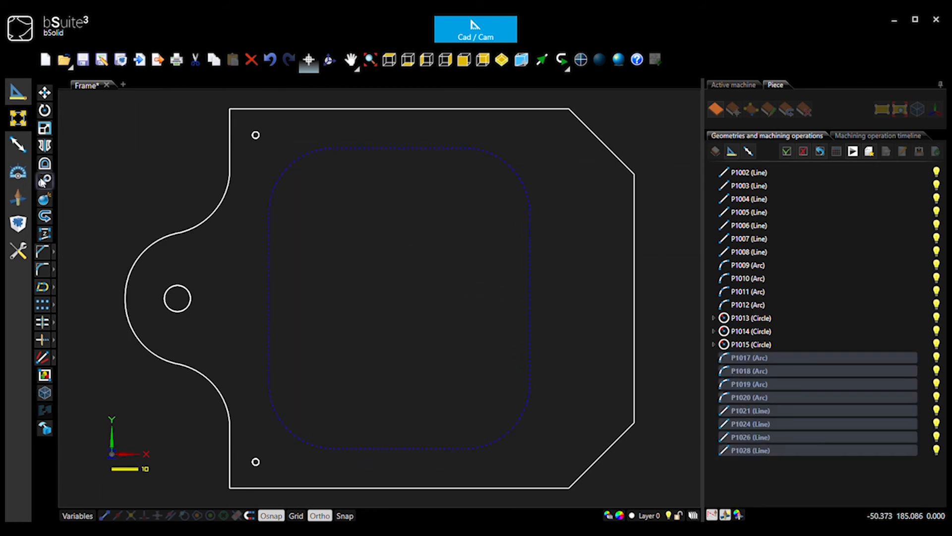
Join the pocket pieces and the outer outline pieces into polylines P1029 and P1030.
click(43, 181)
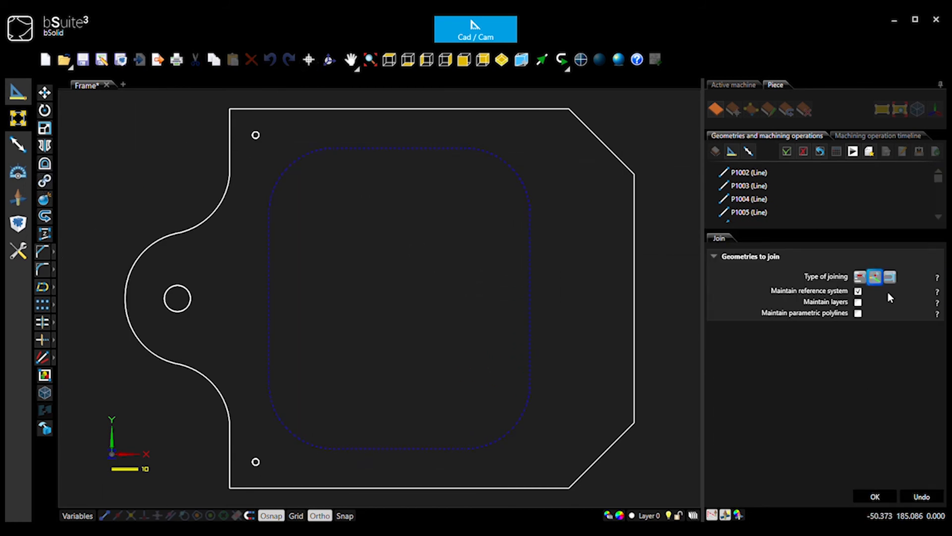
click(876, 496)
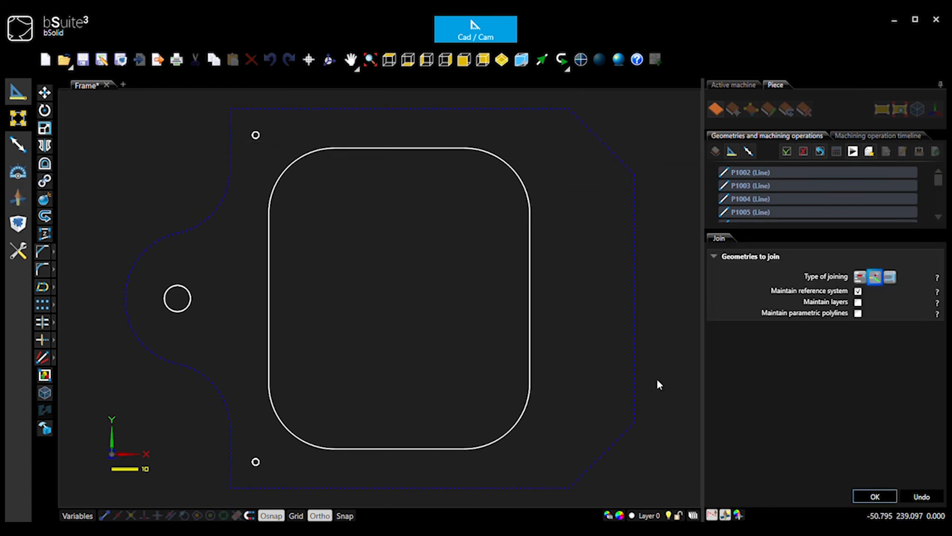
click(876, 495)
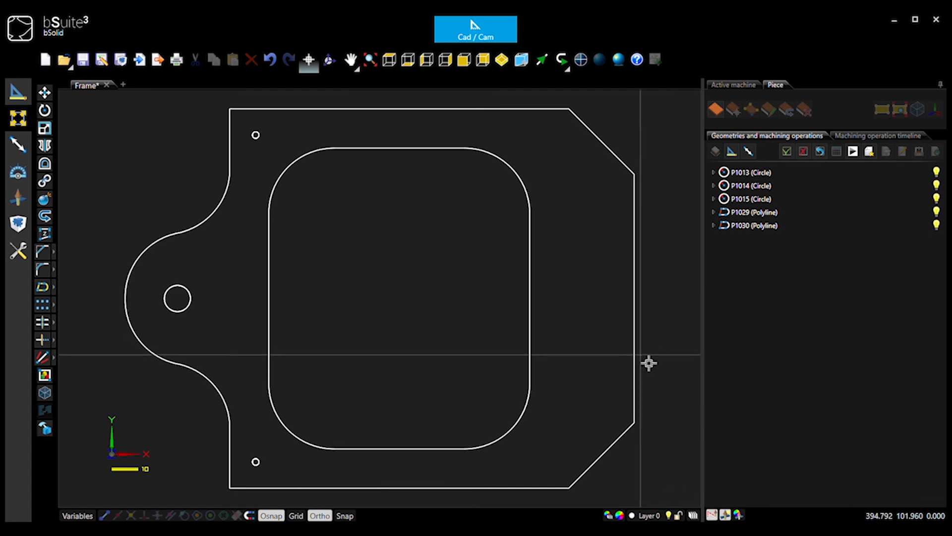
Select polyline P1029 and start the Linear text tool.
click(750, 212)
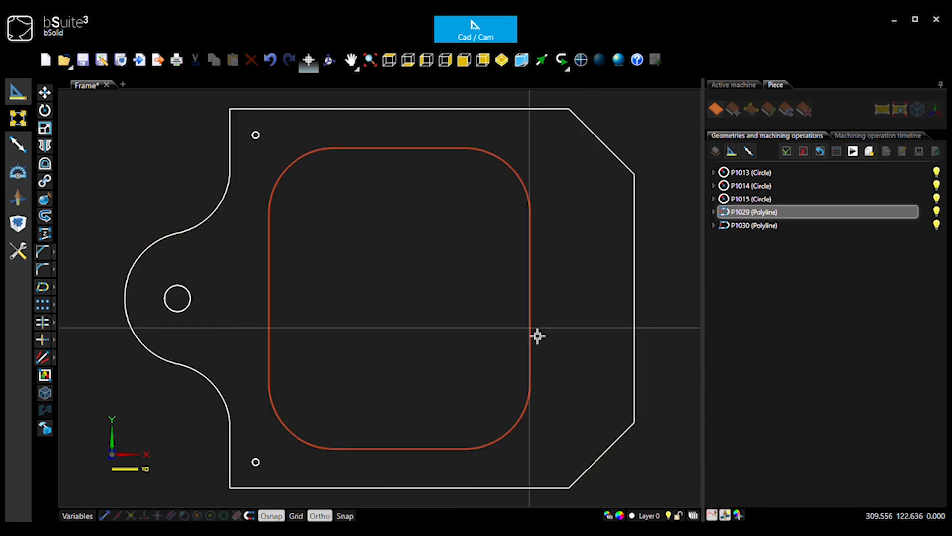
click(745, 186)
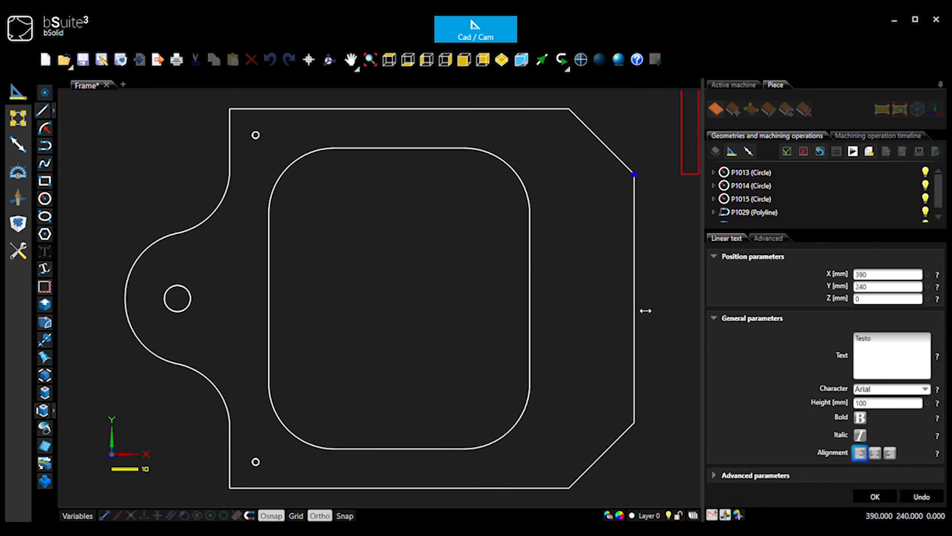
Place text P1031 and change it to bold, centred 'Chris A Frame' at height 25.
click(544, 381)
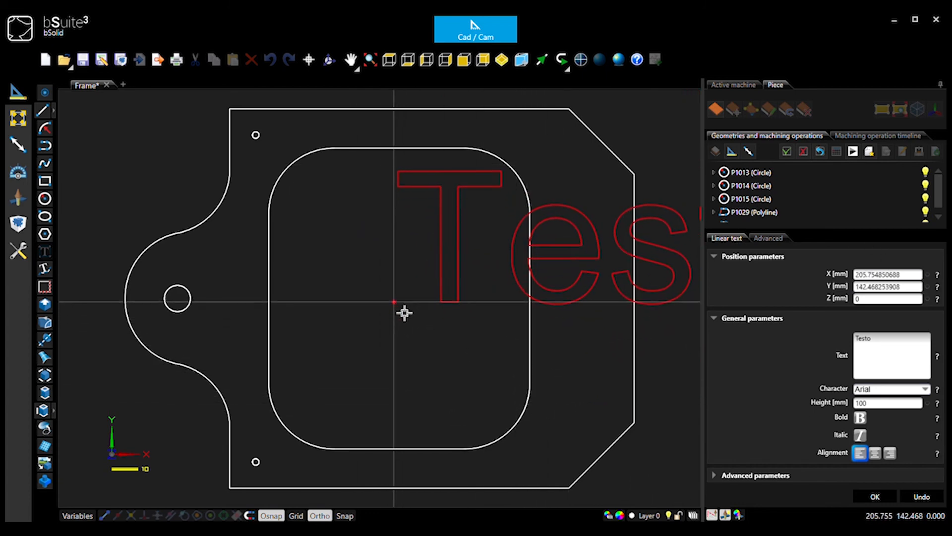
click(877, 496)
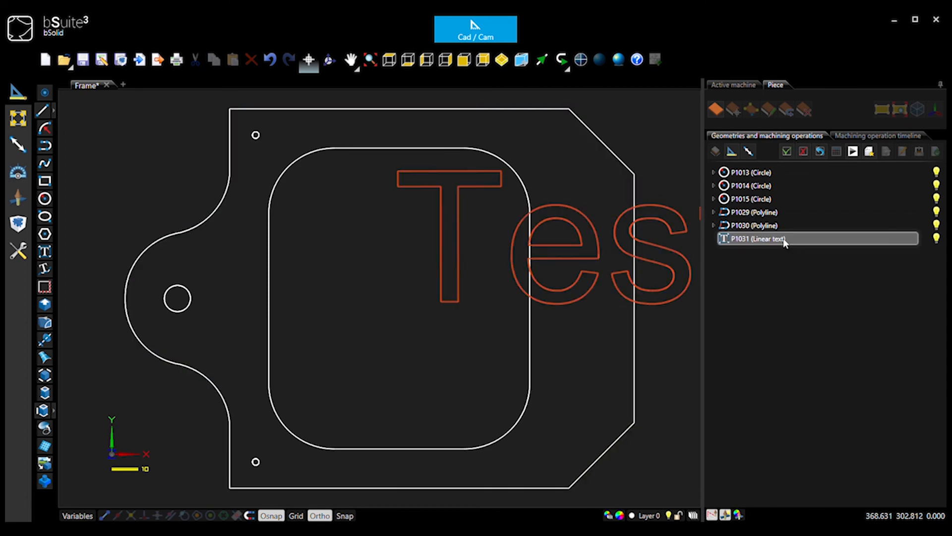
double_click(762, 238)
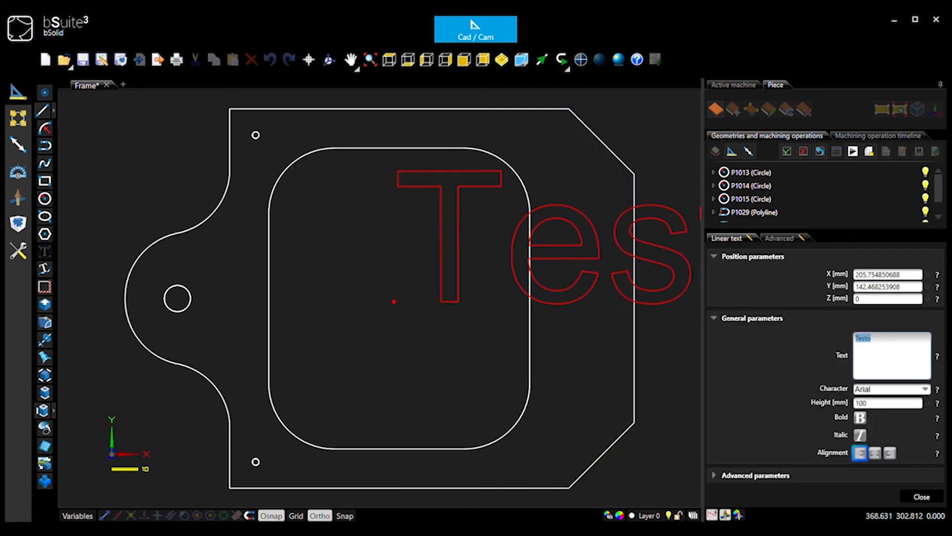
text(Chris)
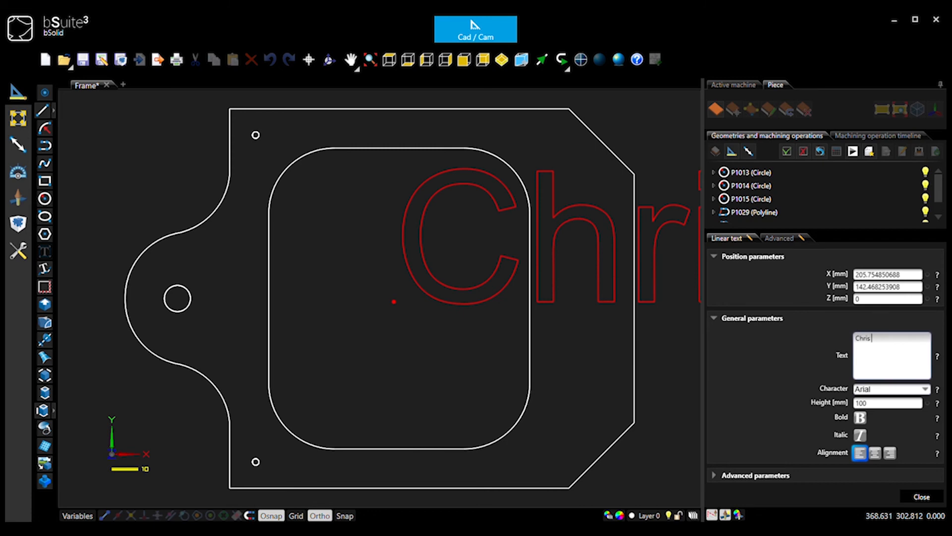
text(Frame)
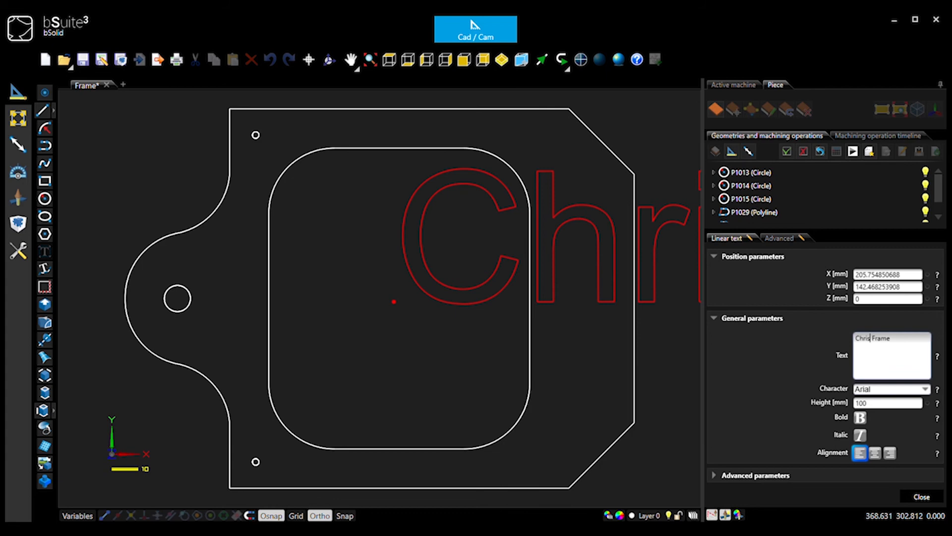
text(A)
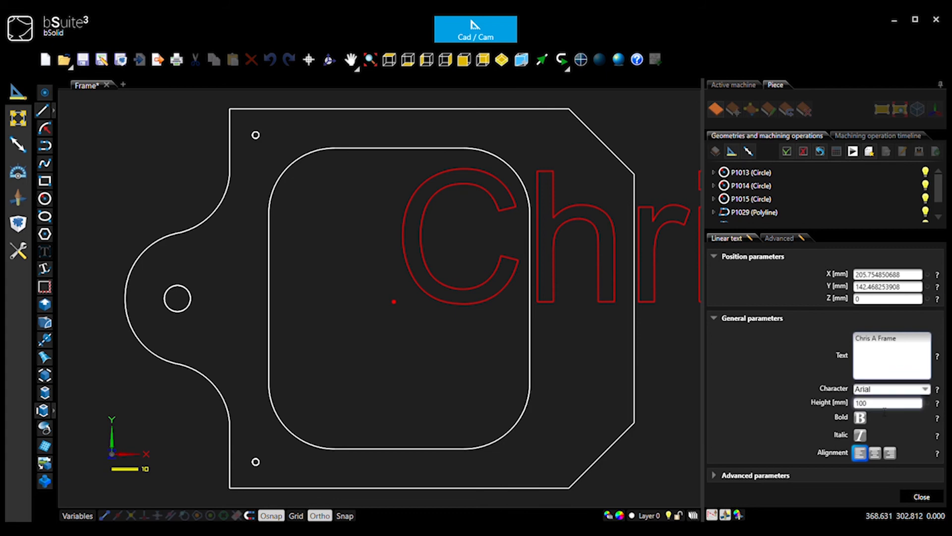
text(25)
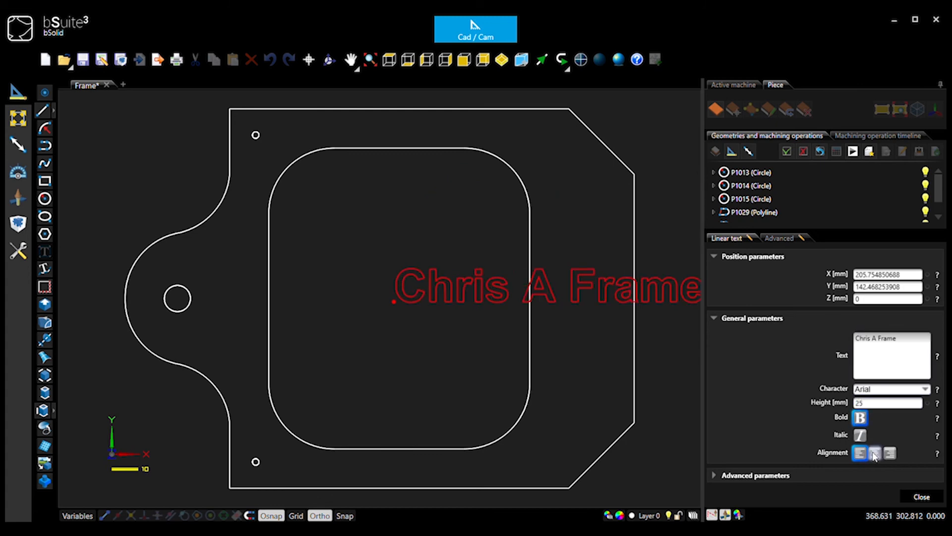
click(874, 453)
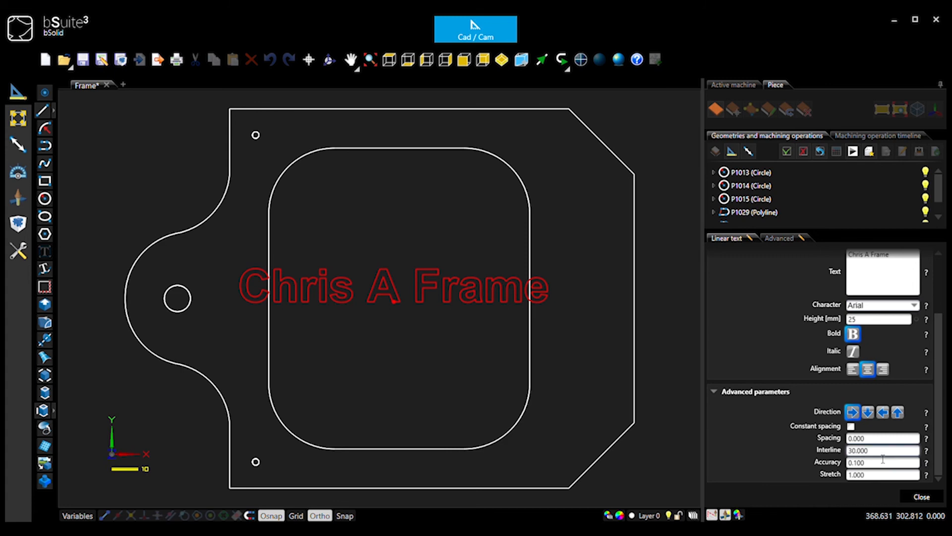
Set the text stretch to 0.8, trying direction options before restoring left-to-right.
click(883, 451)
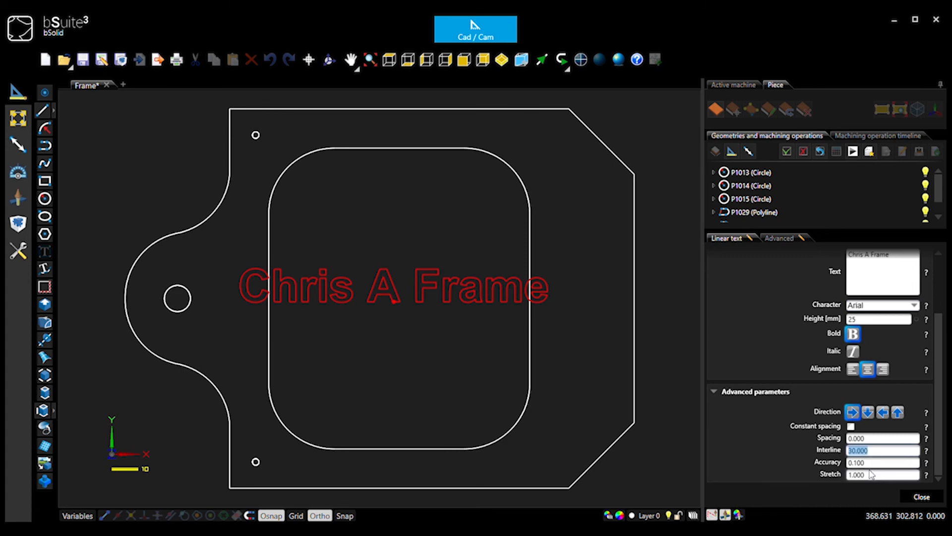
click(880, 474)
text(0.800)
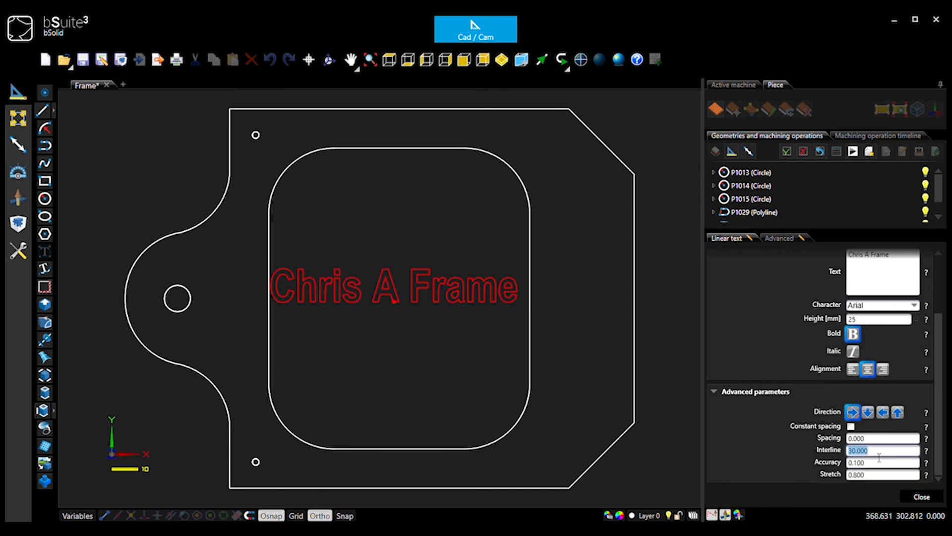
click(869, 412)
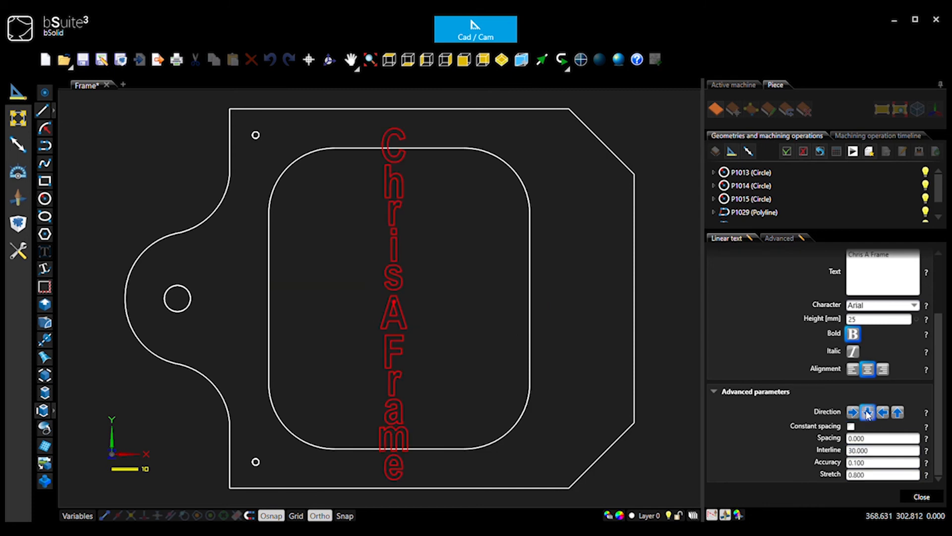
click(899, 411)
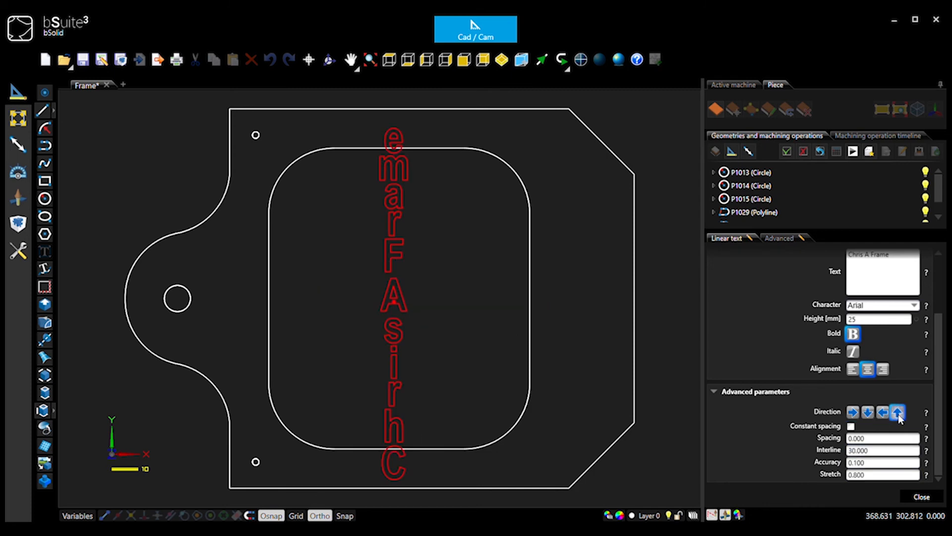
click(855, 412)
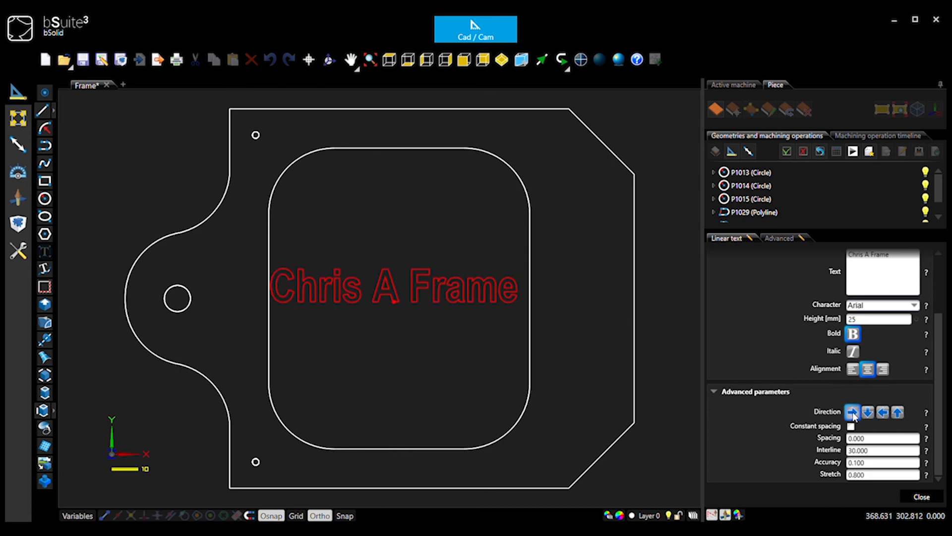
click(923, 497)
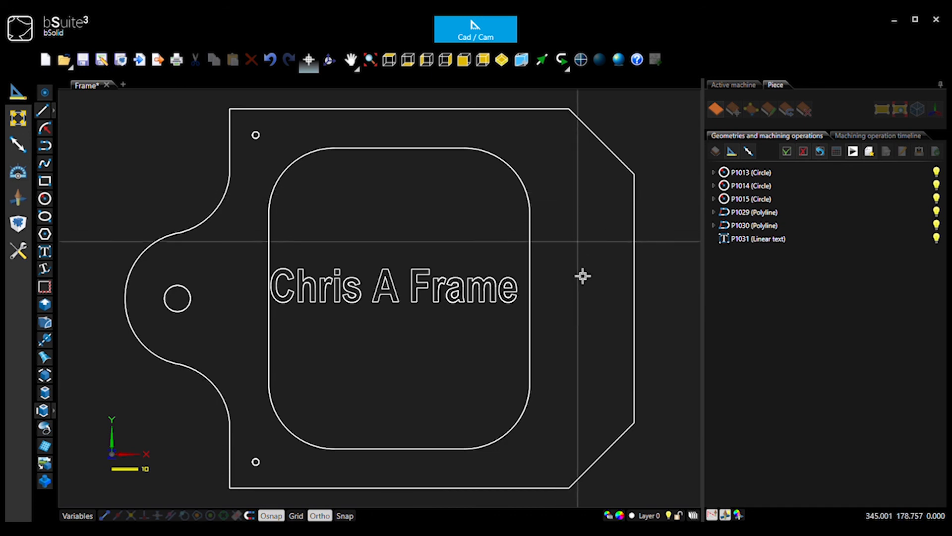
mouse_move(413, 295)
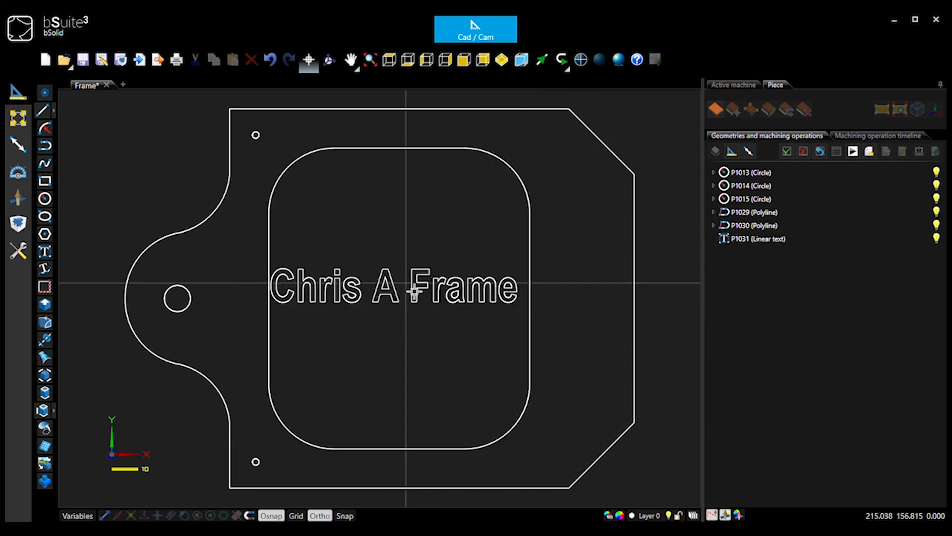
Rotate the Chris A Frame text vertical about its centre and drag it rightward.
click(756, 239)
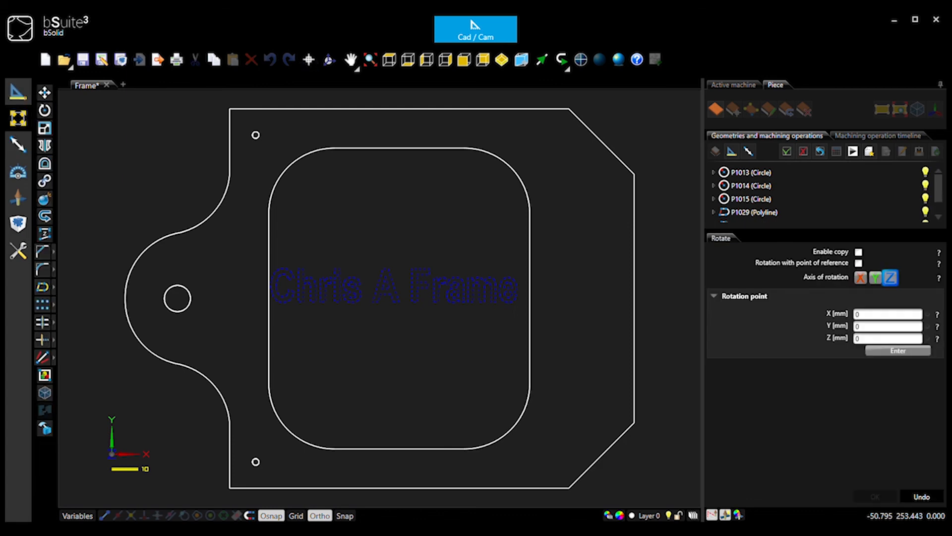
click(381, 314)
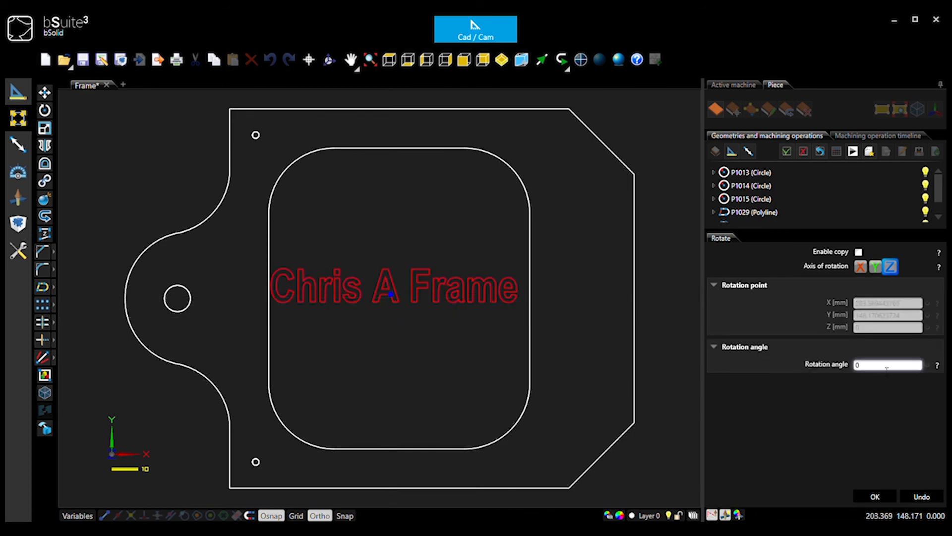
text(45)
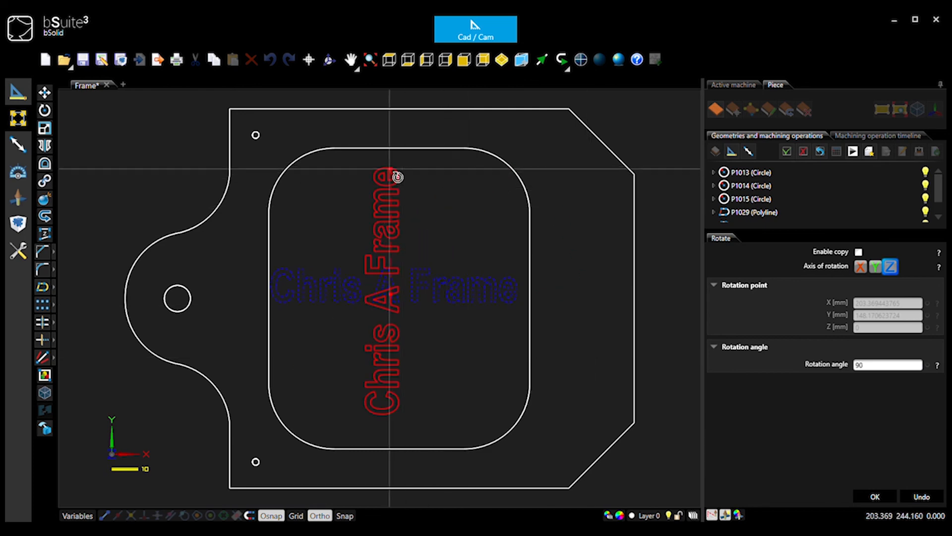
drag(397, 176, 328, 213)
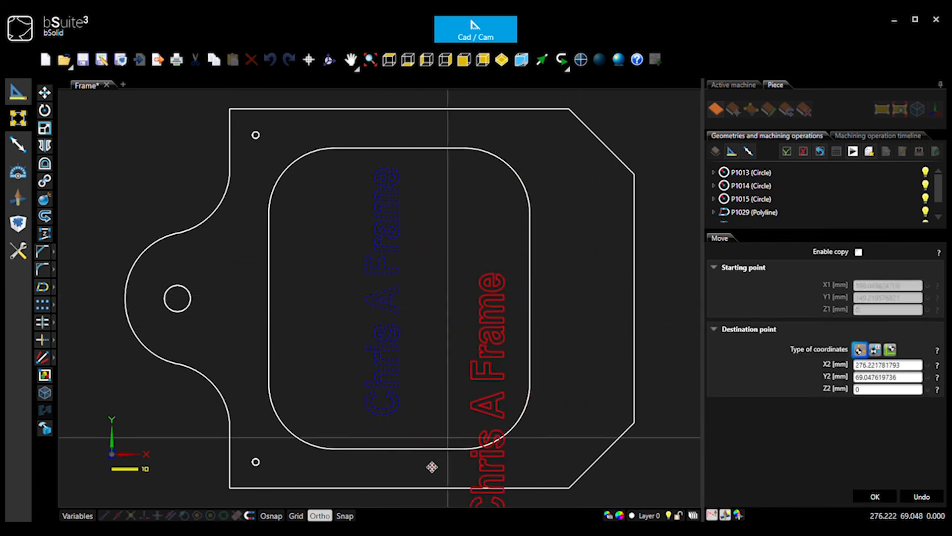
Place the vertical text between the pocket and right edge, then select top hole P1015.
drag(433, 467, 585, 323)
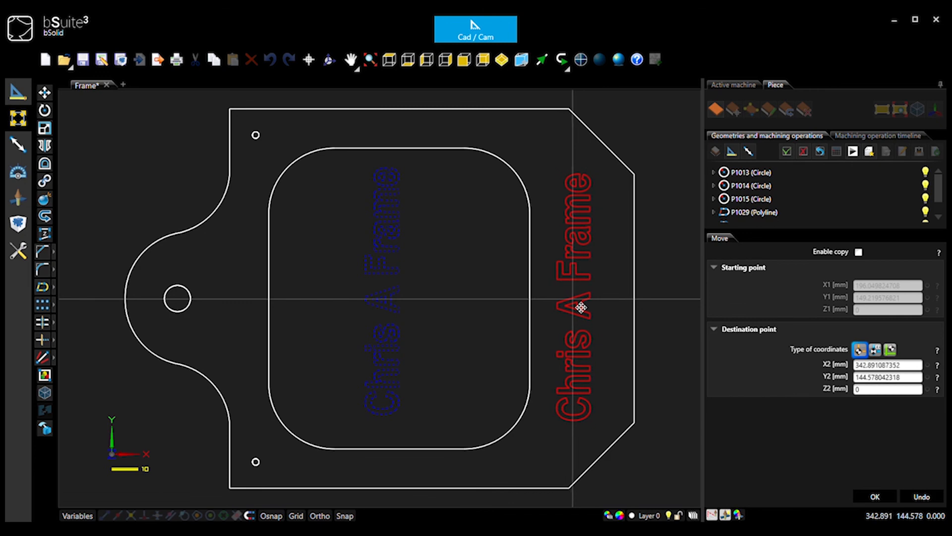
click(878, 496)
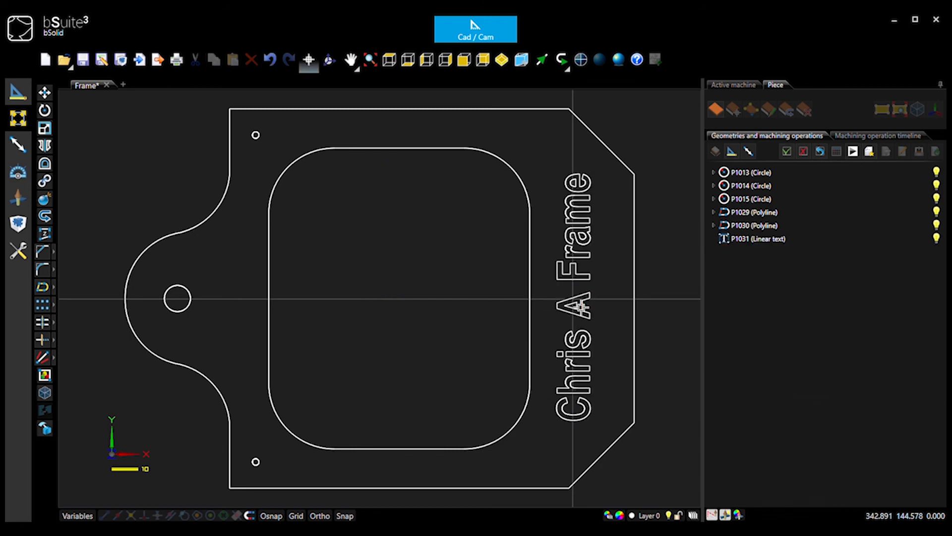
click(758, 238)
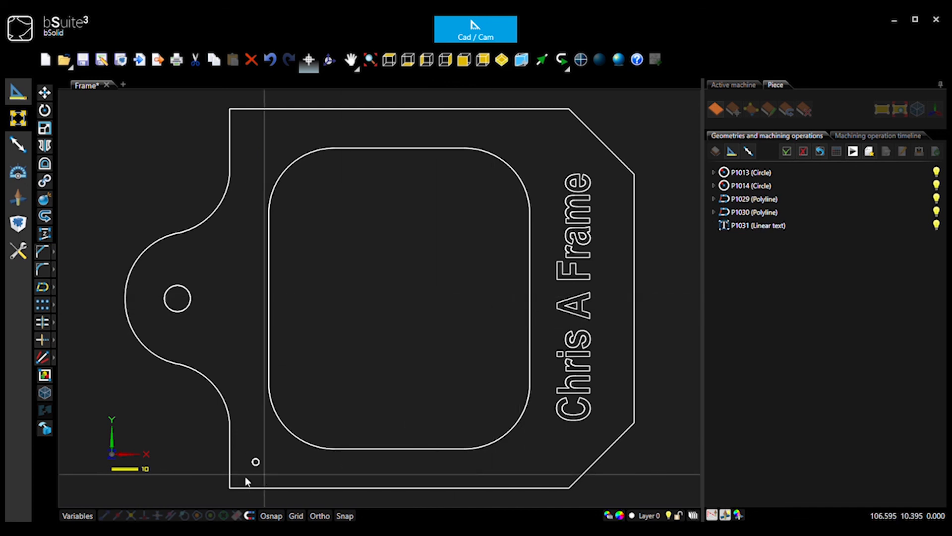
Copy the bottom hole from its centre to X 100, Y 260.
click(750, 185)
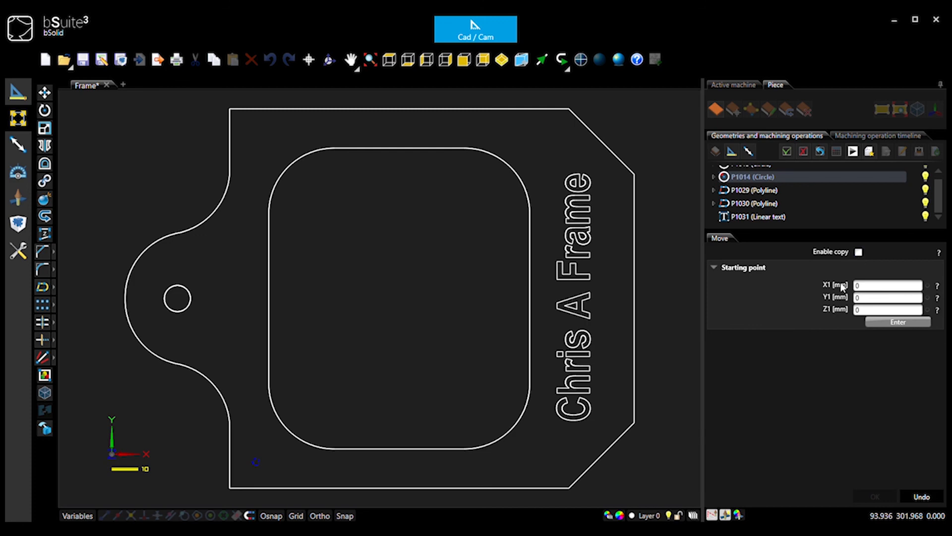
click(858, 251)
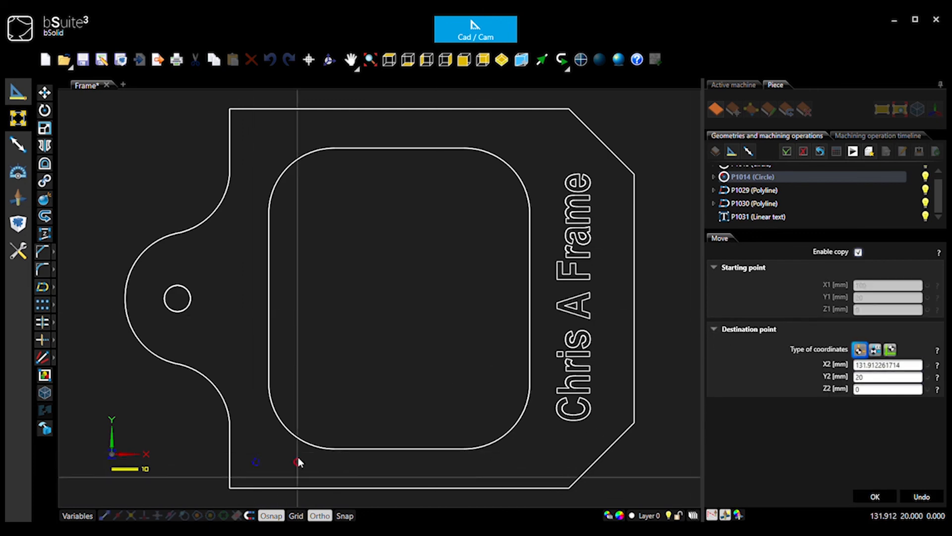
mouse_move(286, 147)
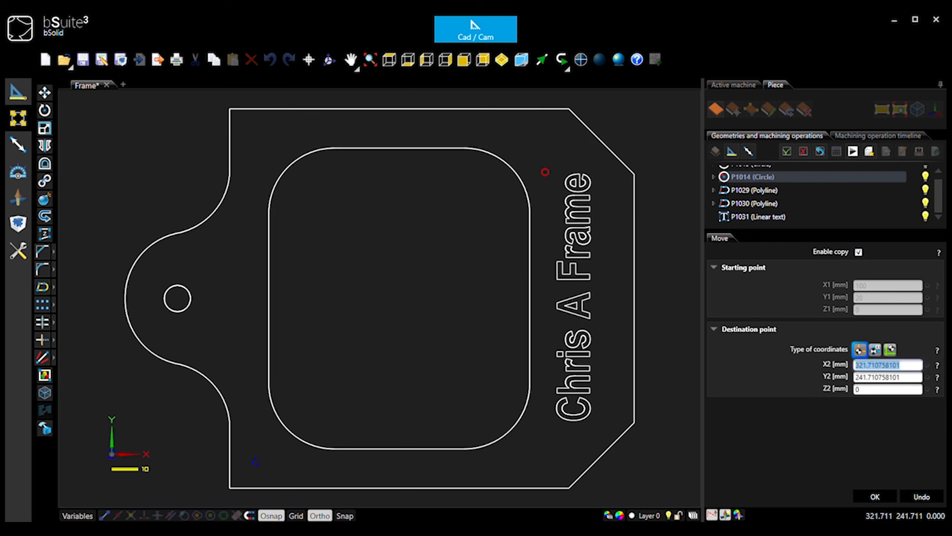
text(100)
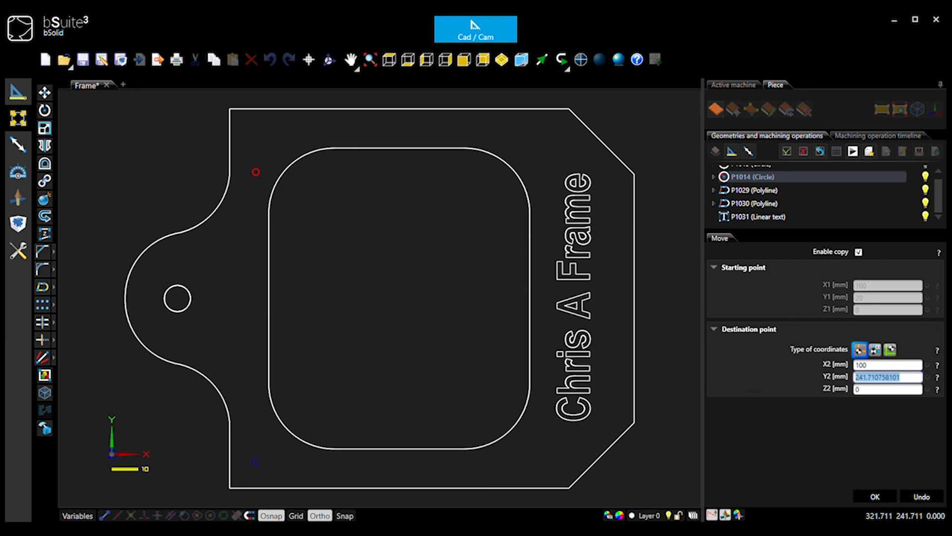
text(260)
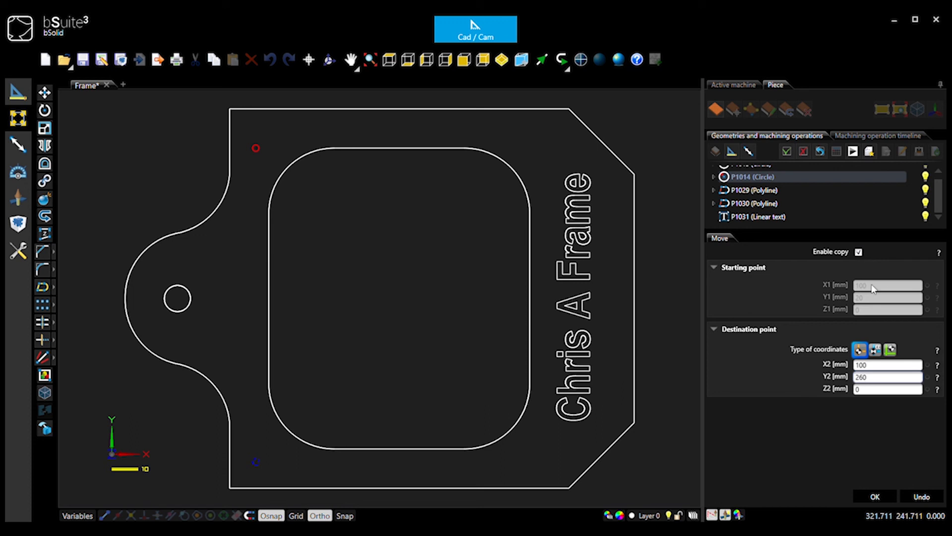
click(878, 496)
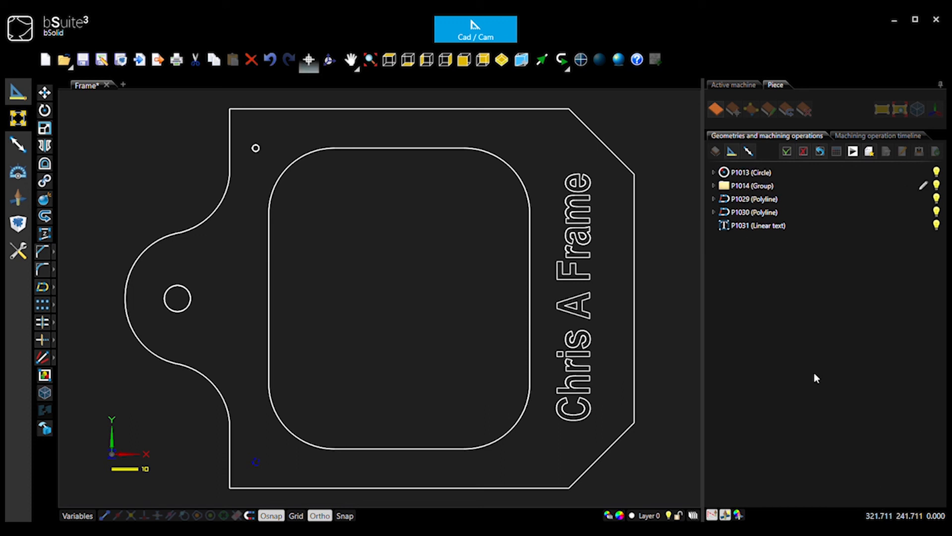
Save the Frame part with its corner holes, vertical text and rounded pocket.
click(757, 225)
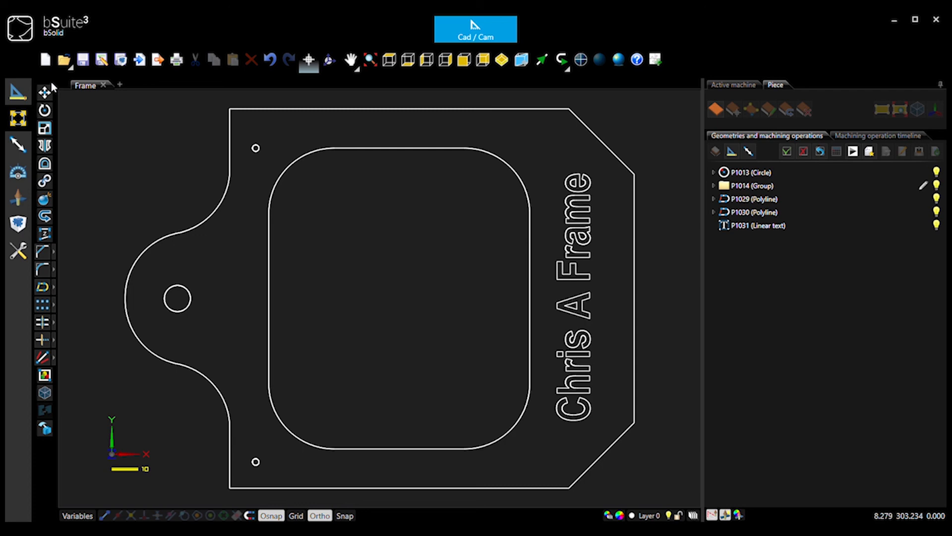
mouse_move(270, 144)
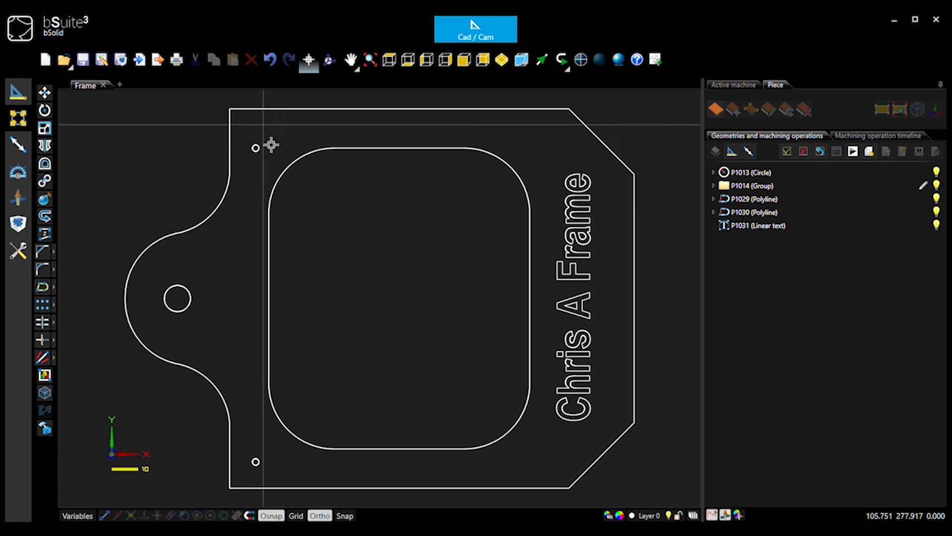